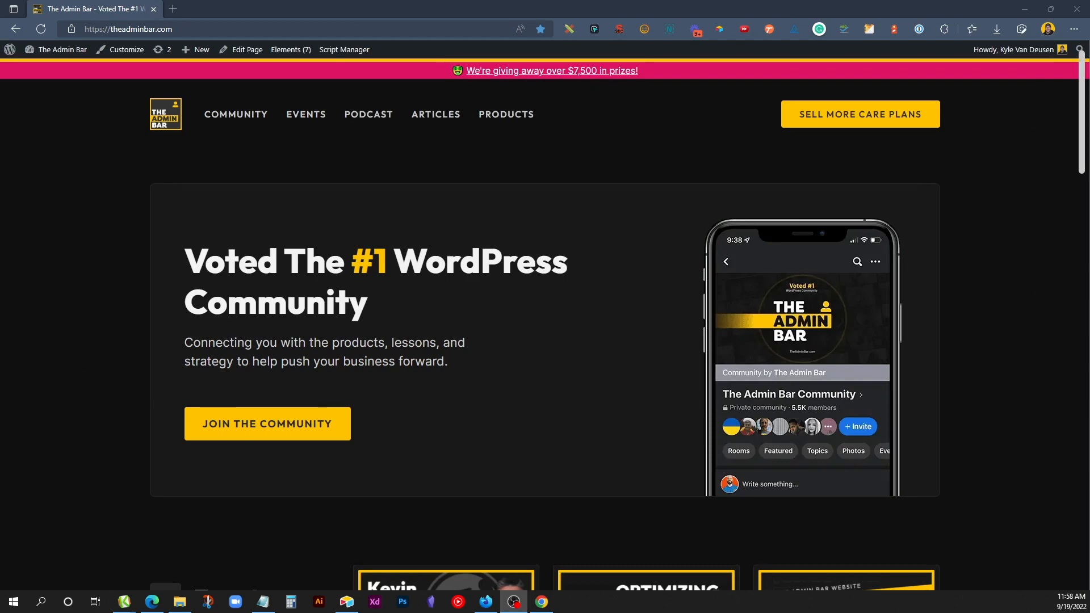
Open the Buttons global style from GenerateBlocks Global Styles and dismiss the welcome guide
scroll("down", 3)
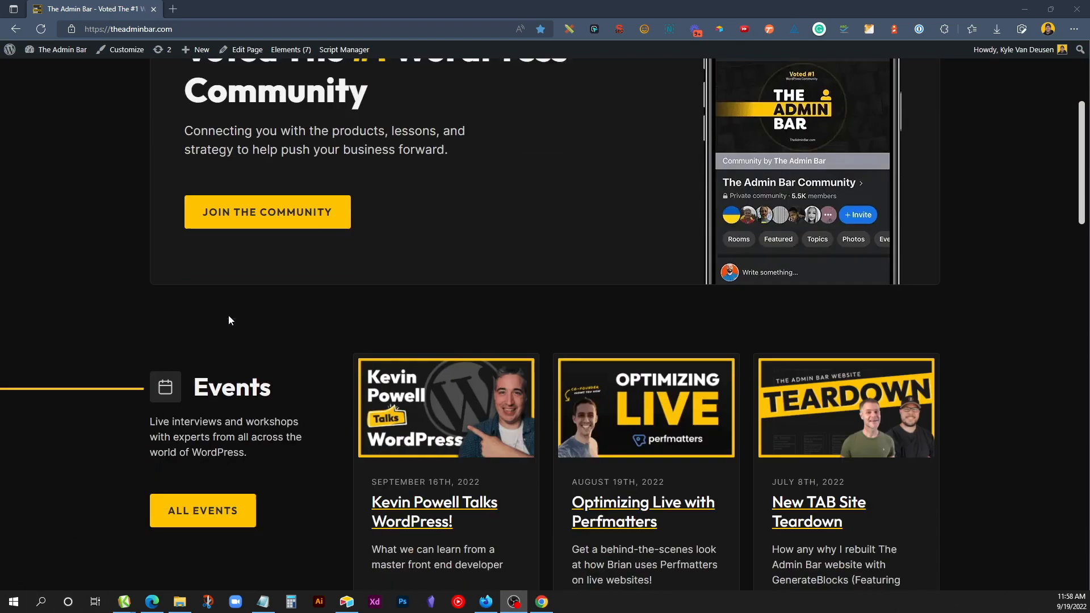
scroll("down", 3)
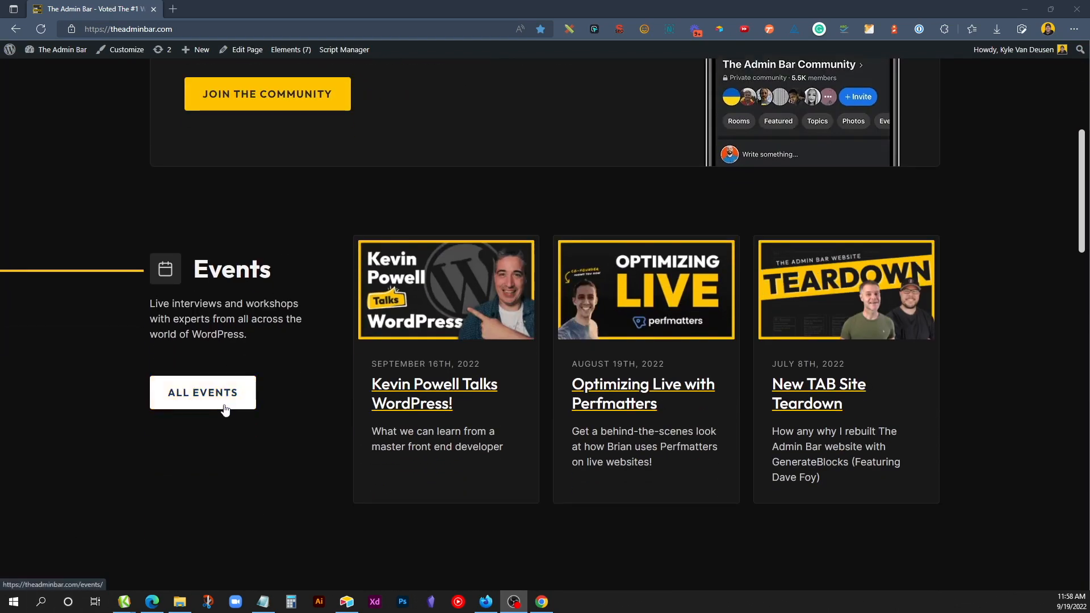
scroll("down", 3)
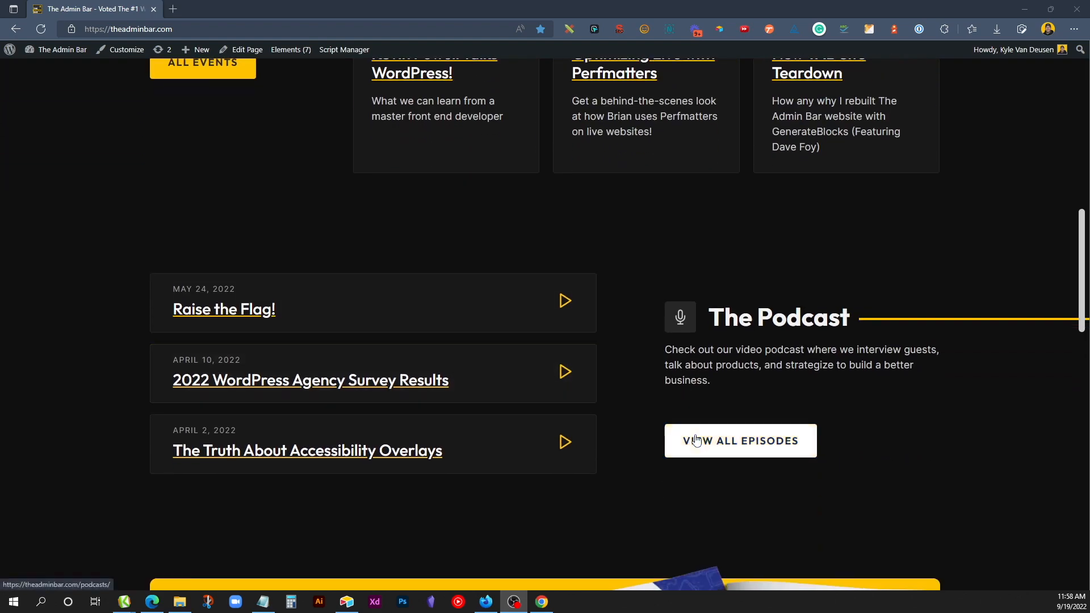
scroll("down", 3)
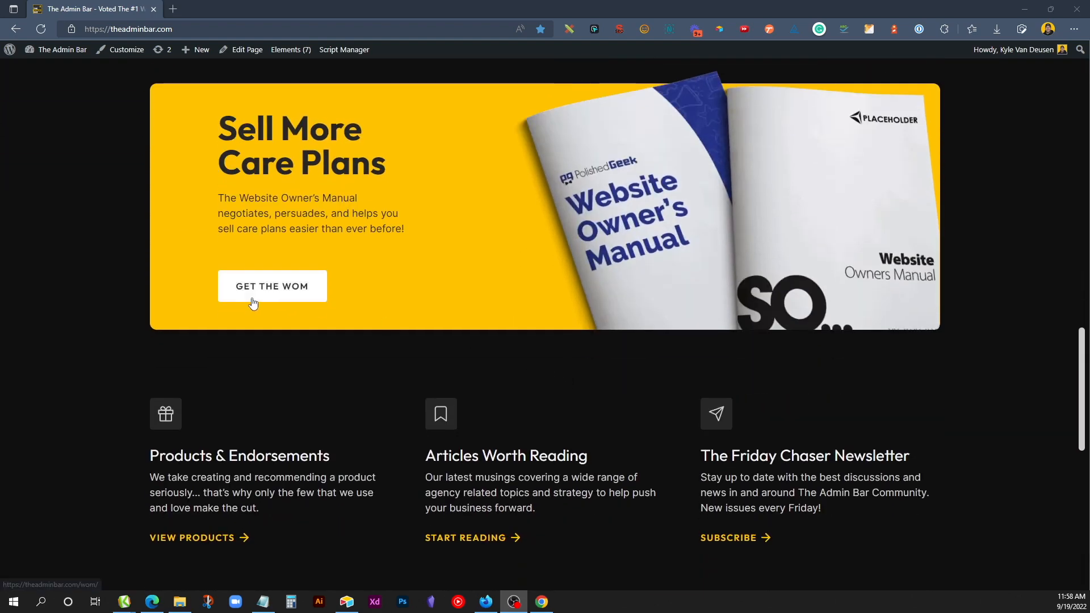
scroll("down", 3)
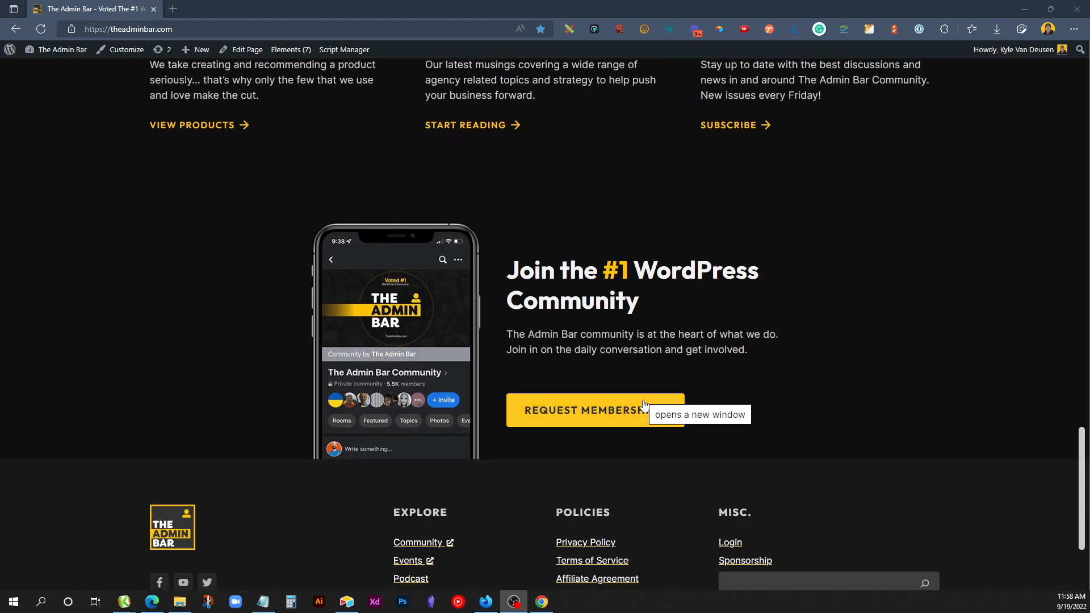
scroll("down", 3)
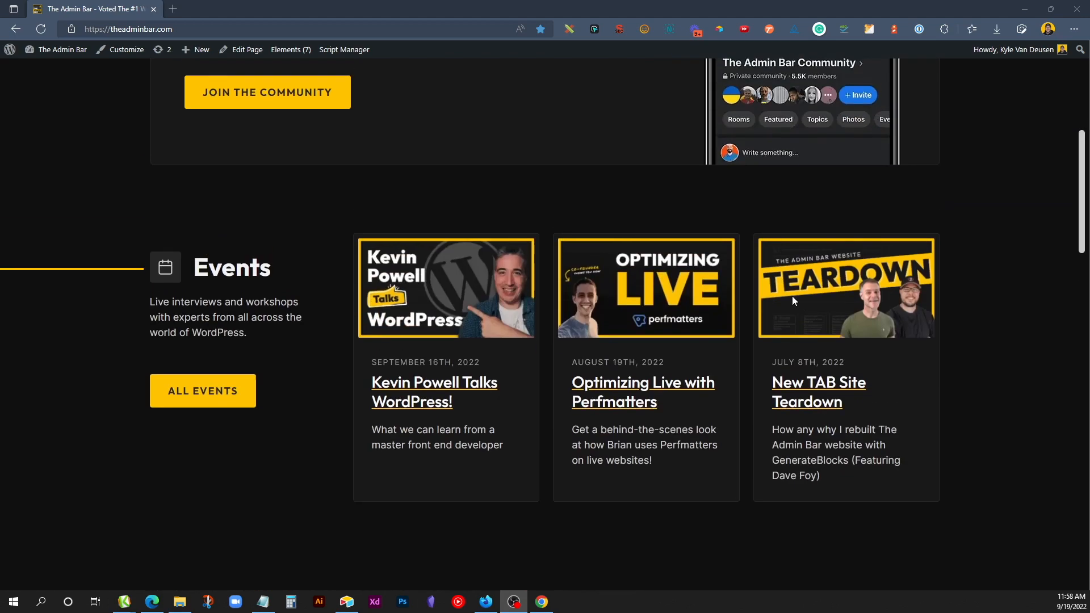
scroll("up", 3)
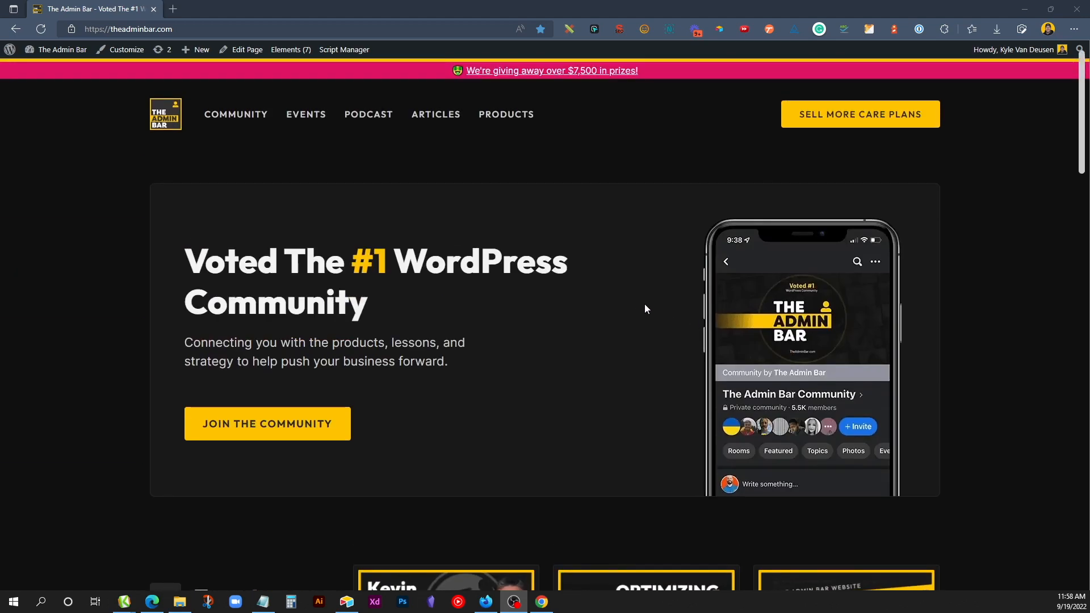
mouse_move(430, 415)
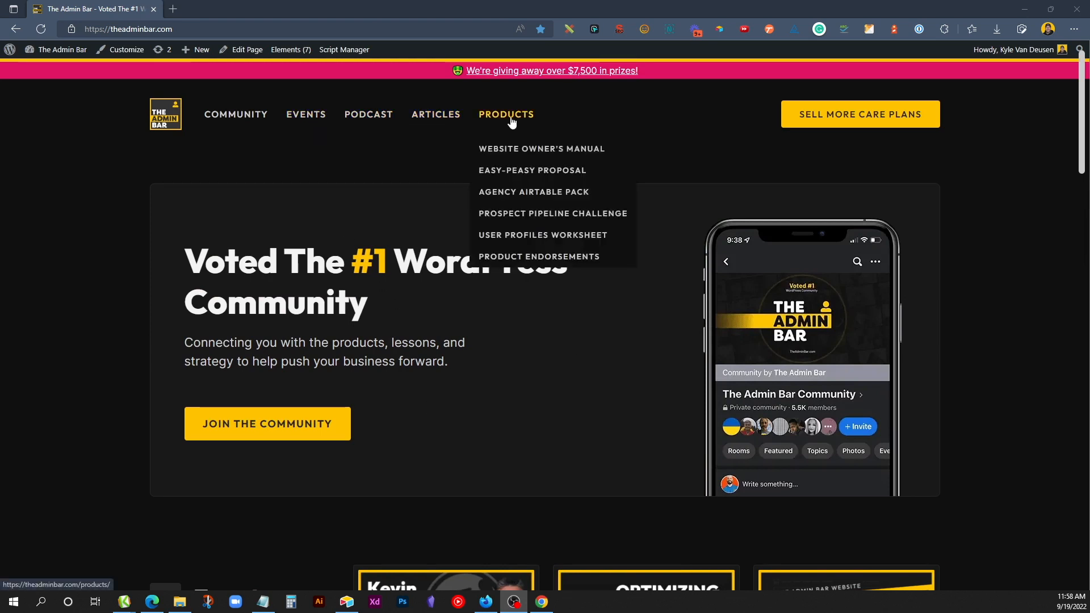
mouse_move(235, 114)
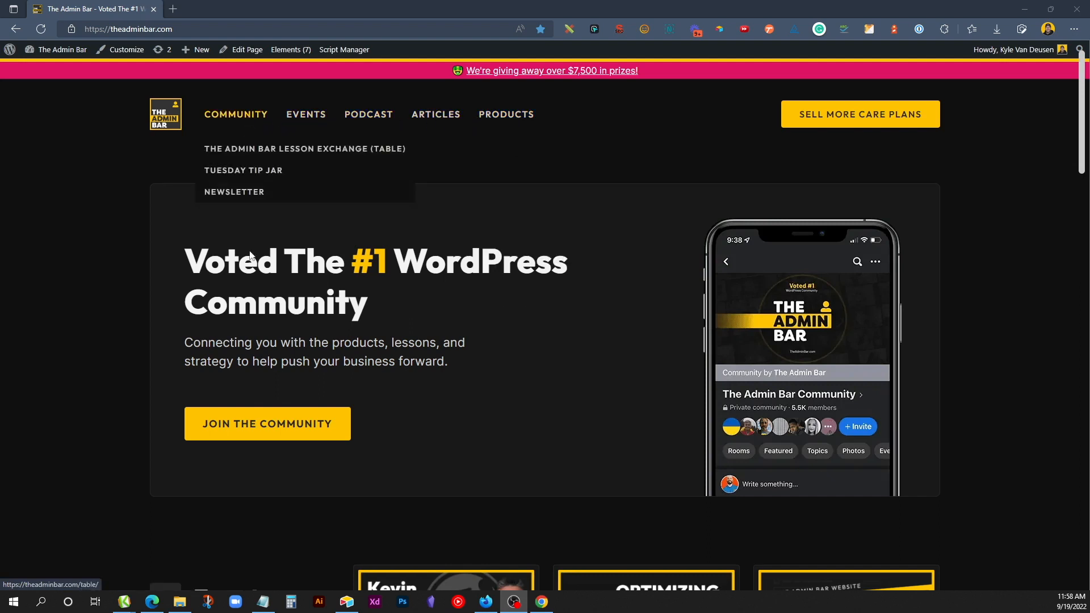
mouse_move(600, 429)
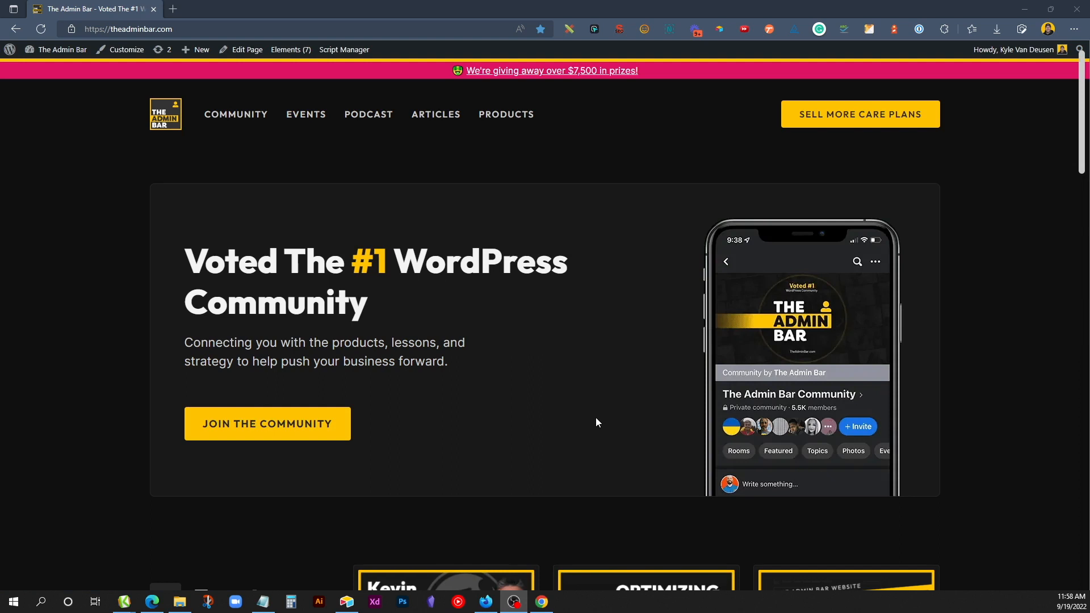
mouse_move(508, 368)
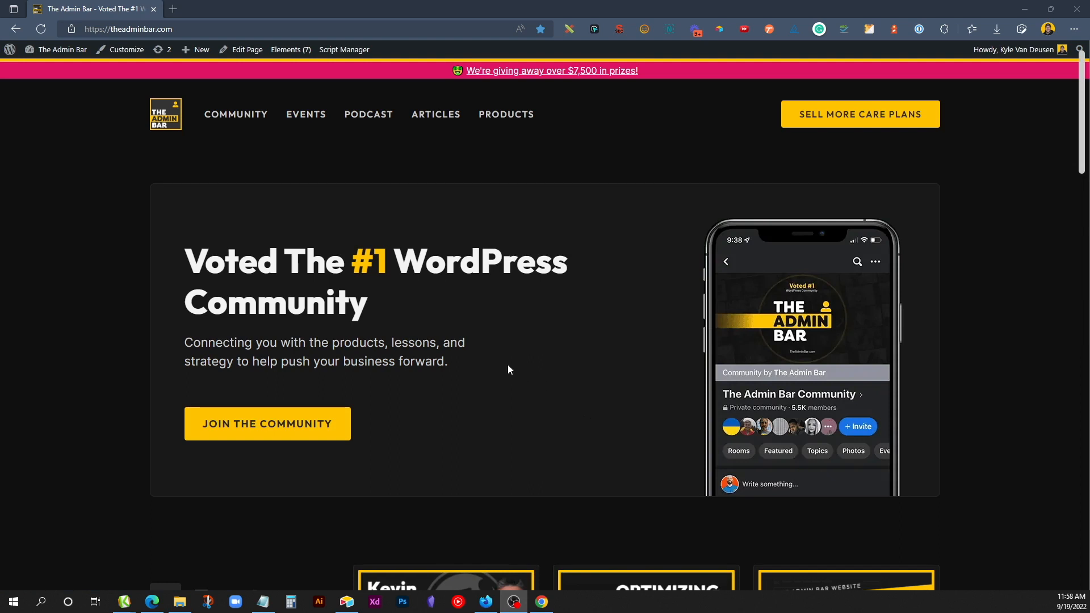
mouse_move(243, 229)
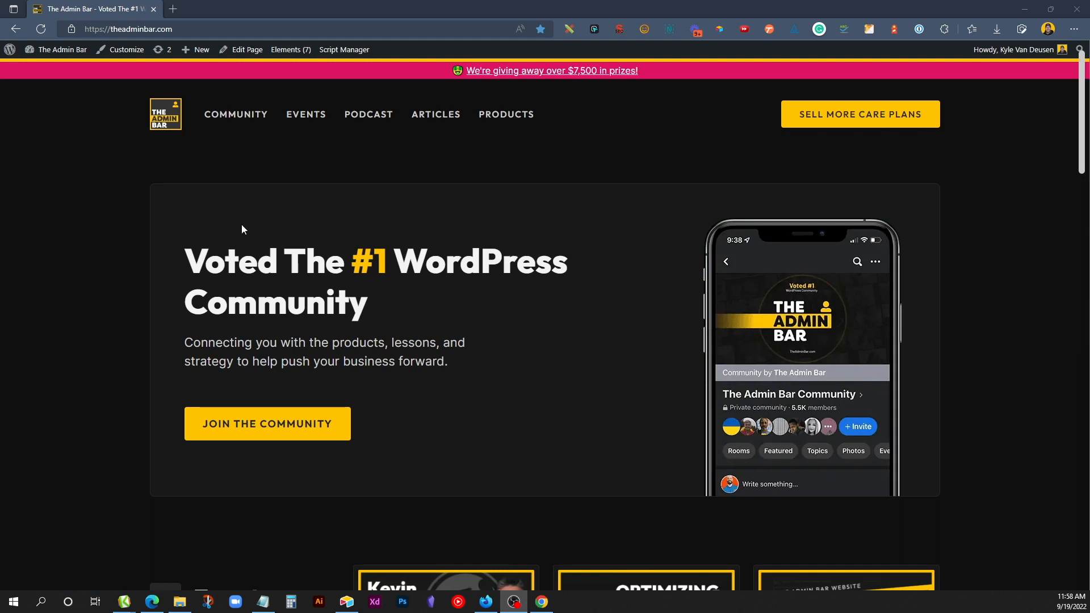
left_click(62, 49)
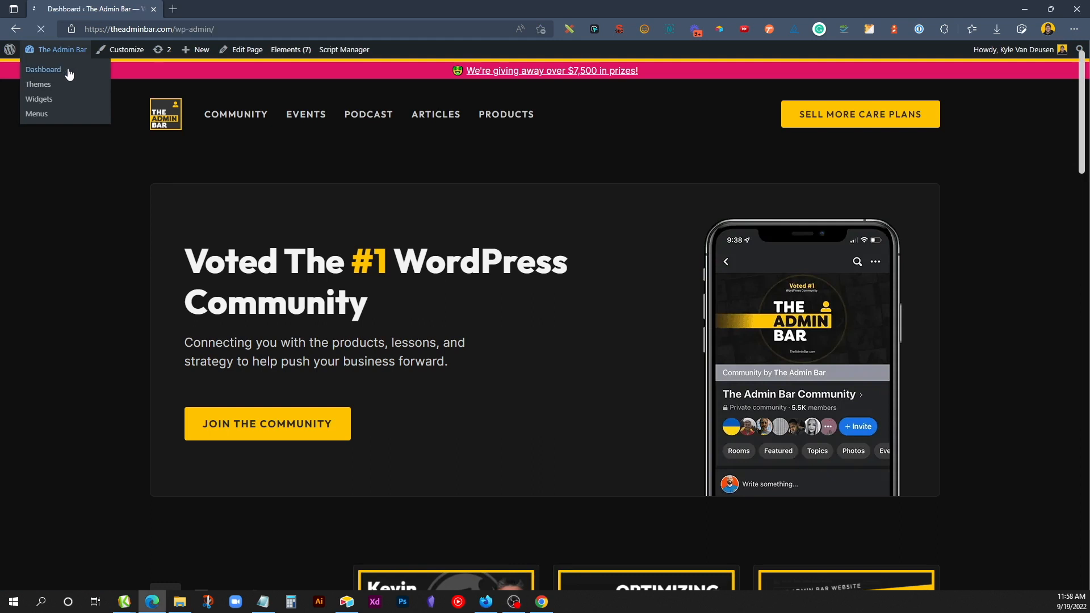
left_click(43, 69)
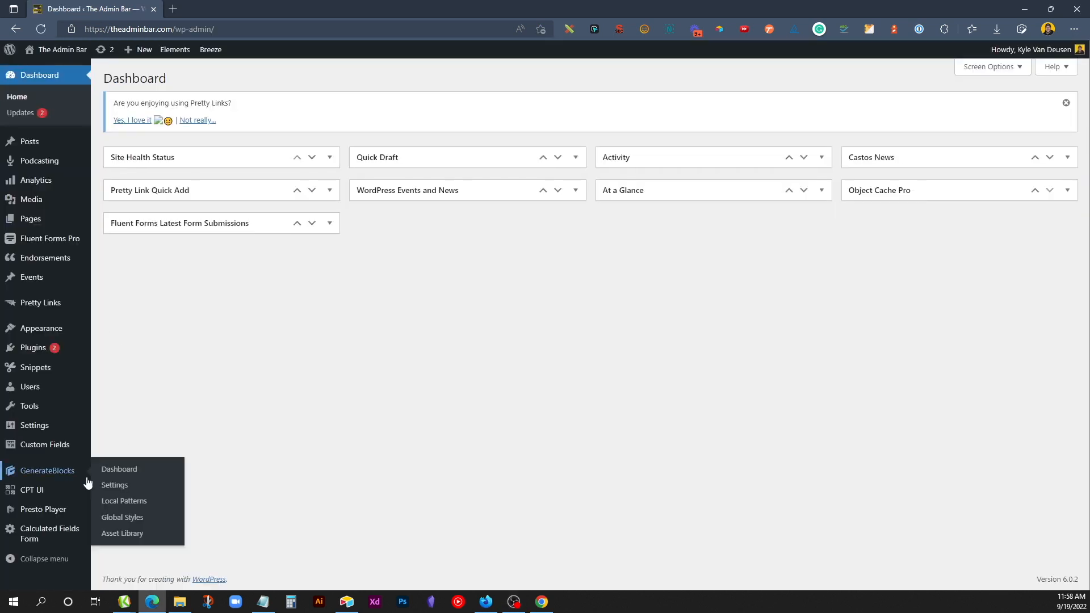
left_click(122, 517)
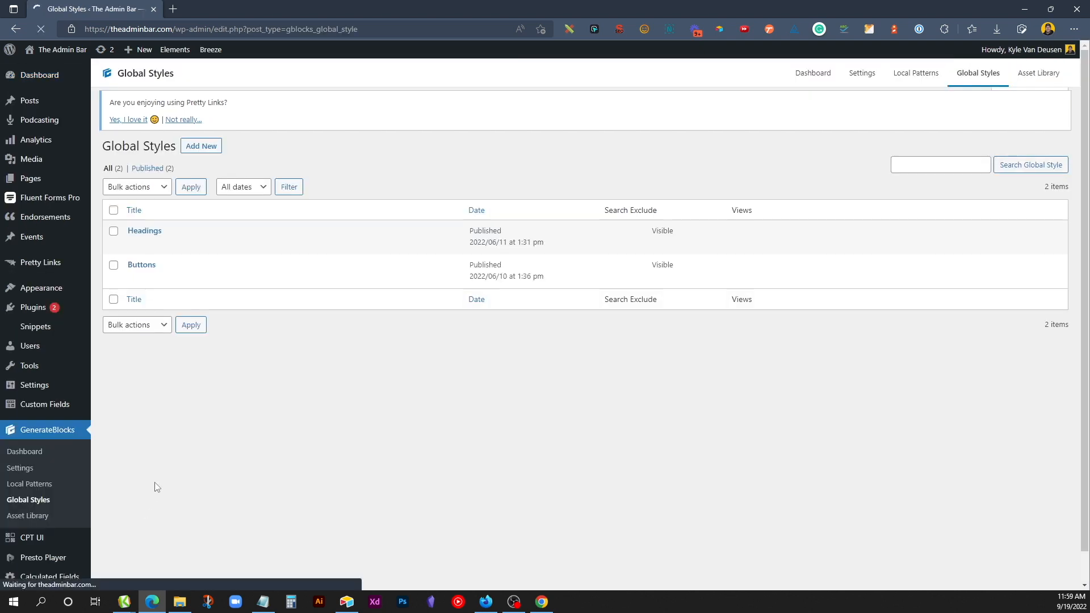
left_click(141, 264)
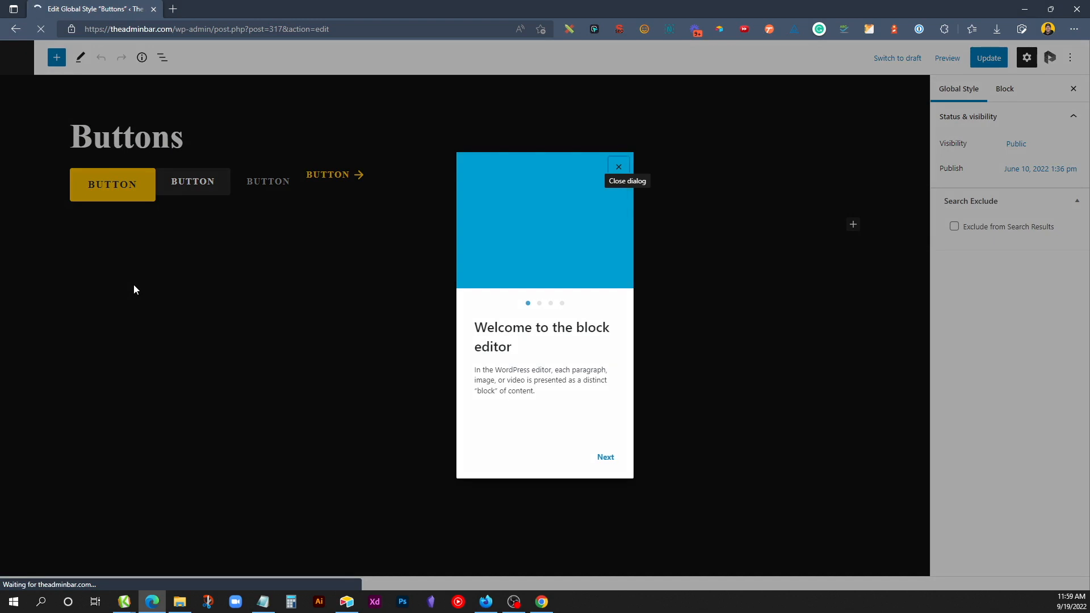
left_click(617, 167)
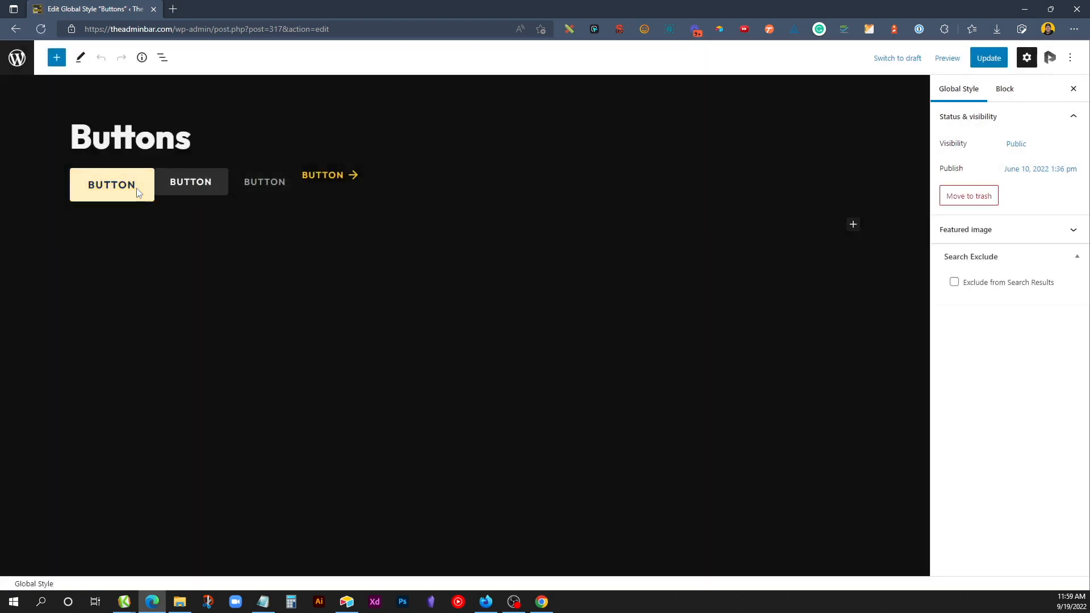
Change the primary button's background to magenta #ff00f5 and update the style
left_click(112, 184)
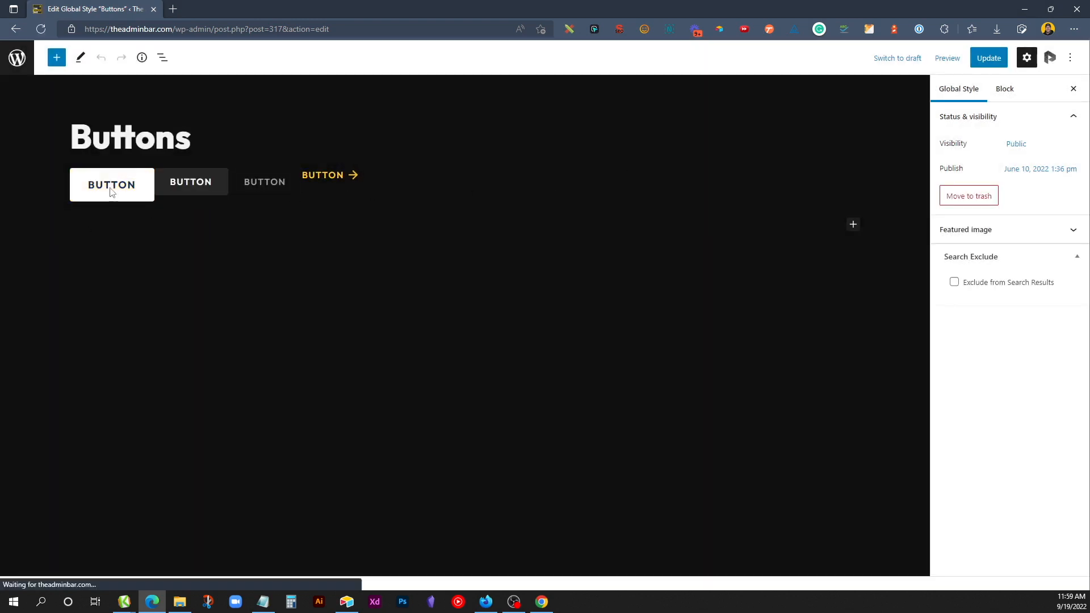
left_click(111, 184)
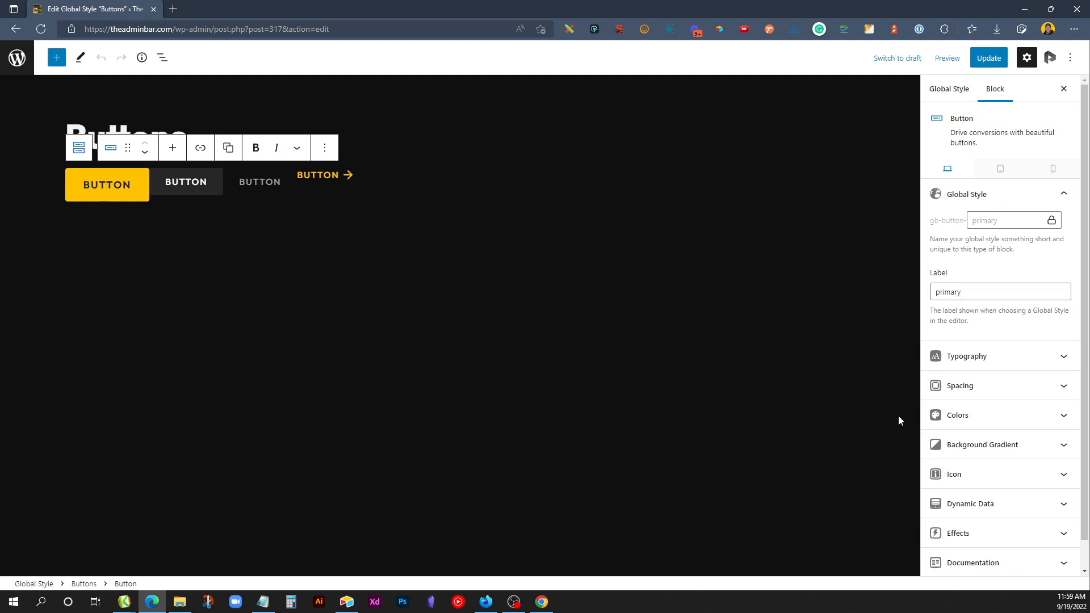
left_click(957, 415)
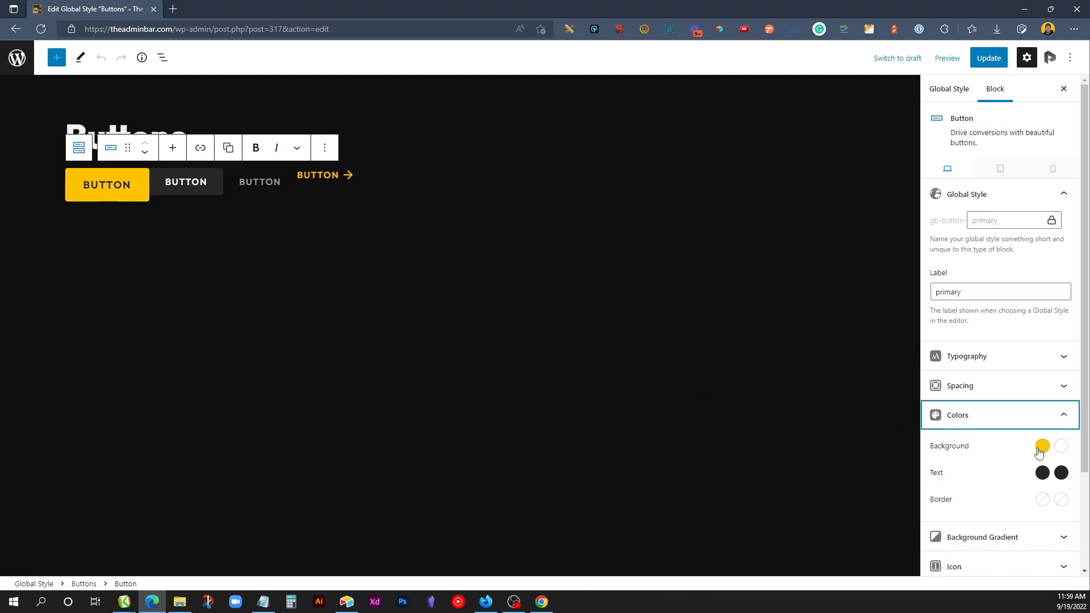
left_click(1041, 445)
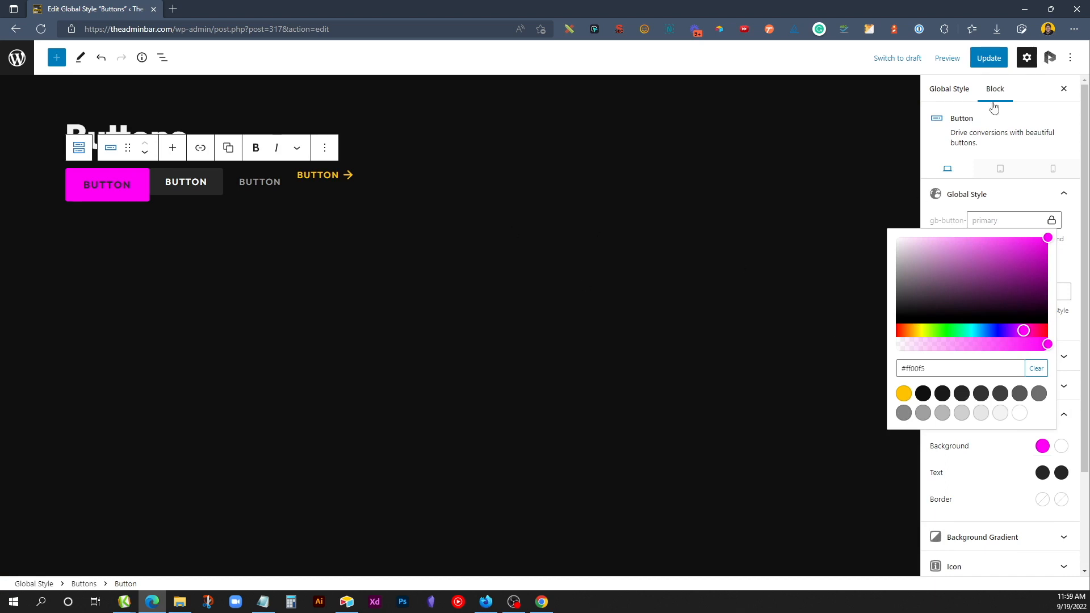
left_click(988, 57)
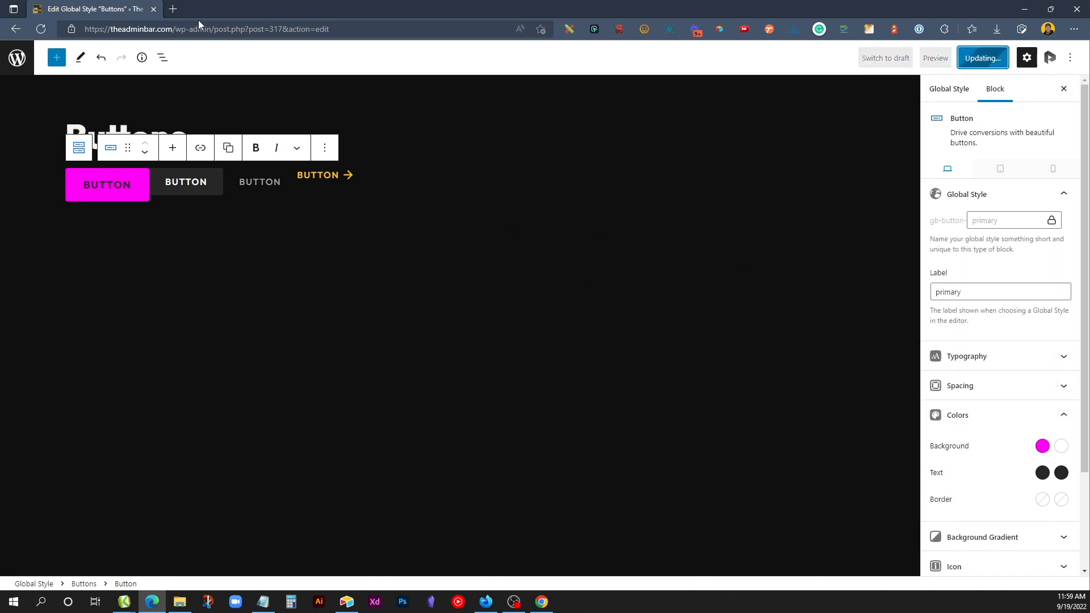
View the live site and scroll through pages to confirm the buttons appear magenta
left_click(981, 58)
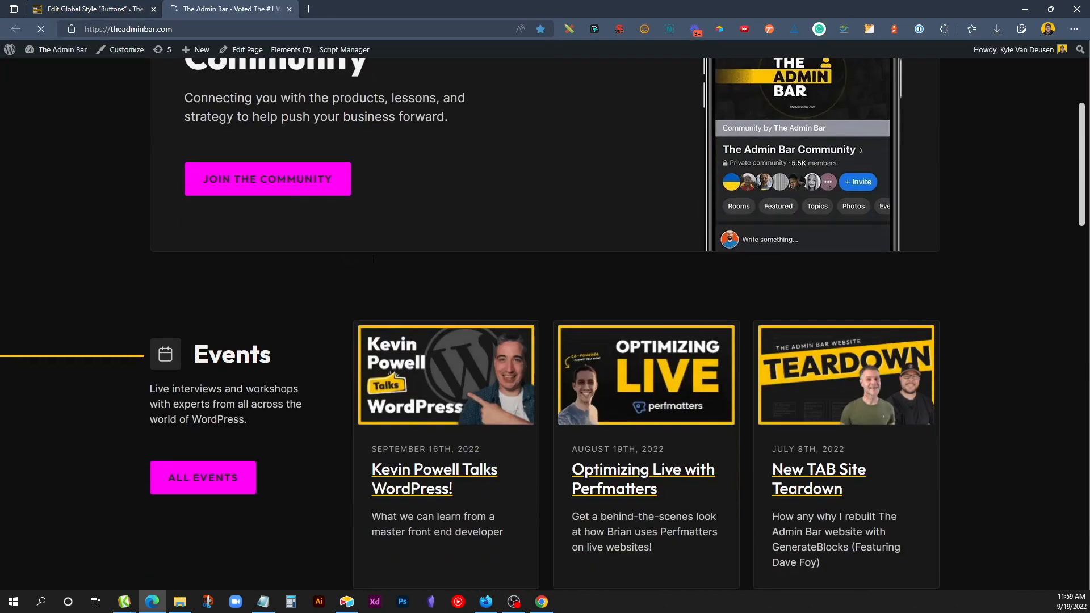
scroll("down", 3)
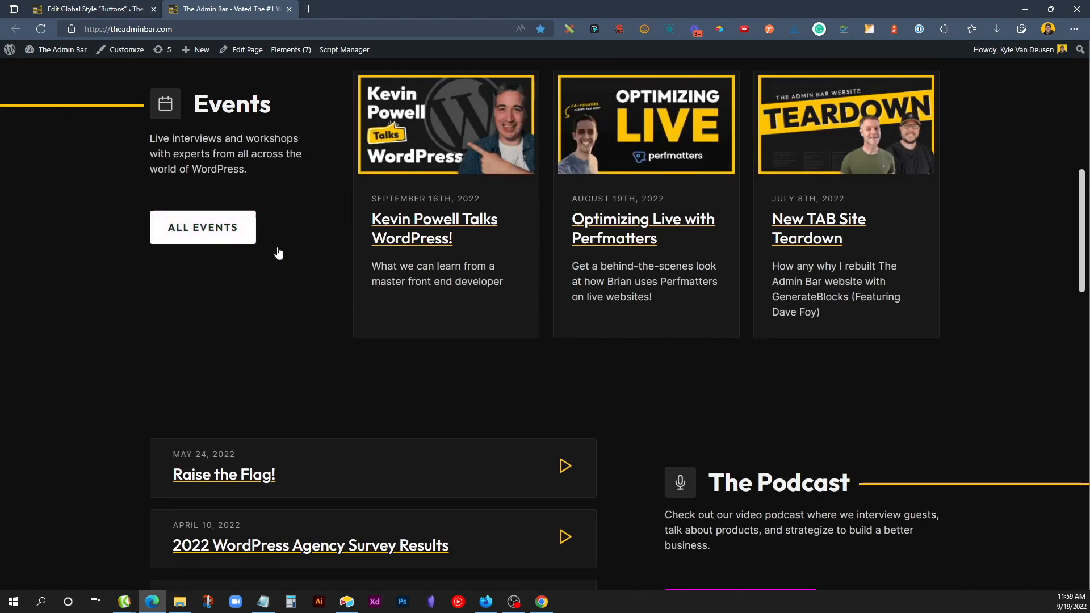
scroll("up", 3)
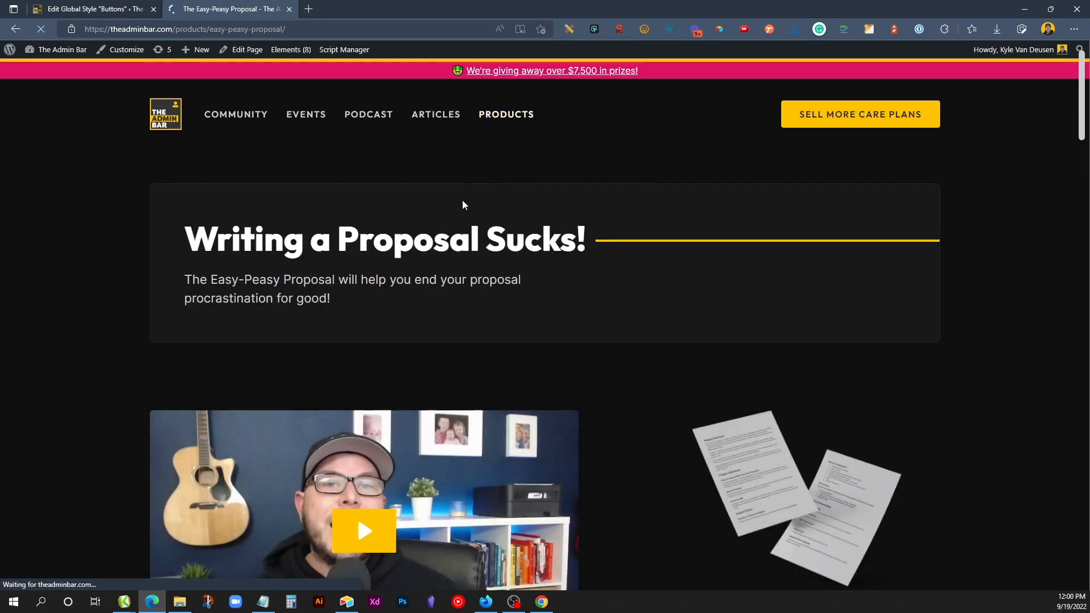
scroll("down", 3)
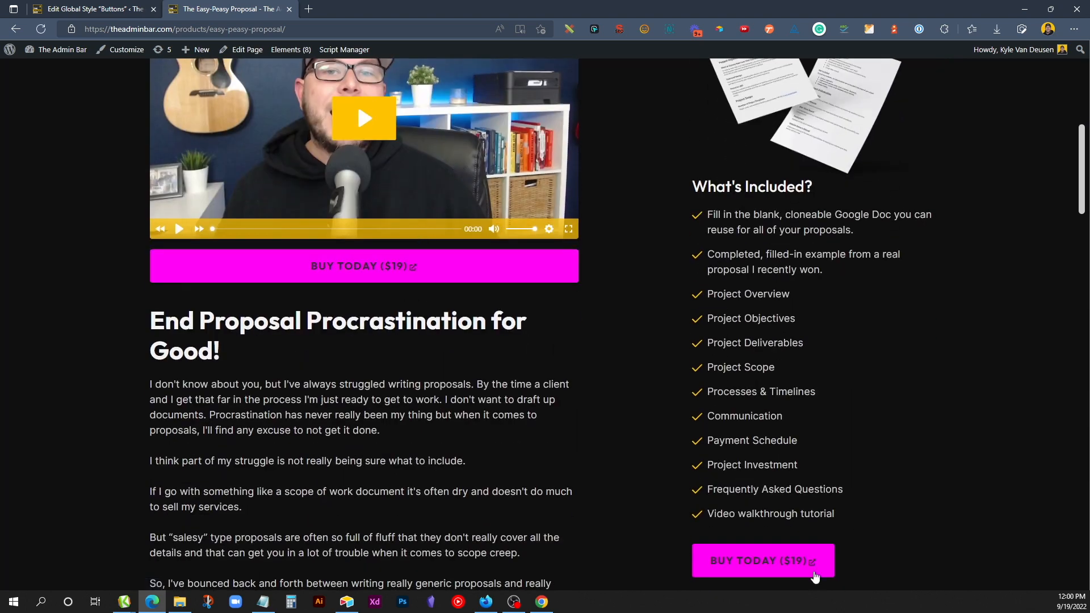
mouse_move(484, 397)
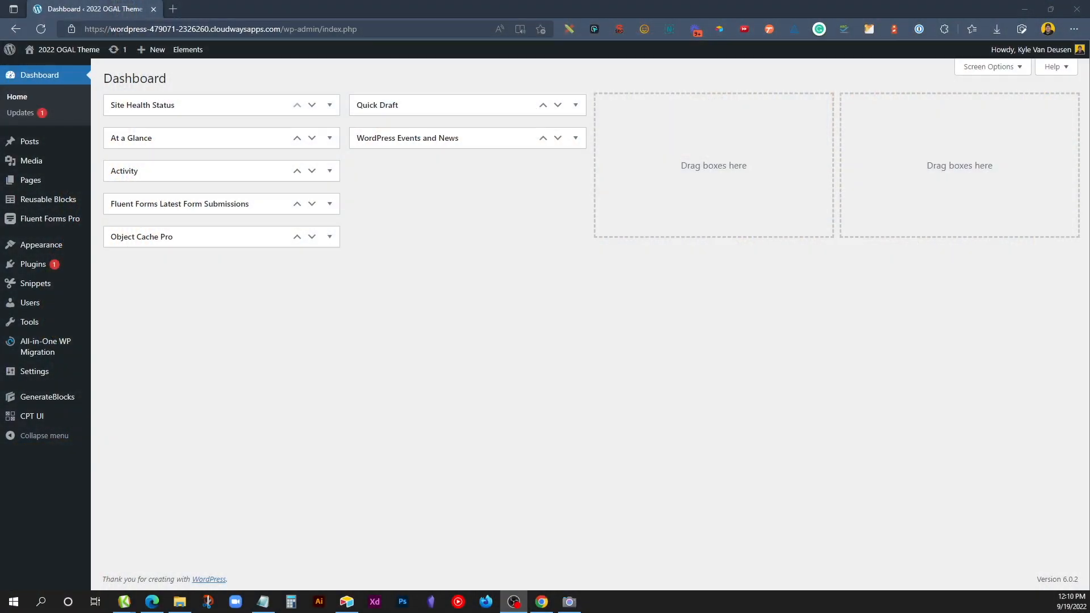
mouse_move(156, 367)
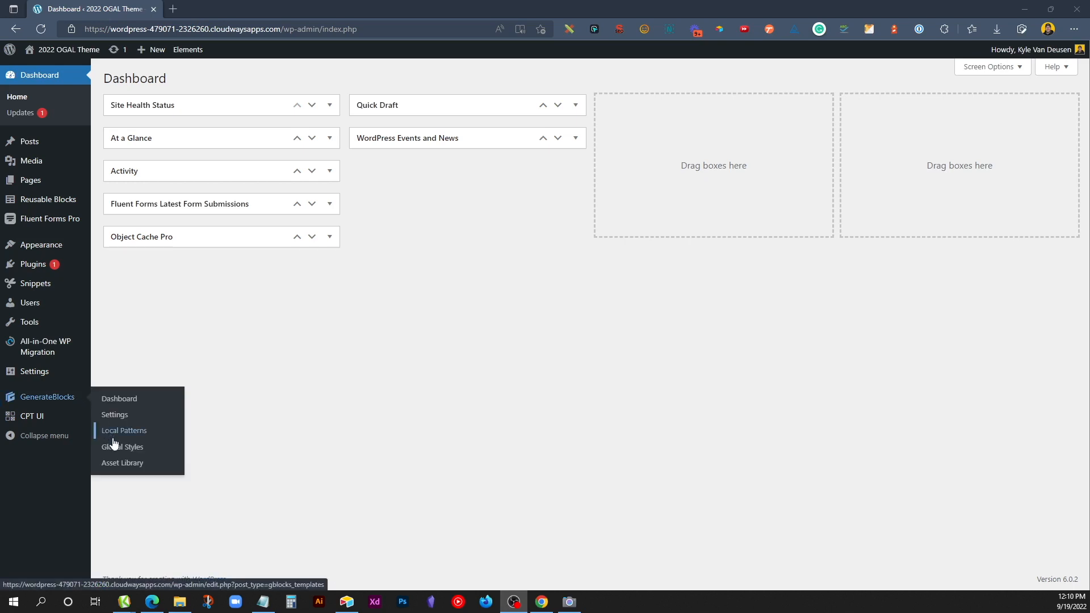
Go to the empty GenerateBlocks Global Styles list and use Add New for a blank style
left_click(124, 447)
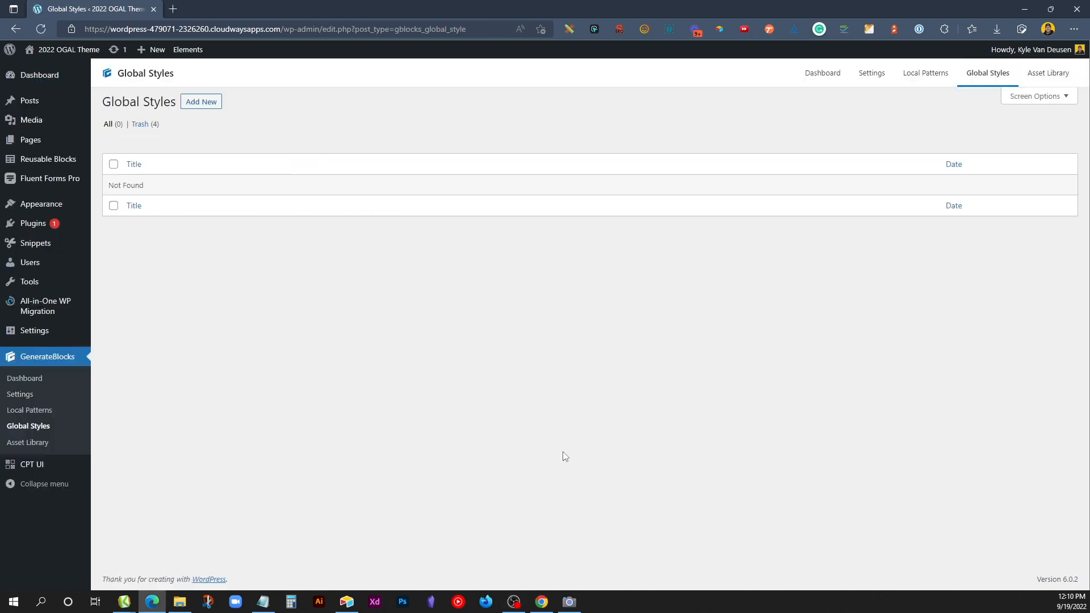
mouse_move(451, 273)
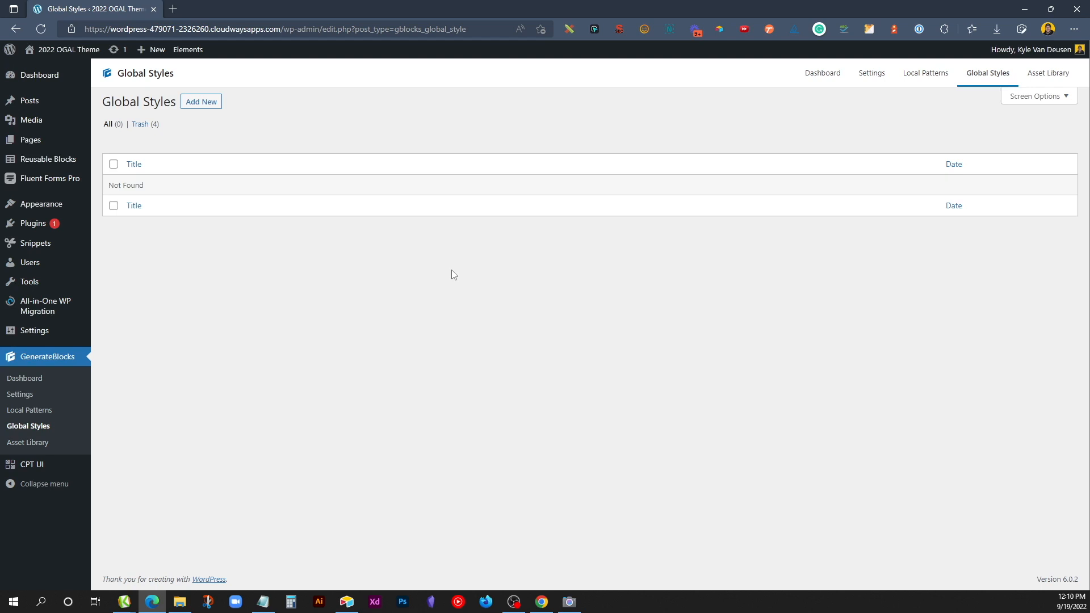
mouse_move(284, 198)
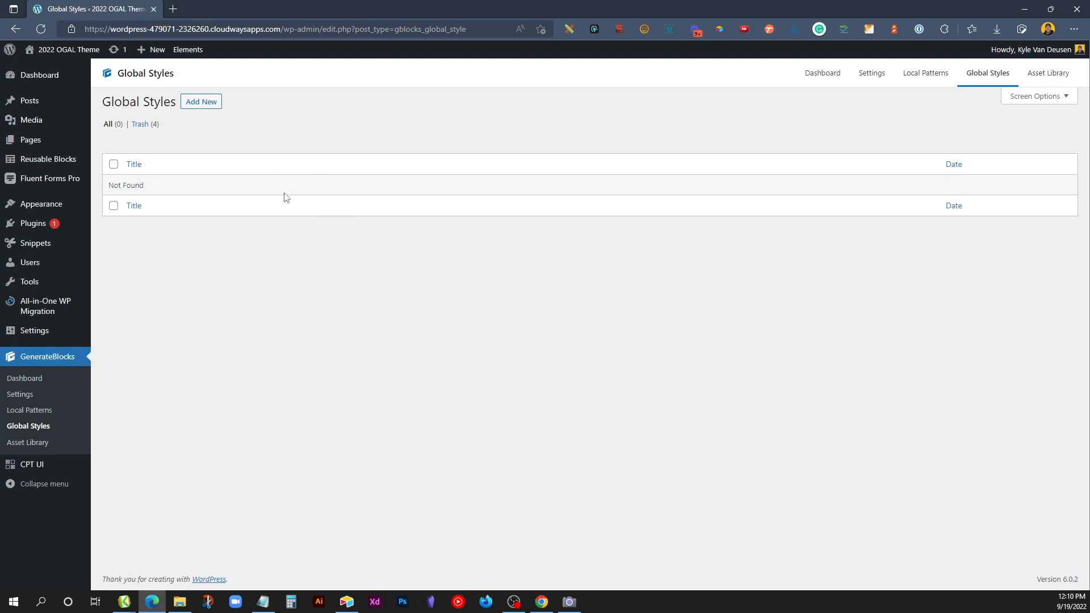
left_click(201, 102)
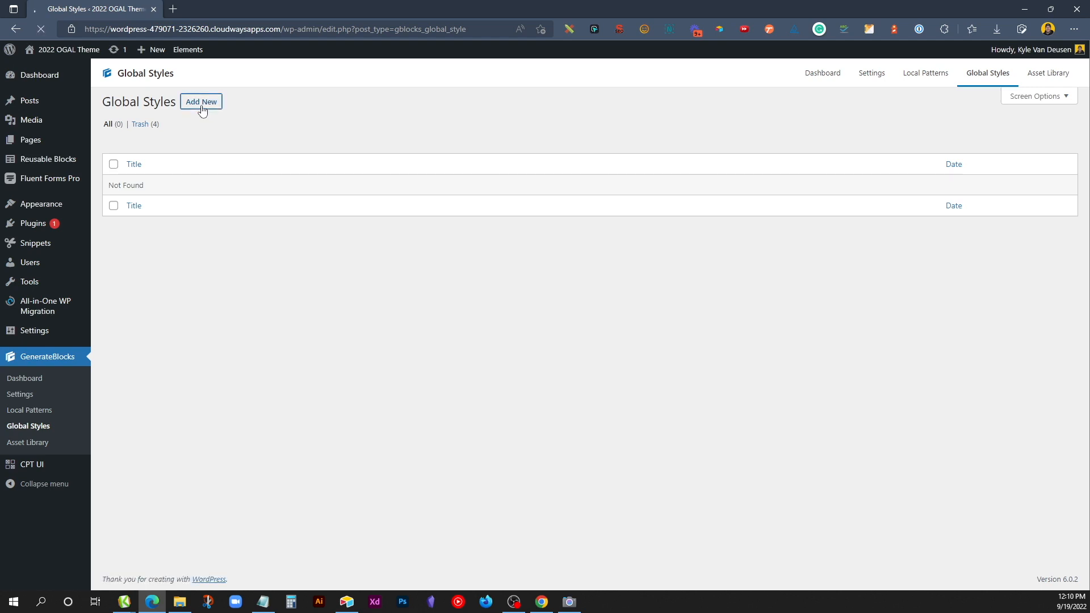
left_click(201, 102)
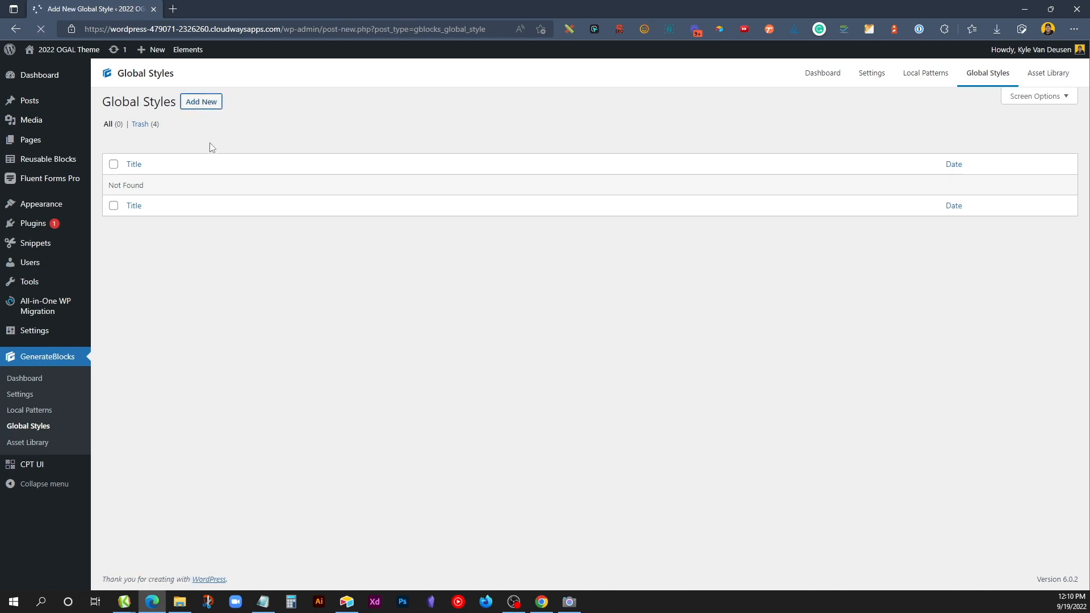
left_click(201, 101)
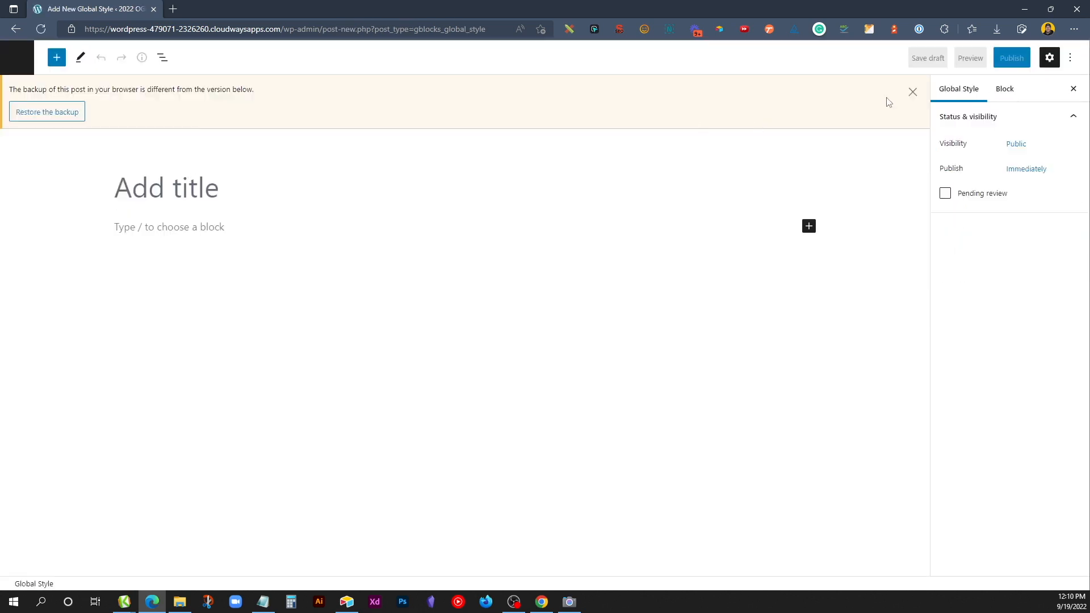
Title the style Buttons and insert a button with 12/40/12/40 padding
type("Buttons")
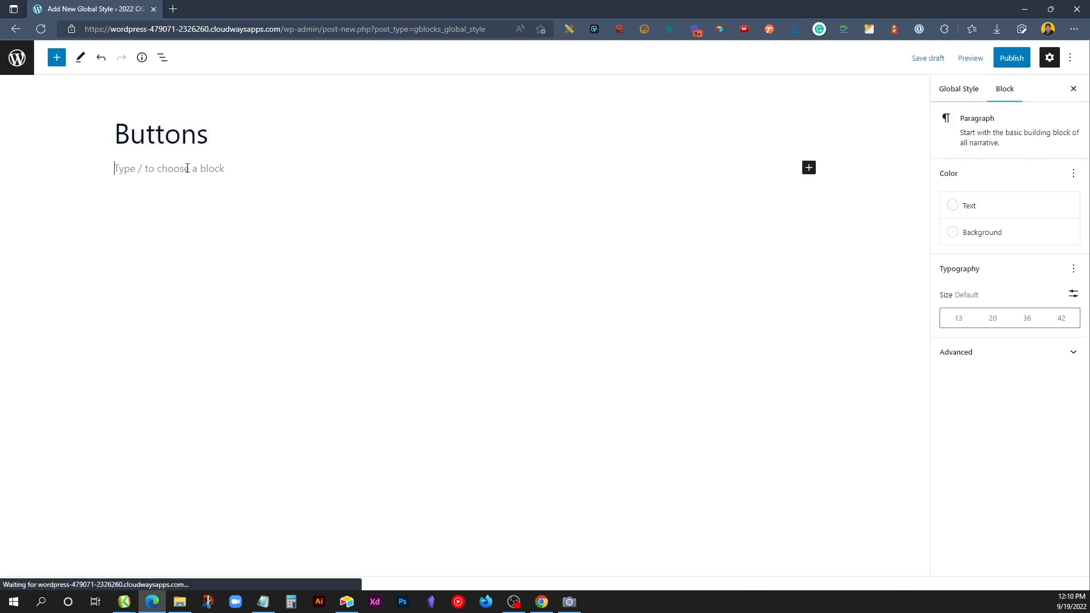
type("/butt")
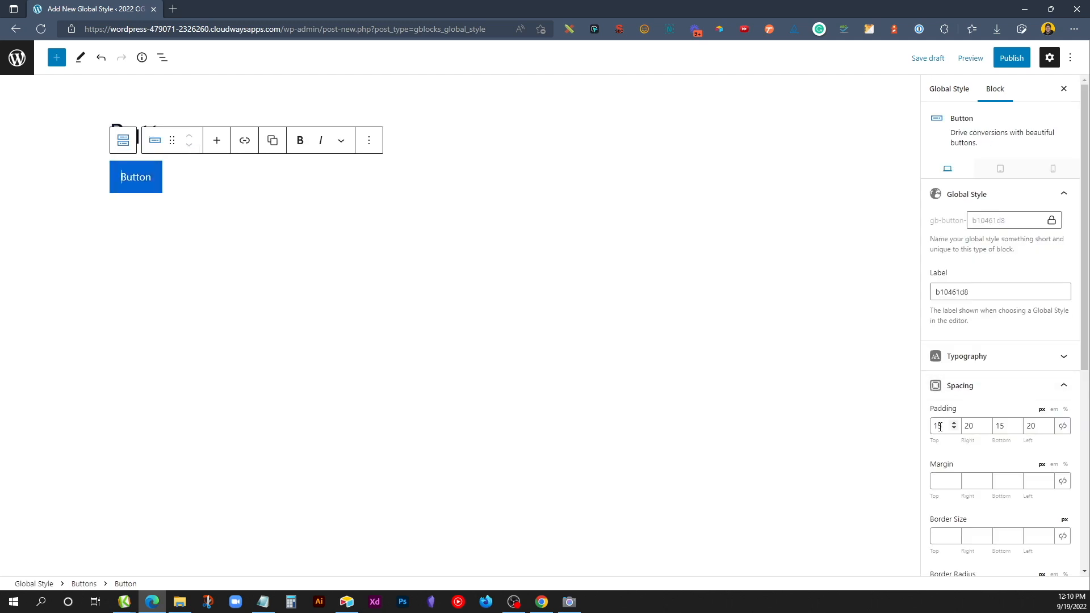
type("40")
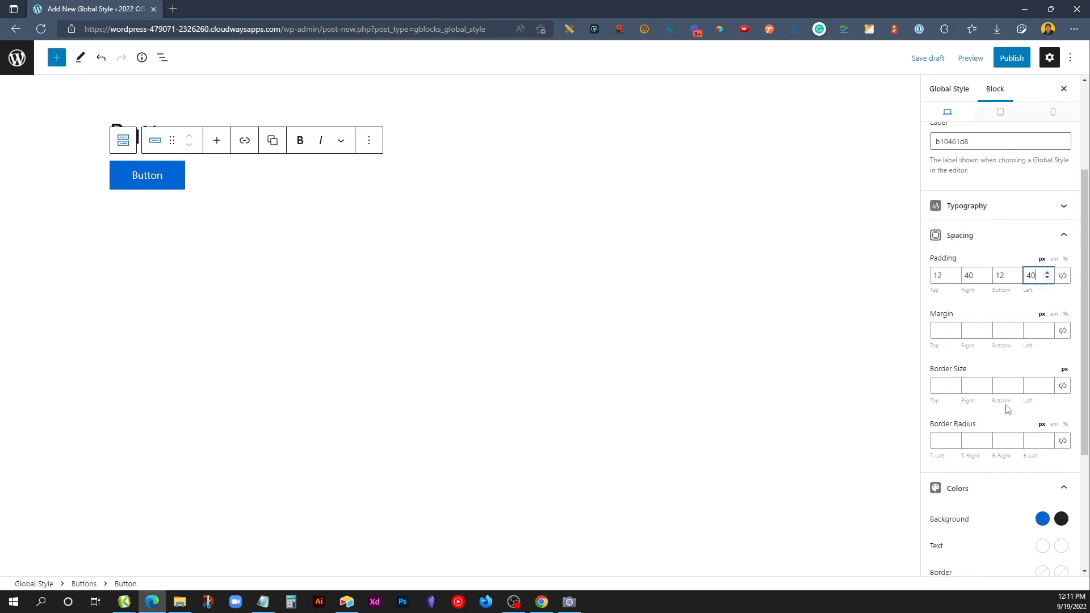
Give the button a linked 4 px corner radius, colour 222222, and a new label
left_click(1062, 440)
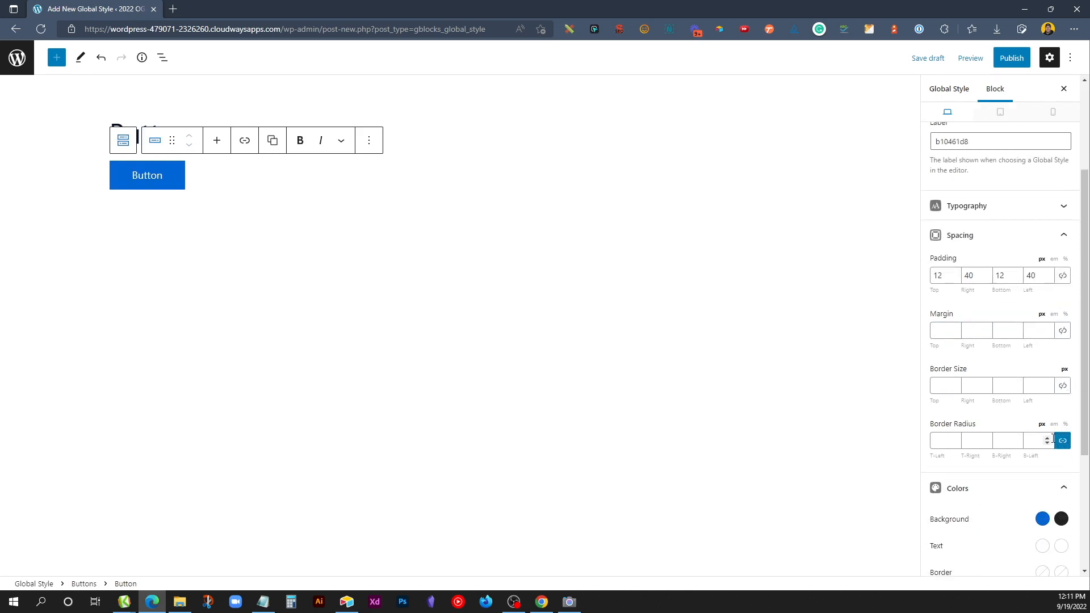
type("4")
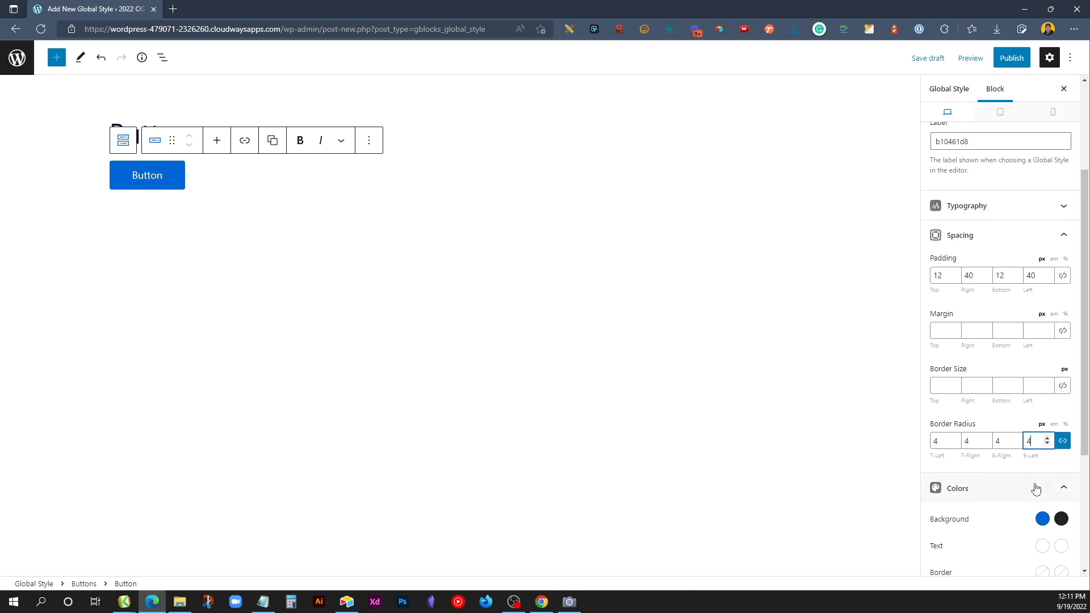
left_click(1041, 519)
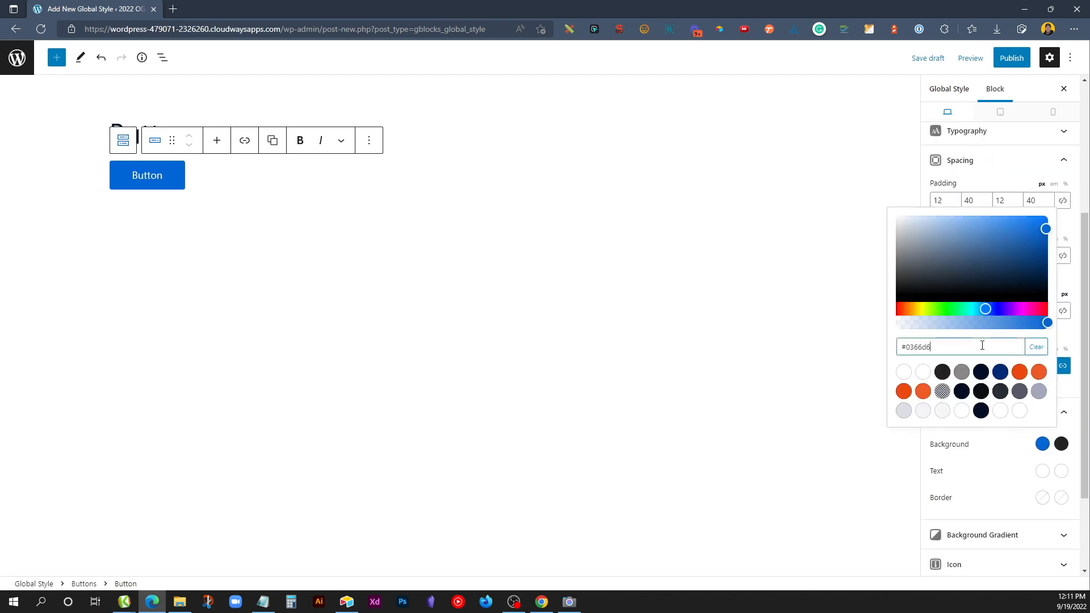
type("222222")
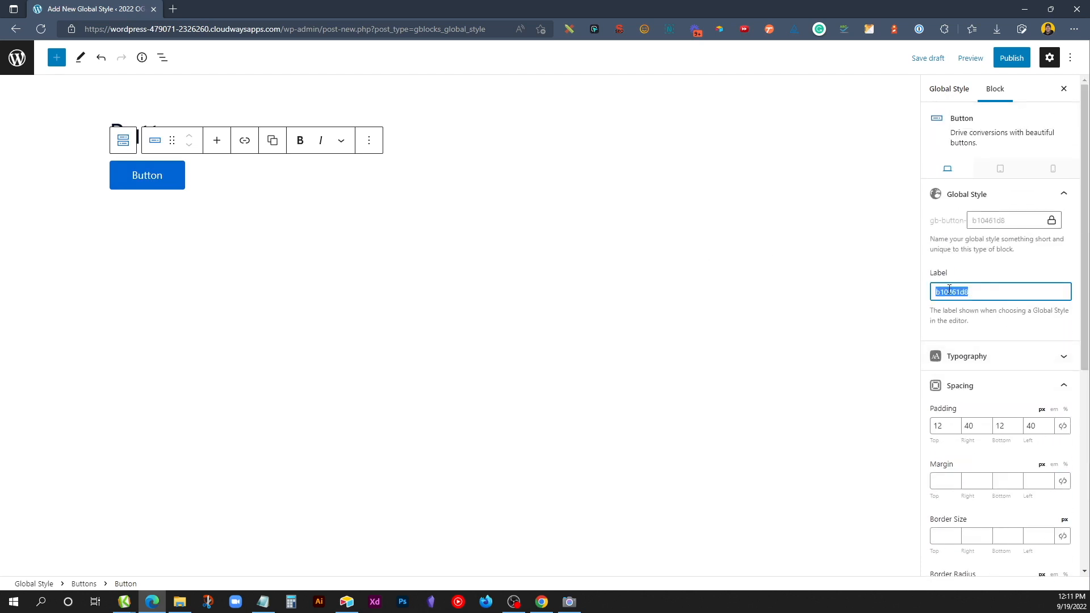
type("Buttons")
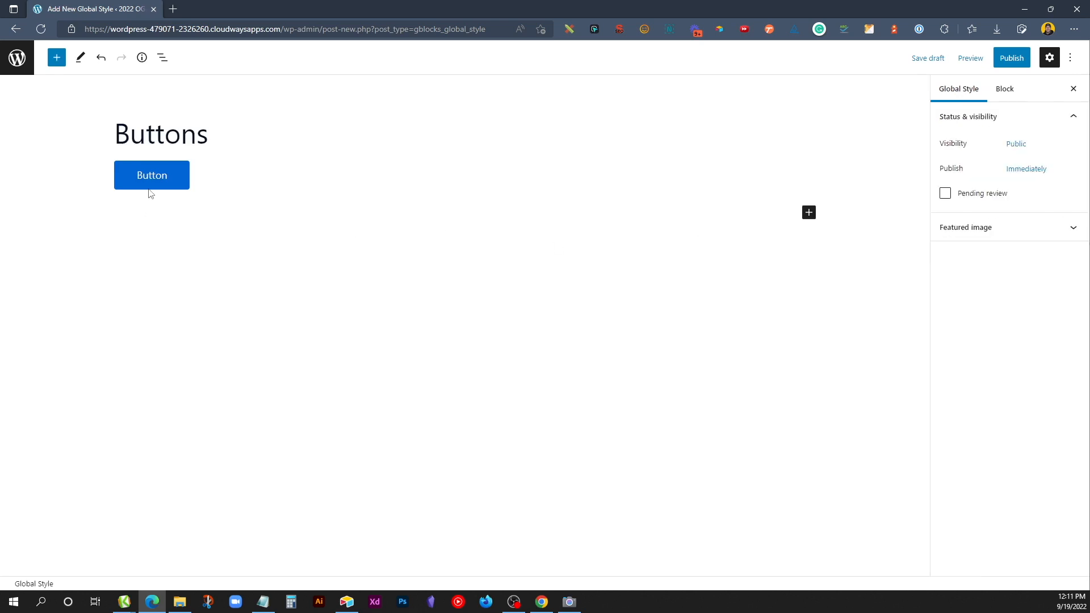
Duplicate the button as Primary Small with 8/32 padding and publish the Buttons style
left_click(151, 174)
type("32")
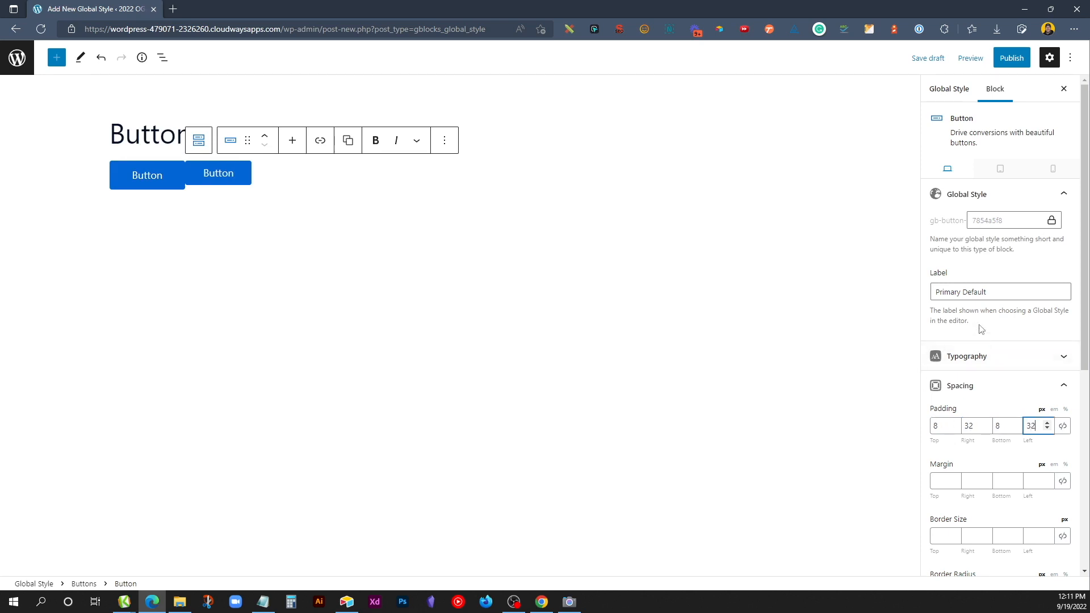
double_click(976, 291)
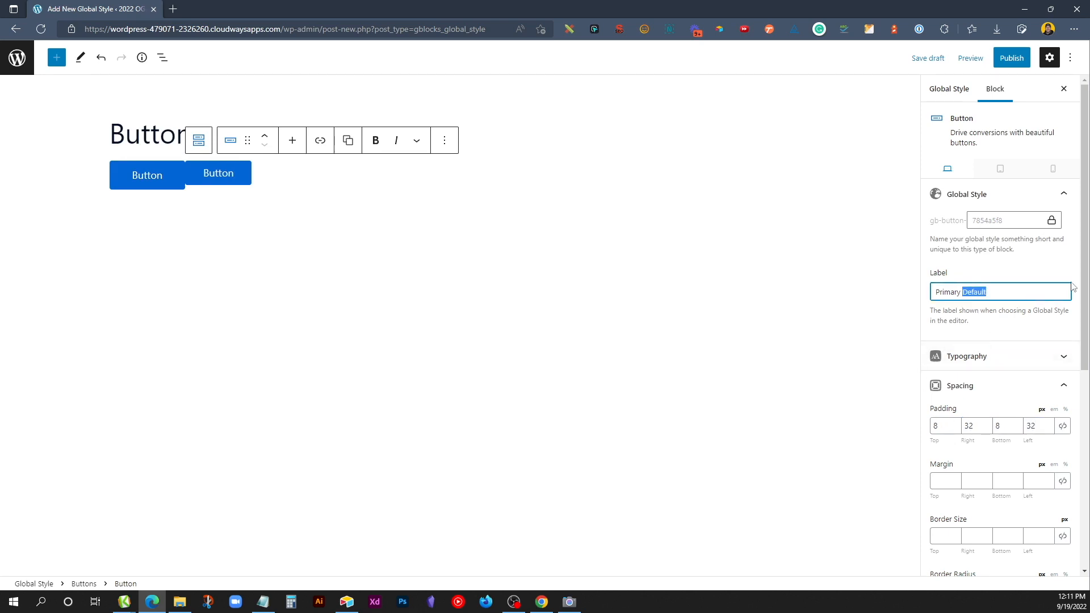
type("Small")
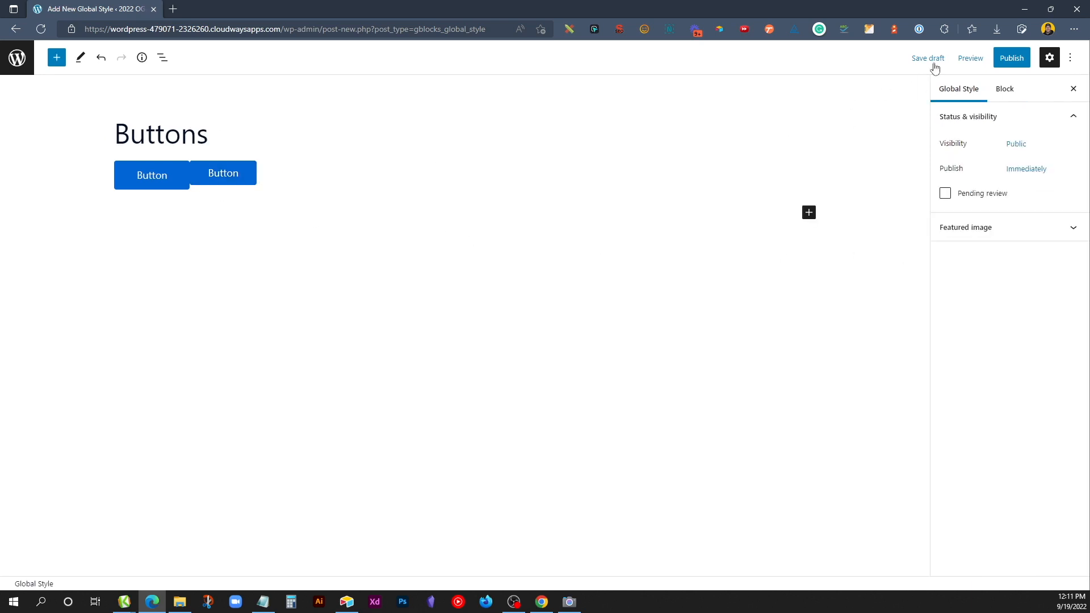
left_click(927, 58)
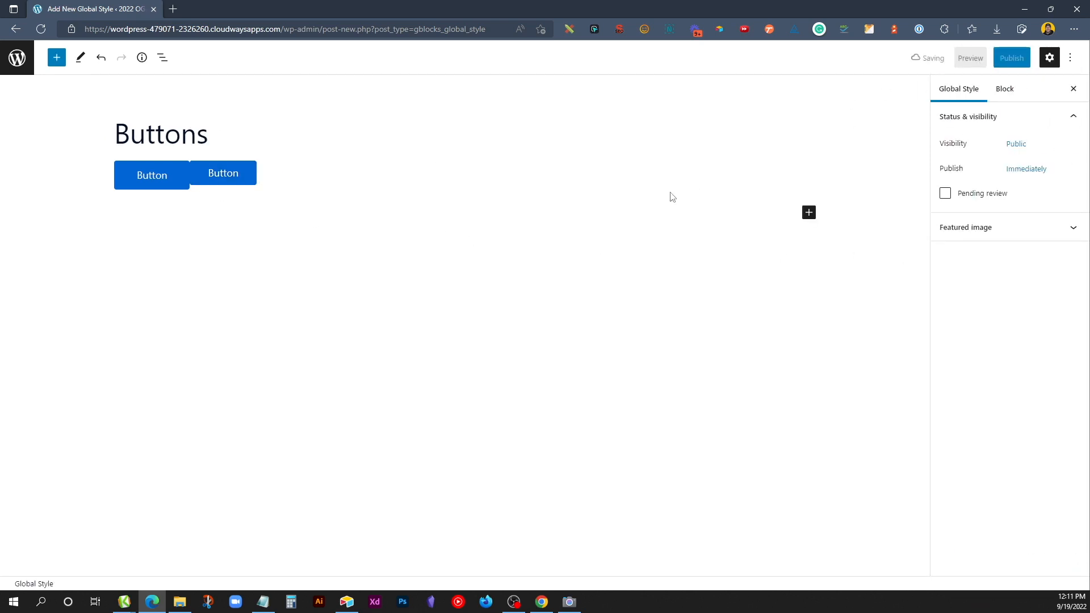
left_click(1010, 58)
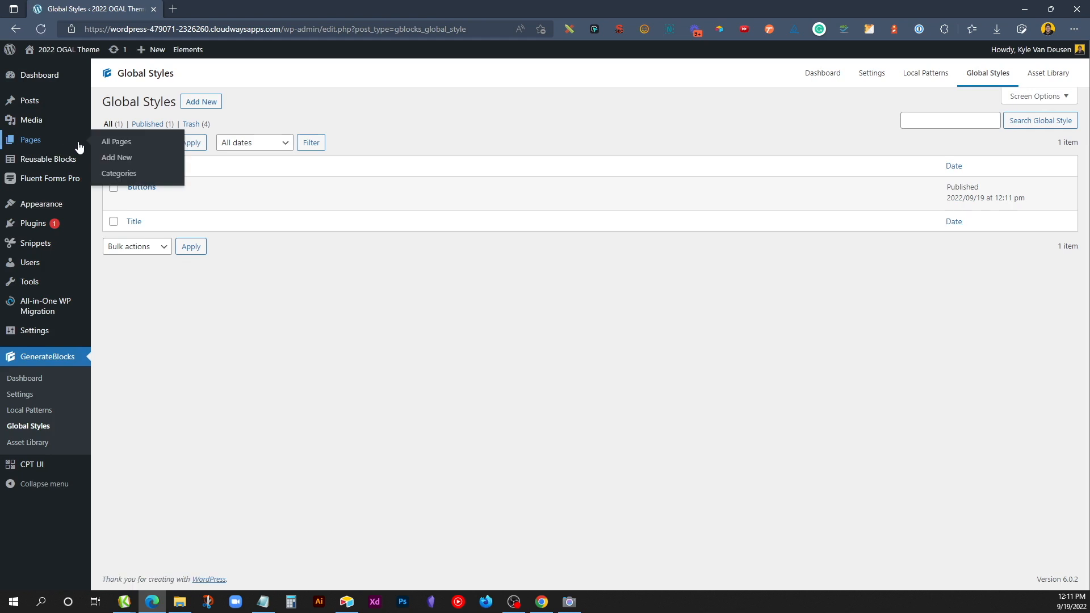
Create New Dummy Page with a button using the Primary Default global style
left_click(116, 158)
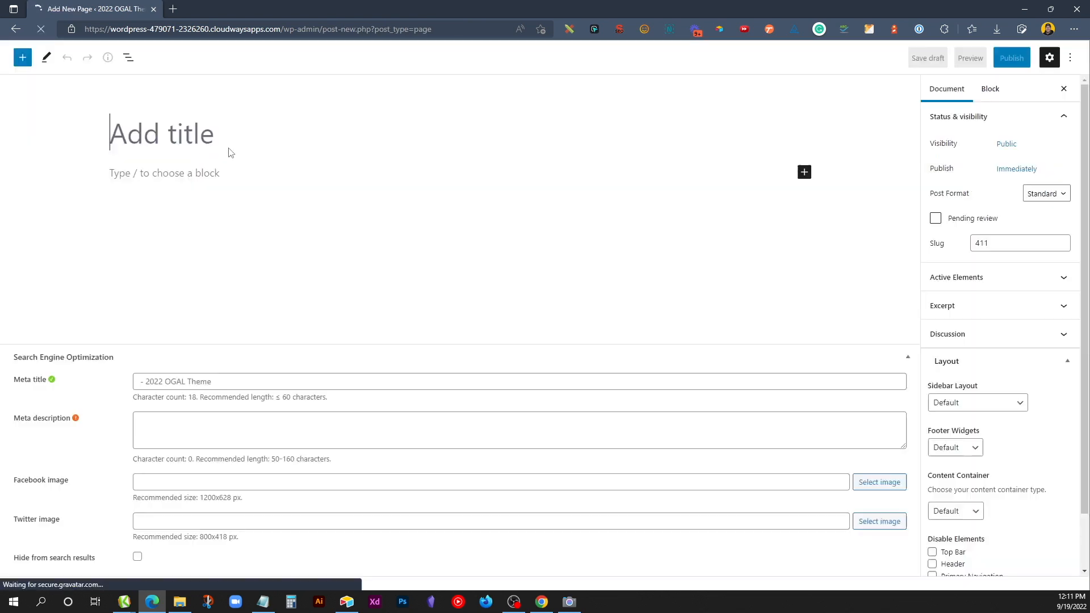
type("New Dummy Page")
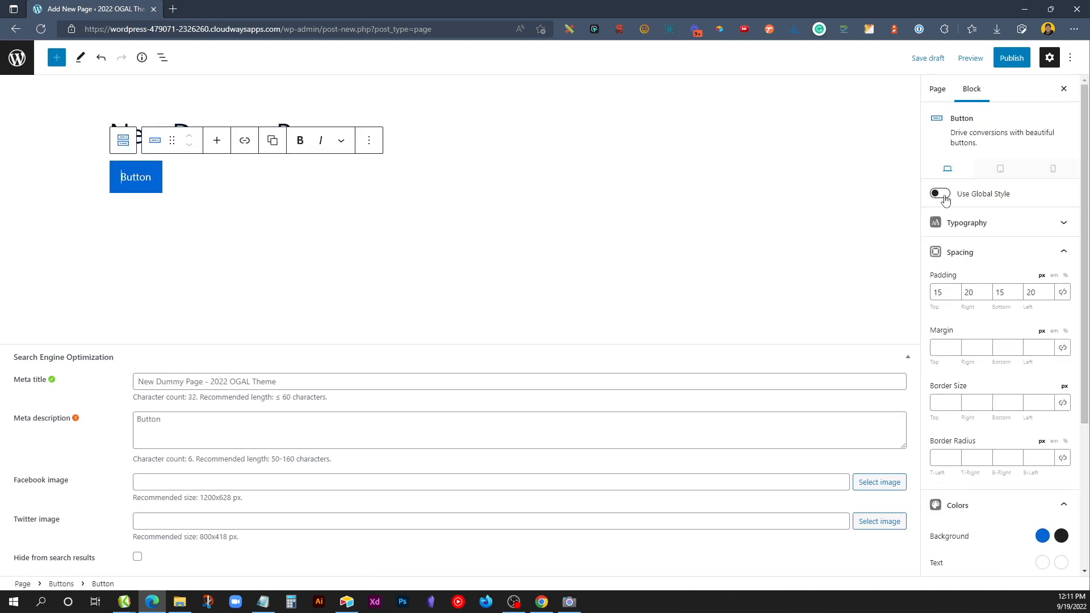
left_click(938, 193)
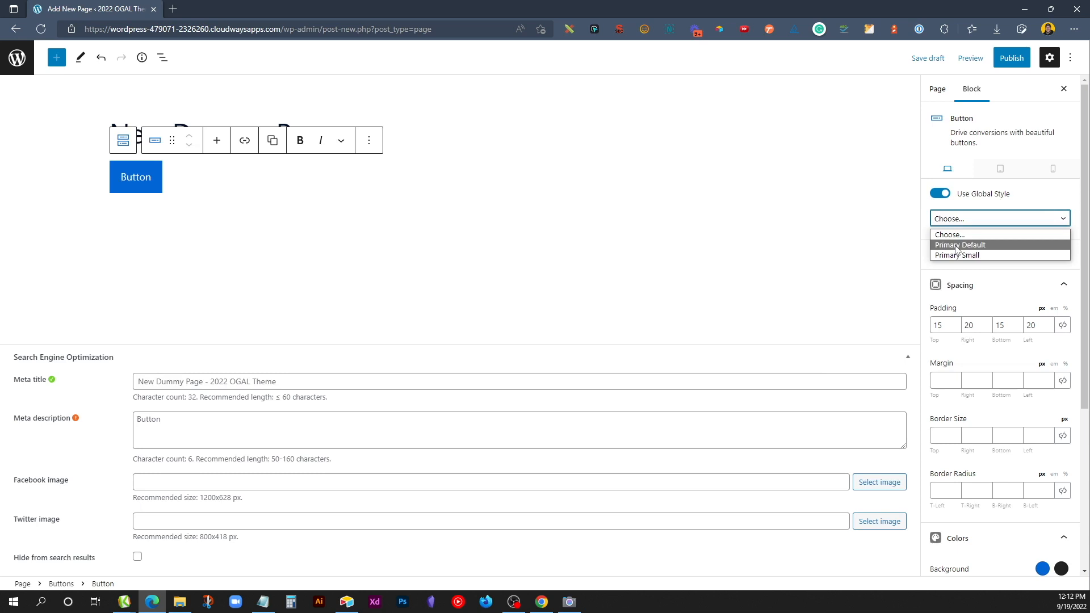
left_click(957, 254)
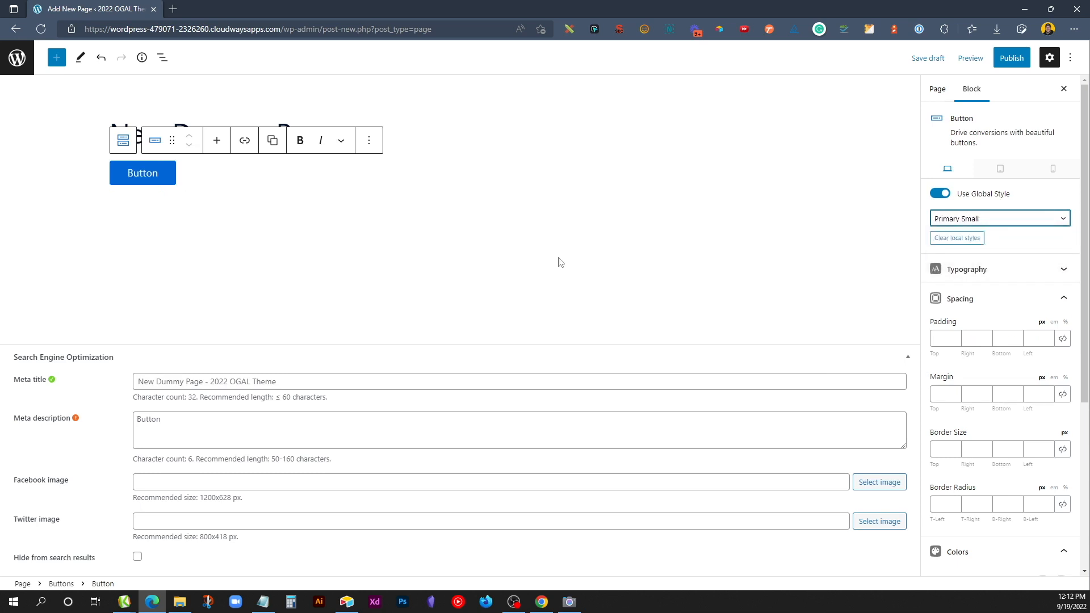
left_click(999, 218)
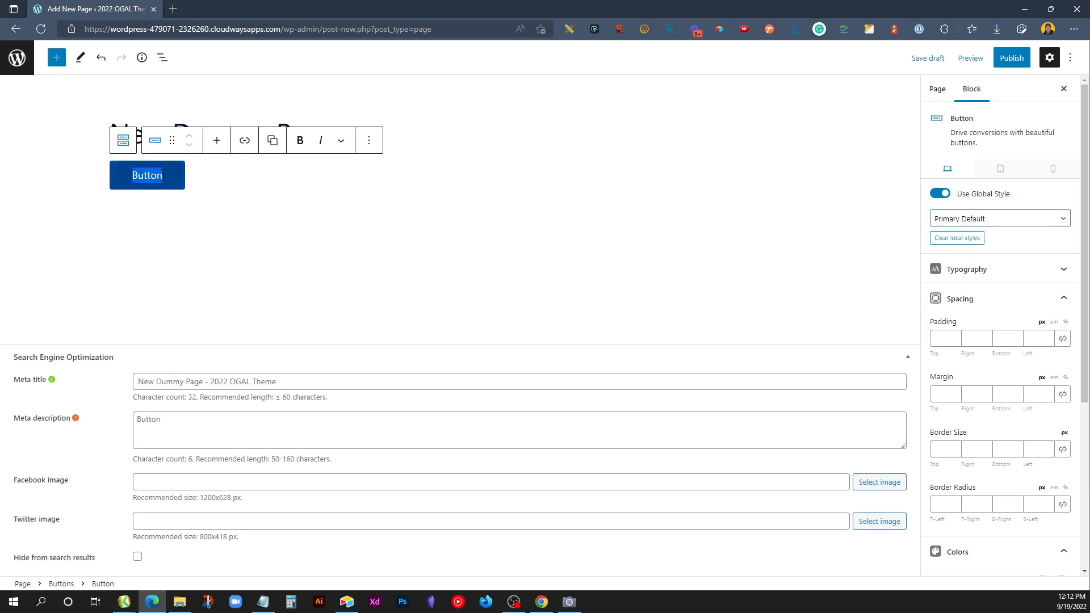
Label the button 'Click Me' and start adding its link
type("Click M")
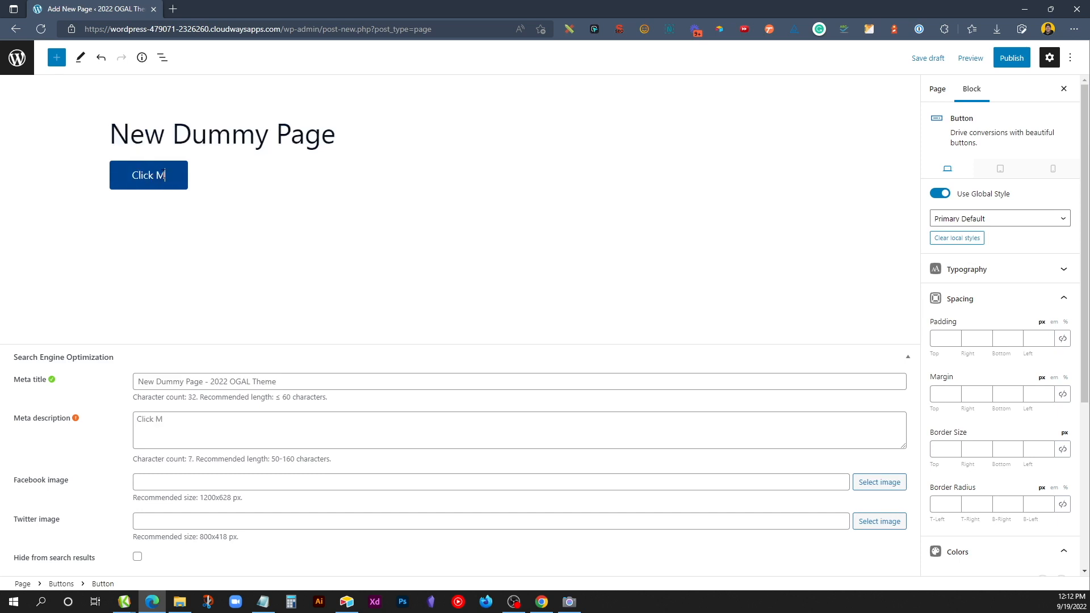
type("e")
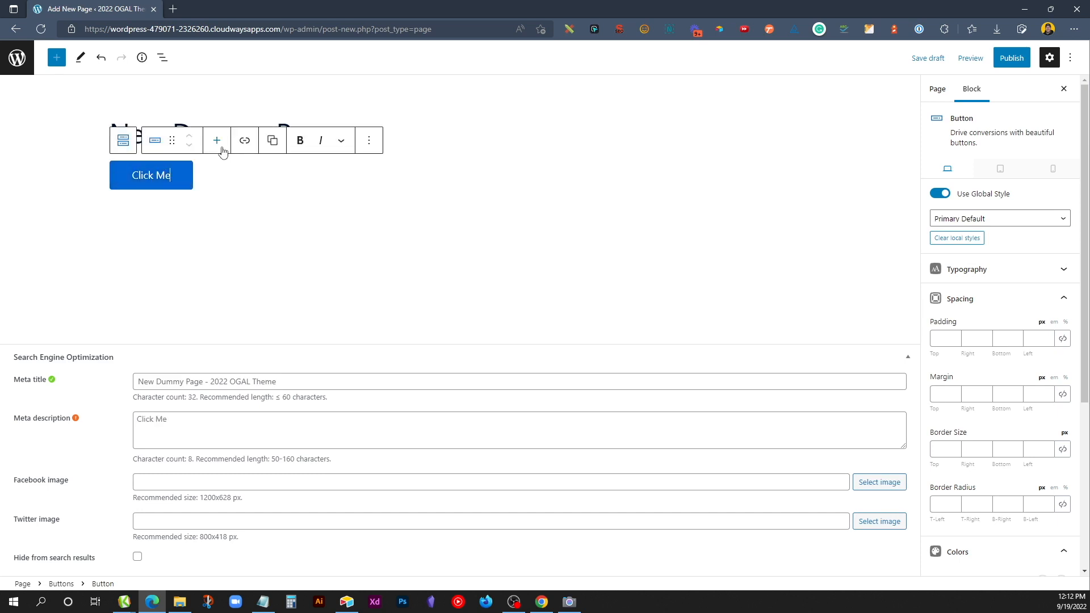
left_click(244, 140)
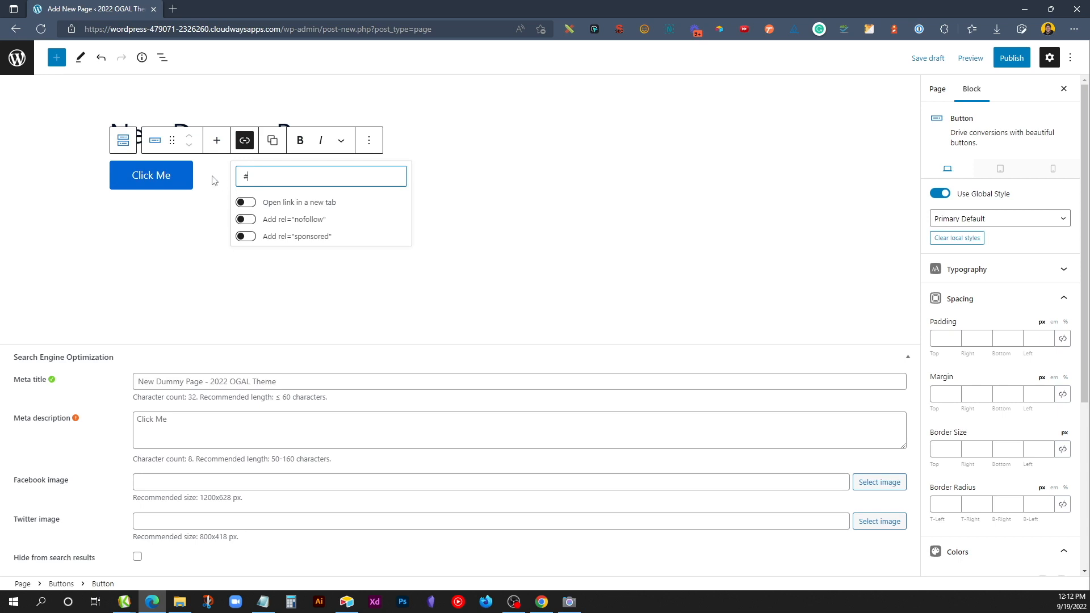
Try a 50 corner radius, then clear the button's styles and reapply Primary Default
left_click(151, 175)
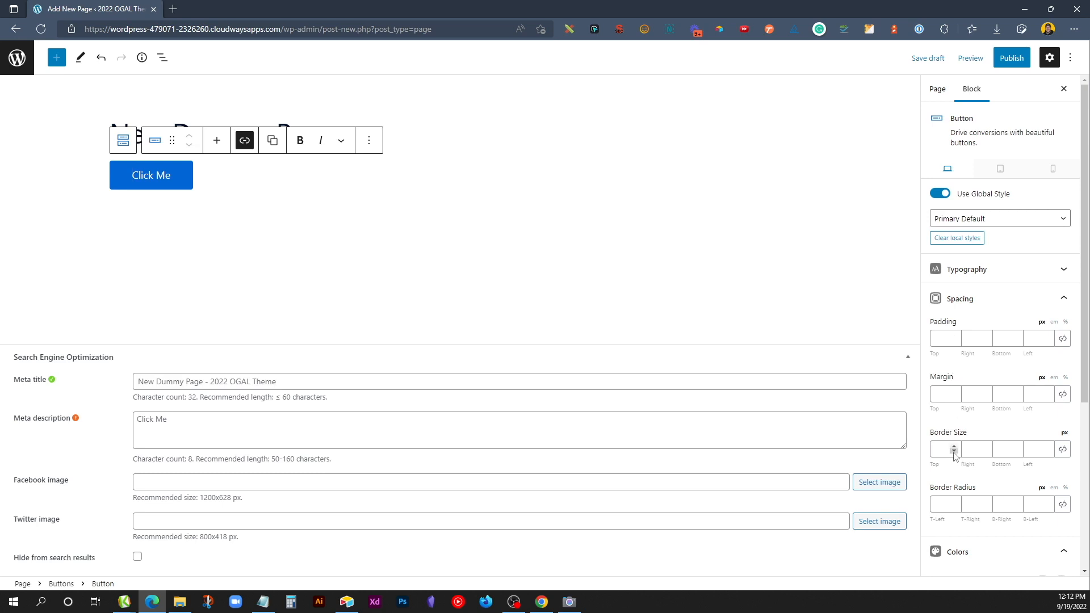
left_click(944, 504)
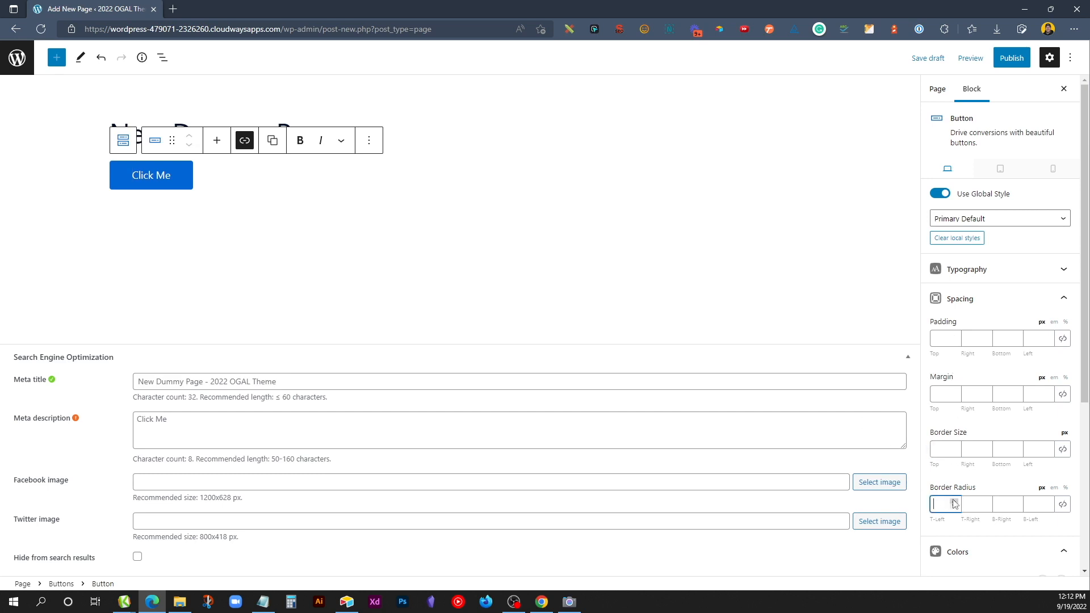
type("50")
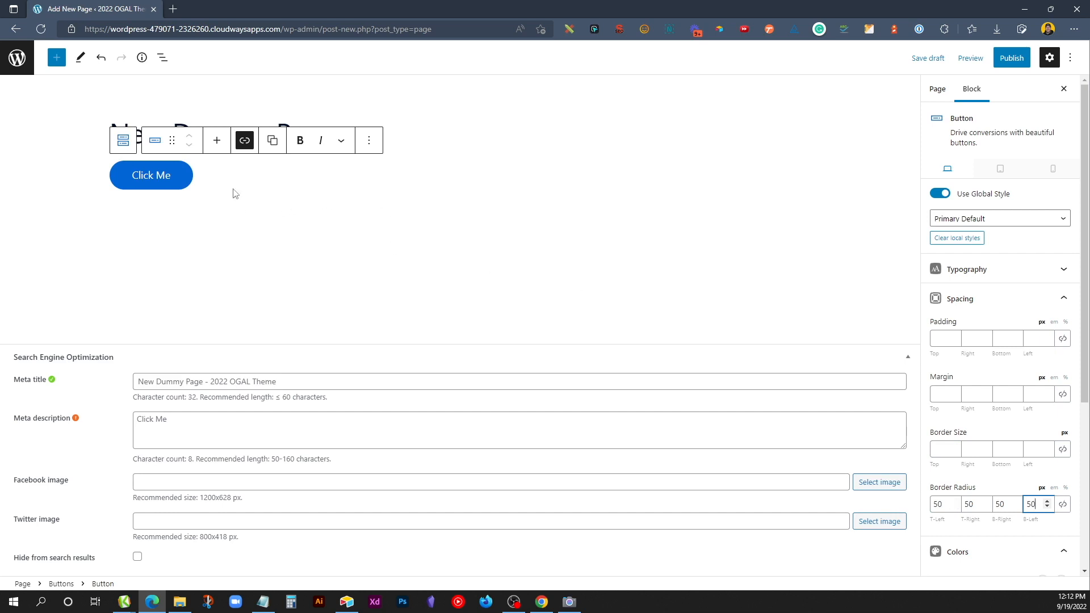
mouse_move(700, 247)
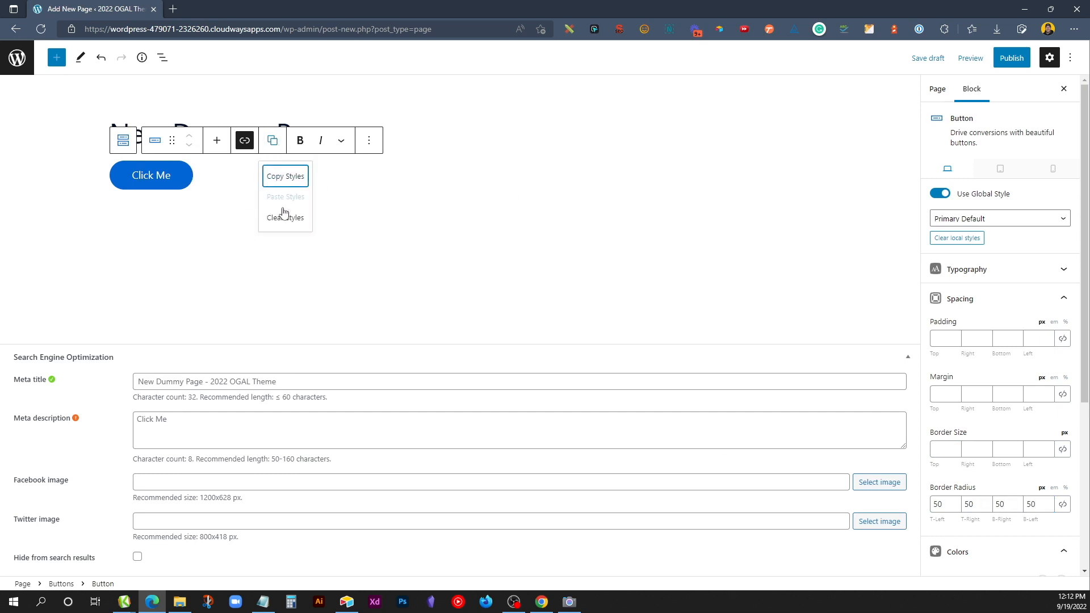
left_click(285, 217)
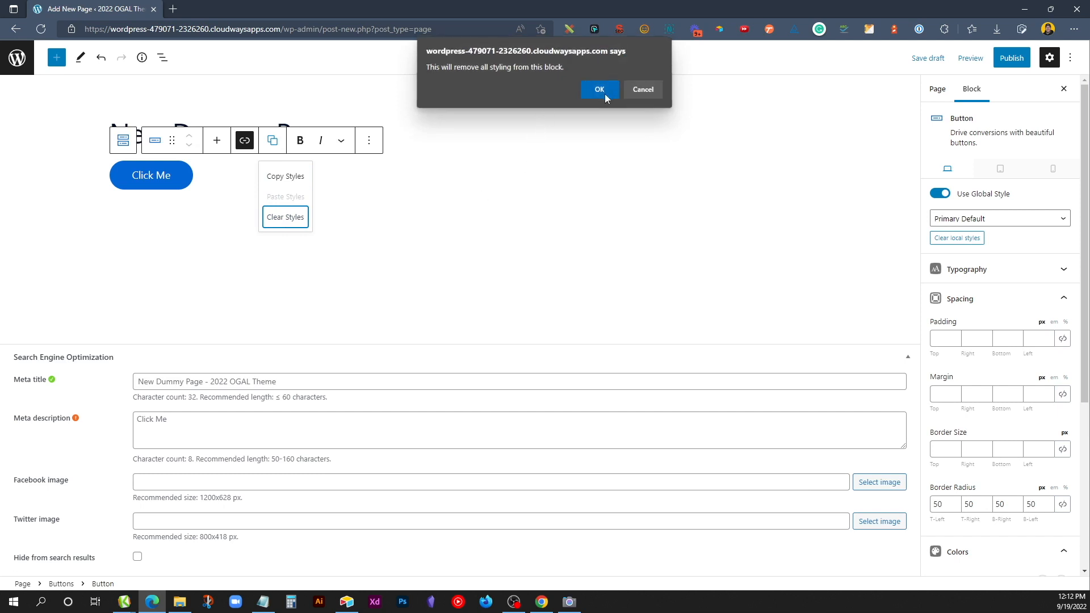
left_click(598, 89)
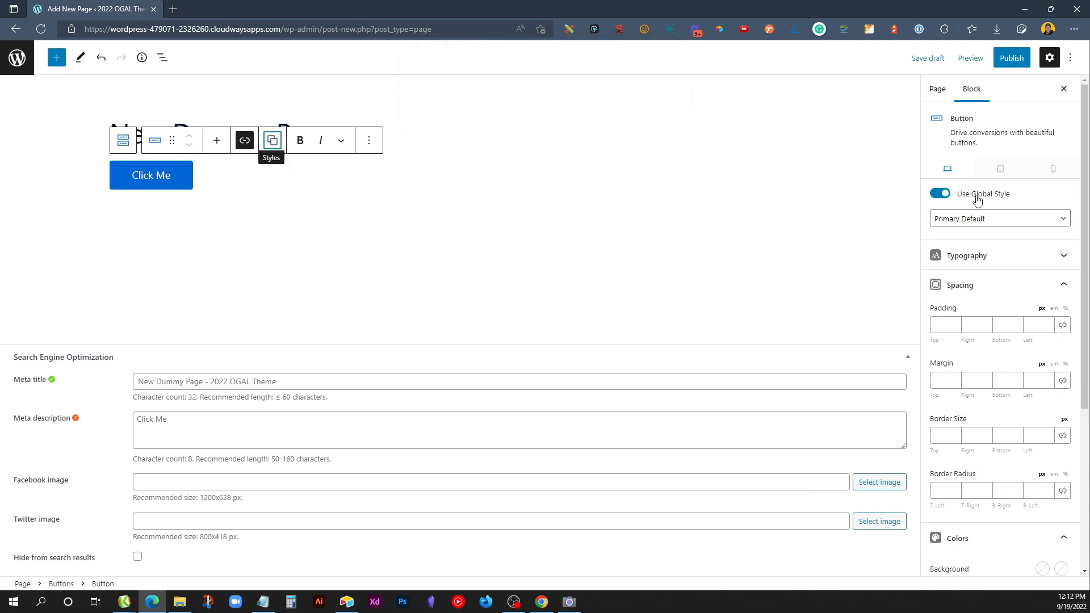
left_click(999, 217)
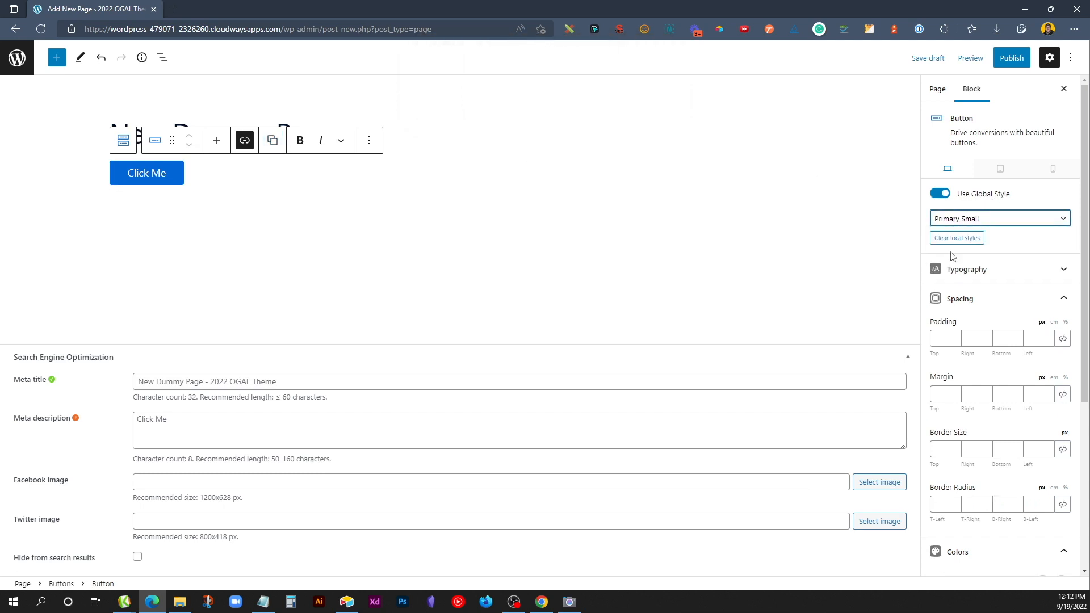
left_click(998, 218)
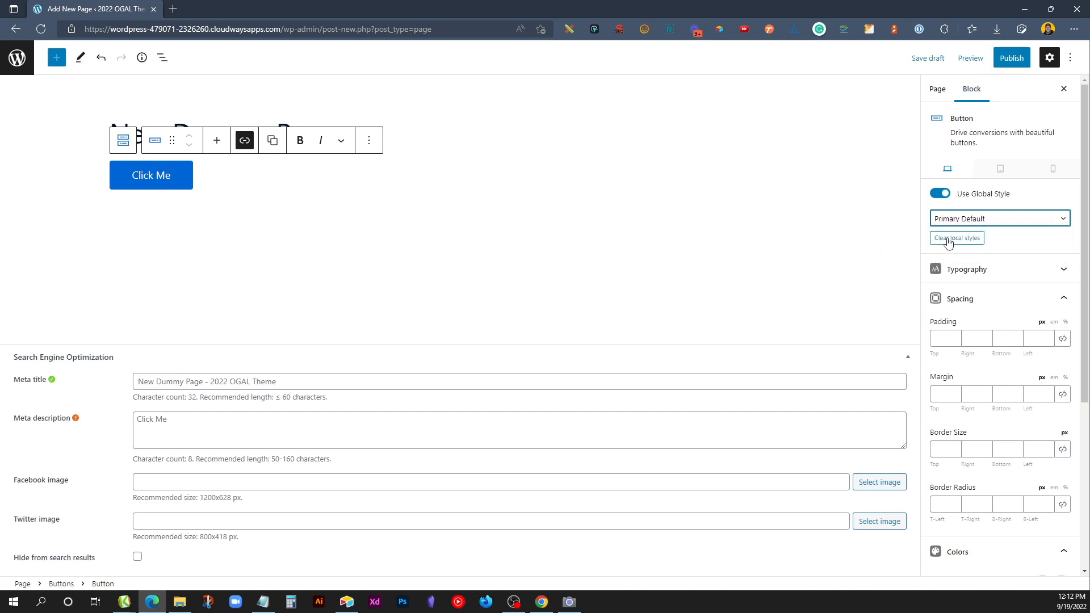
Publish New Dummy Page and return to the Pages list
left_click(1011, 58)
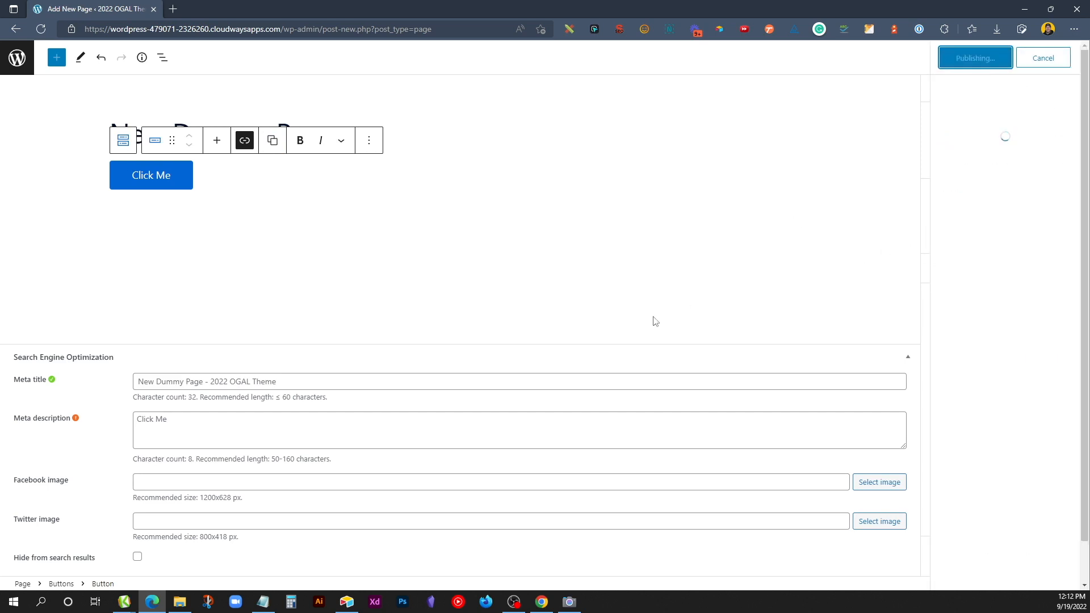
left_click(974, 58)
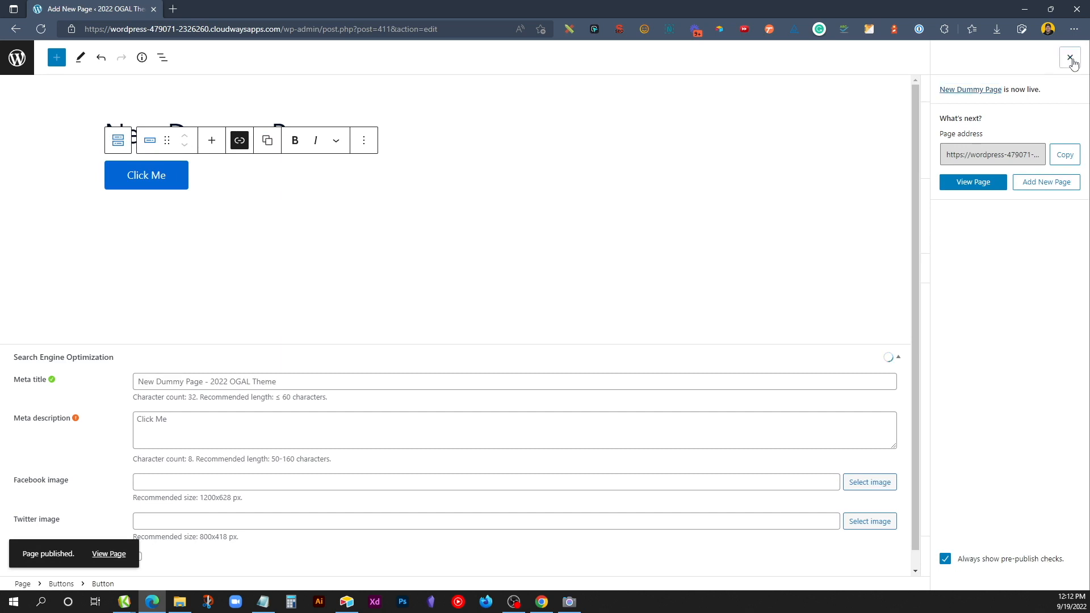
left_click(1070, 58)
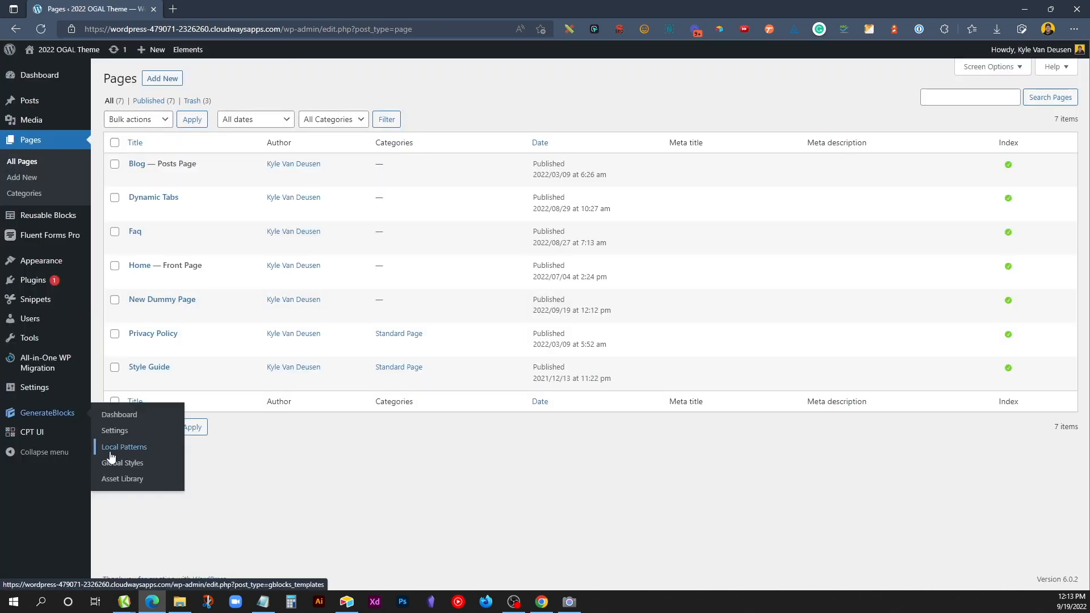
Open the Buttons global style and select both buttons in List View
left_click(123, 462)
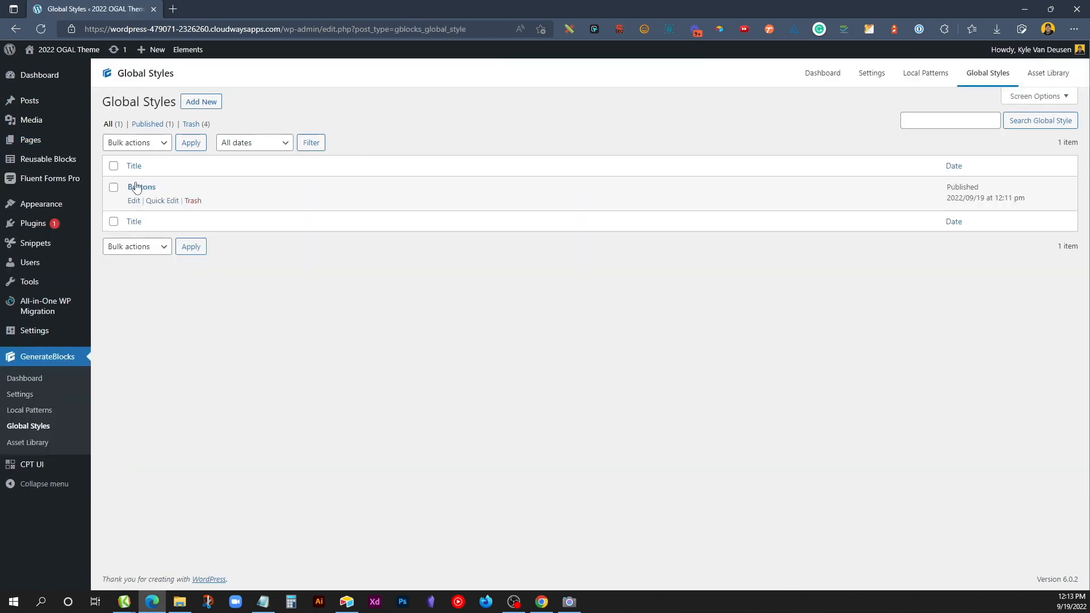
left_click(134, 201)
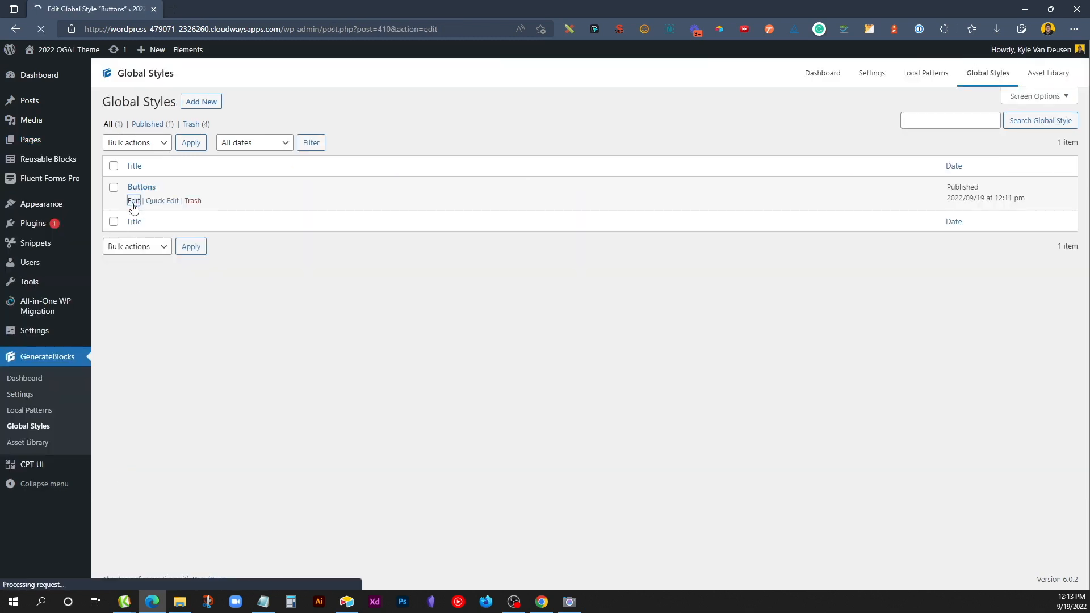
left_click(133, 201)
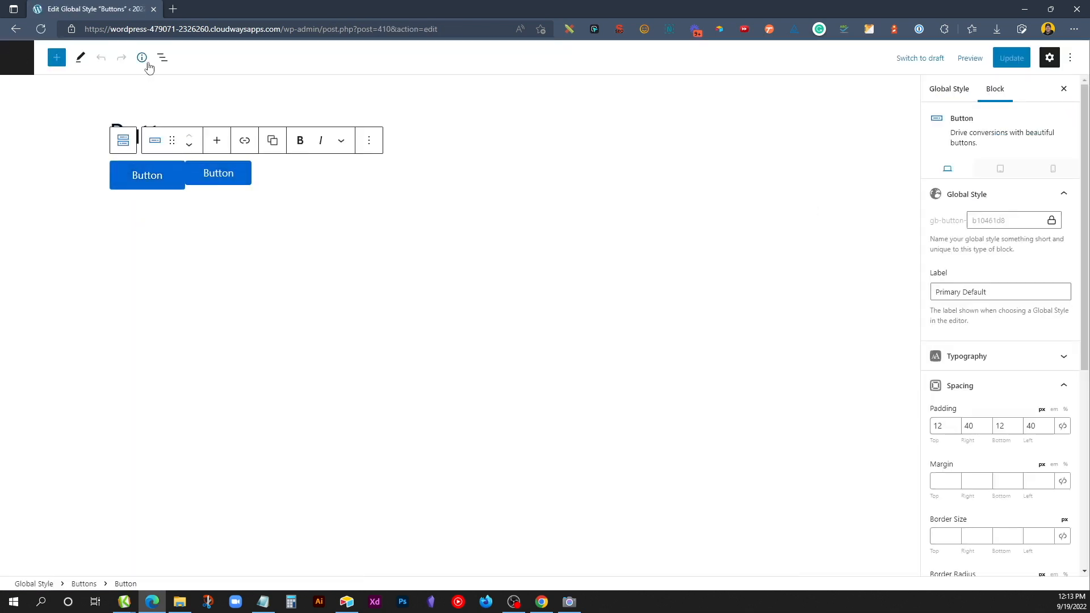
left_click(162, 57)
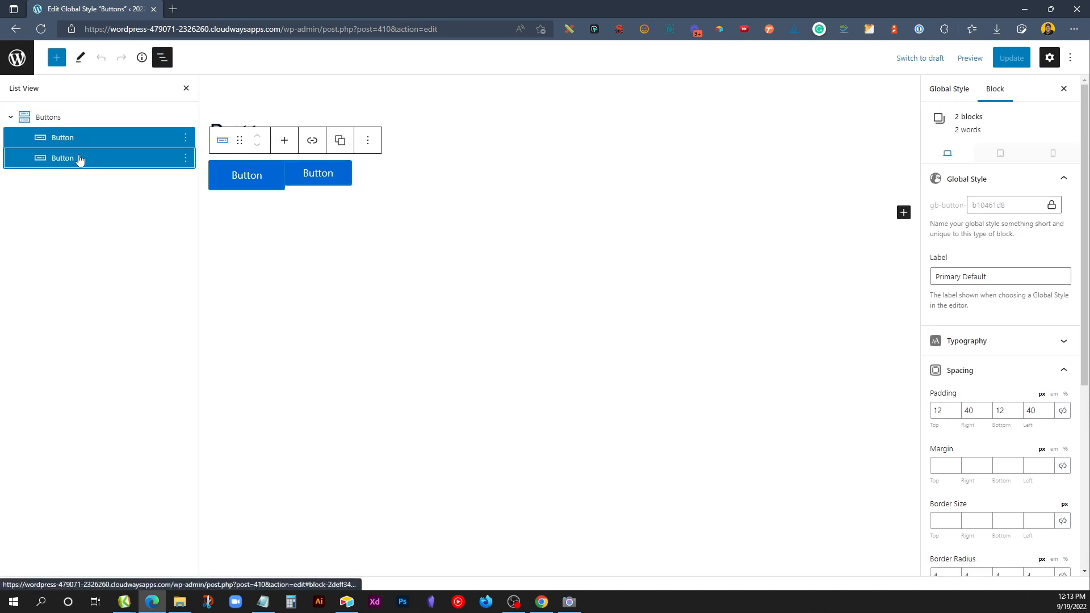
scroll("down", 3)
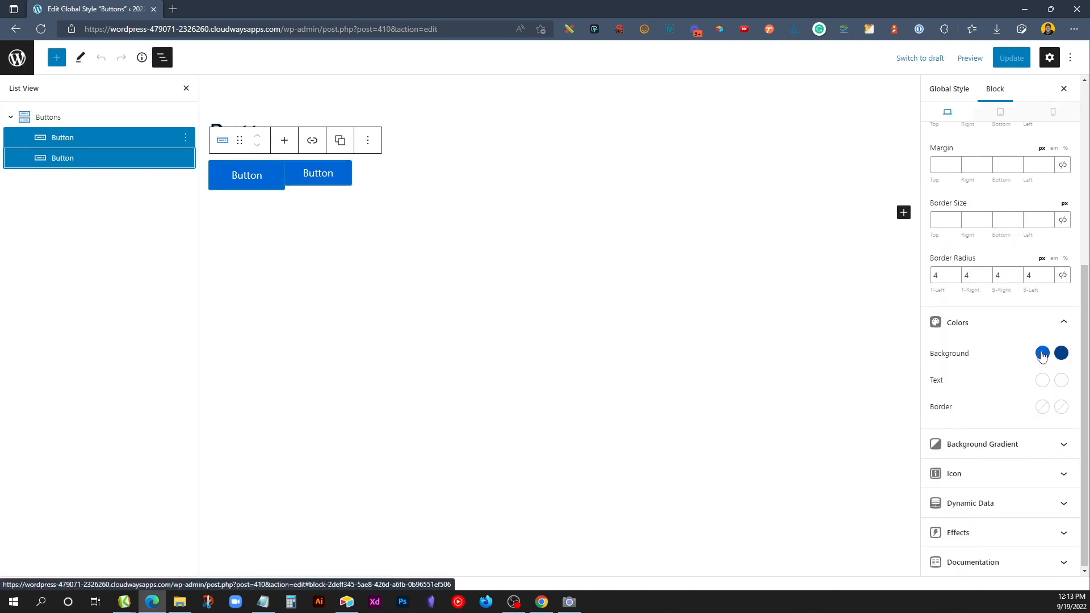
Set both buttons' background to dark green and update the style
left_click(1041, 353)
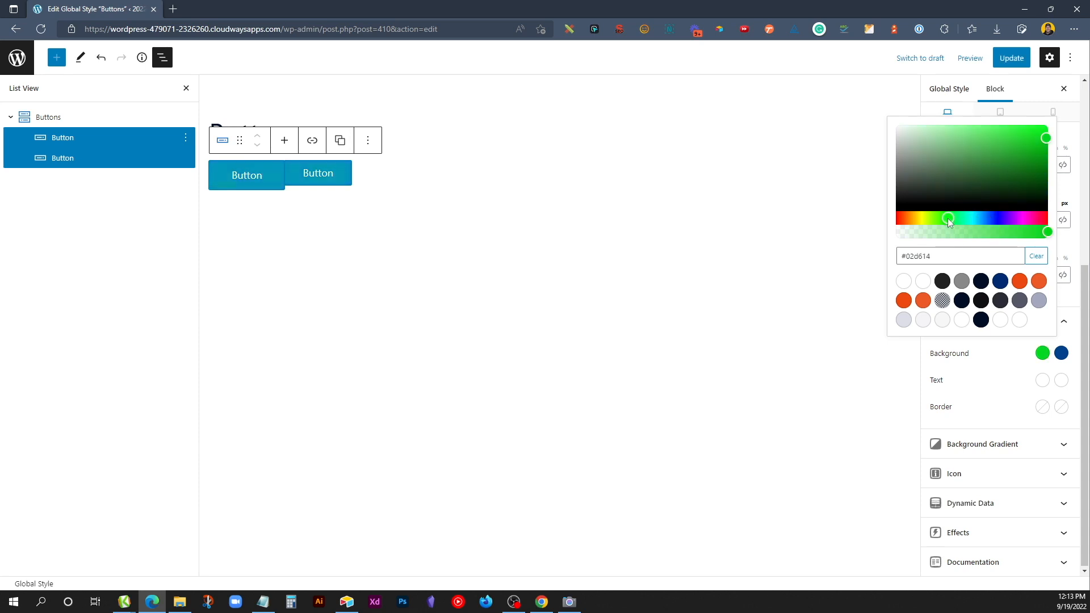
left_click_drag(949, 217, 1046, 179)
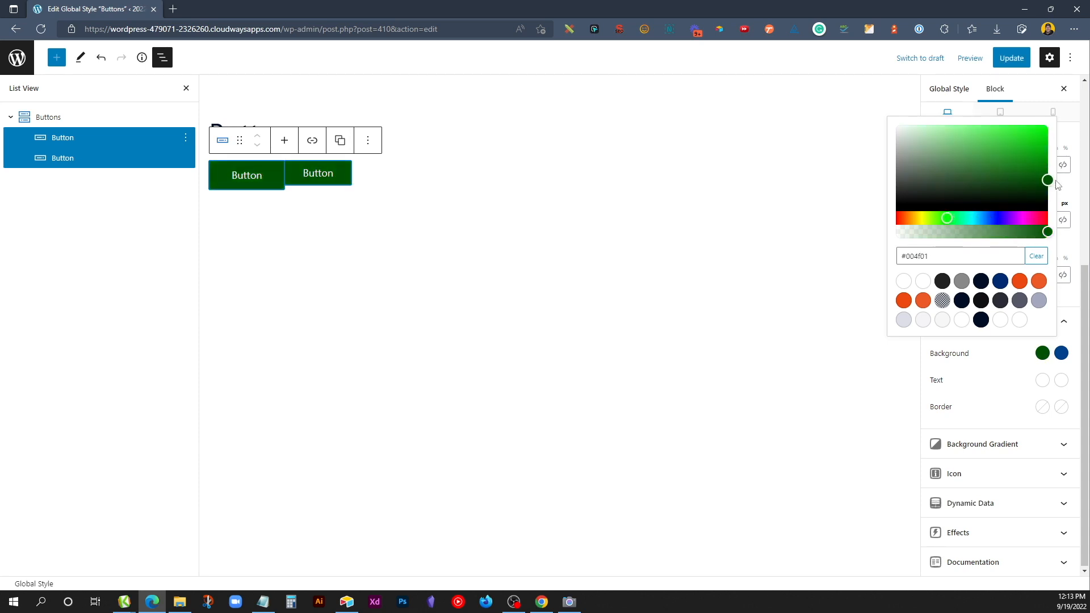
left_click(961, 256)
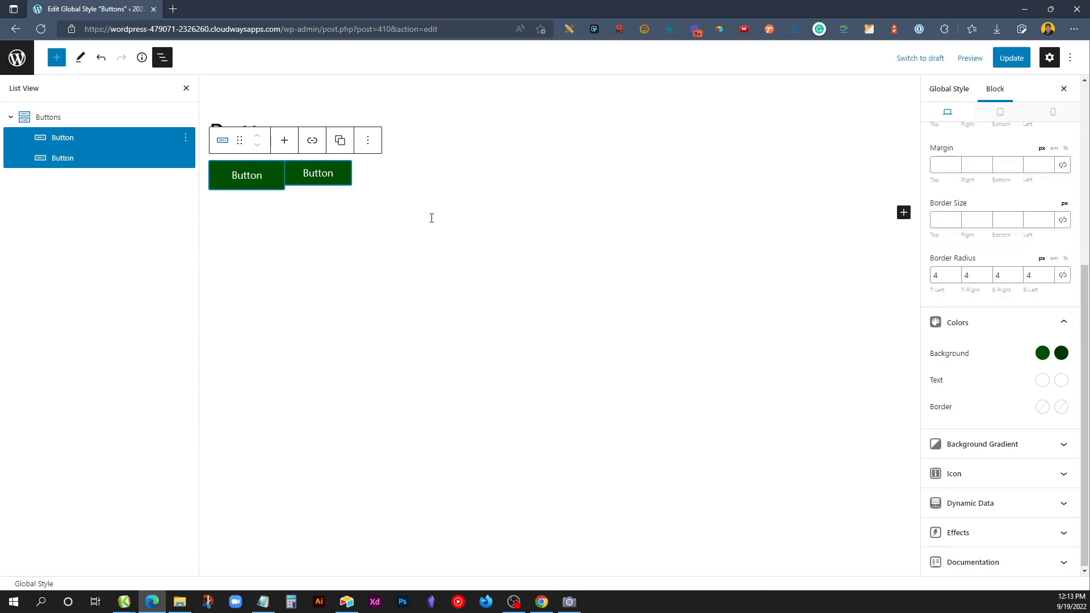
left_click(1010, 58)
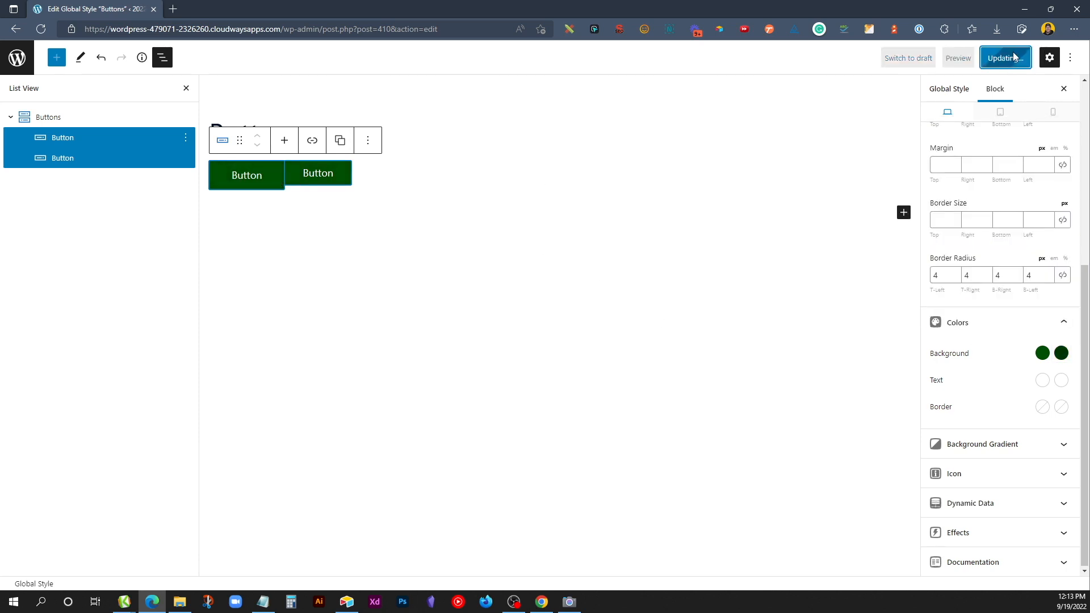
left_click(1004, 58)
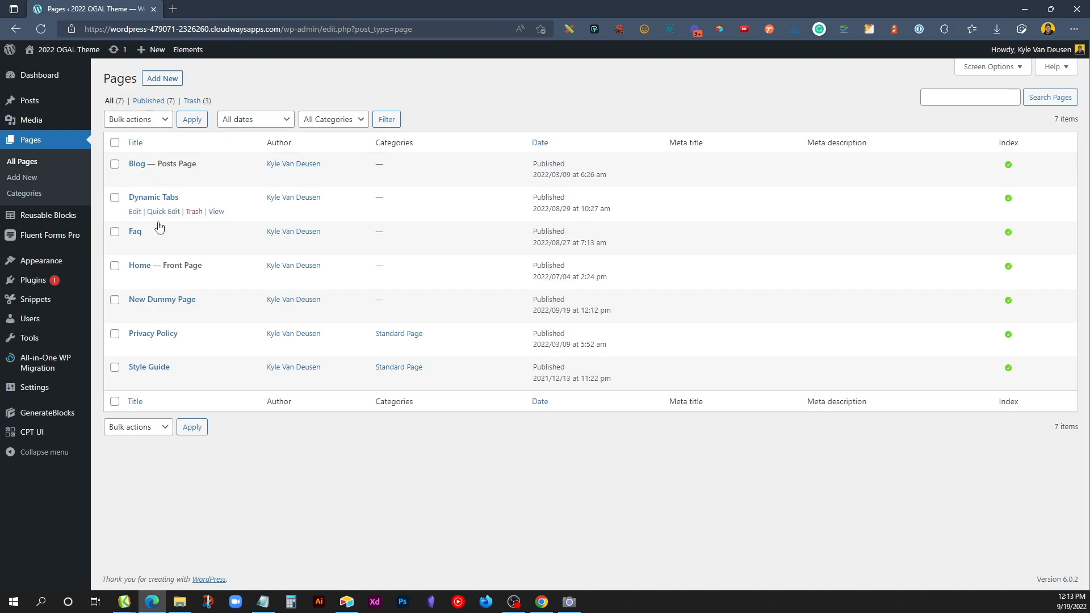
Edit New Dummy Page and set the Click Me button to the Primary Small global style
left_click(135, 313)
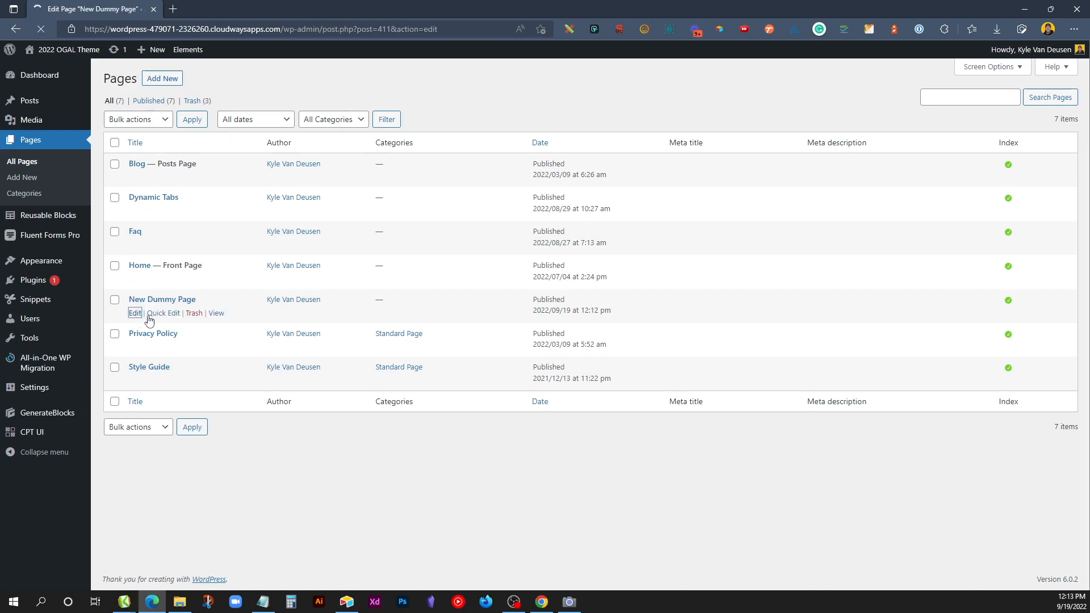
left_click(136, 312)
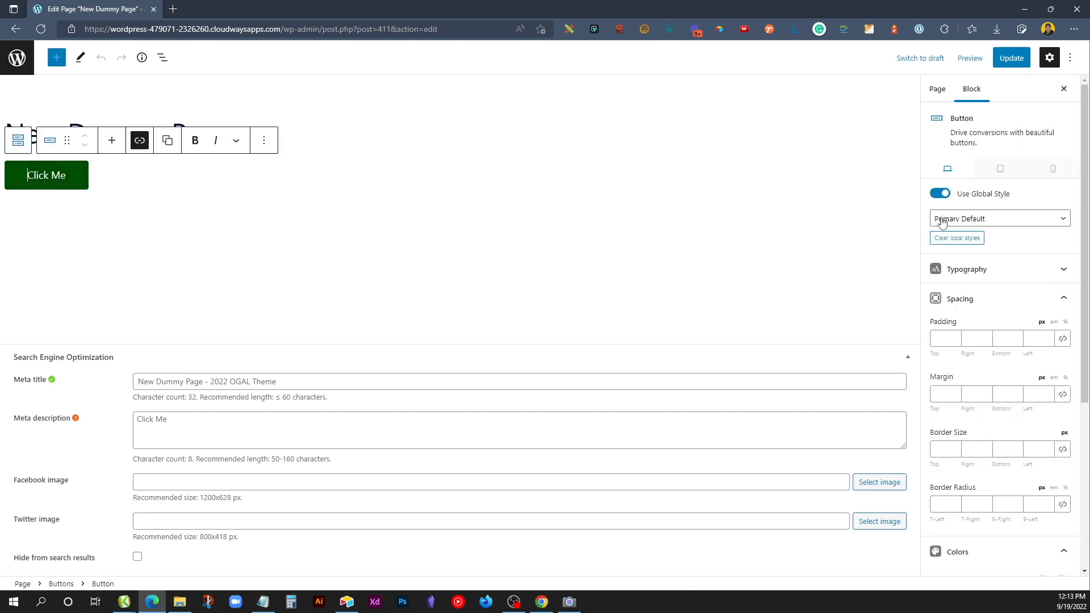
left_click(999, 218)
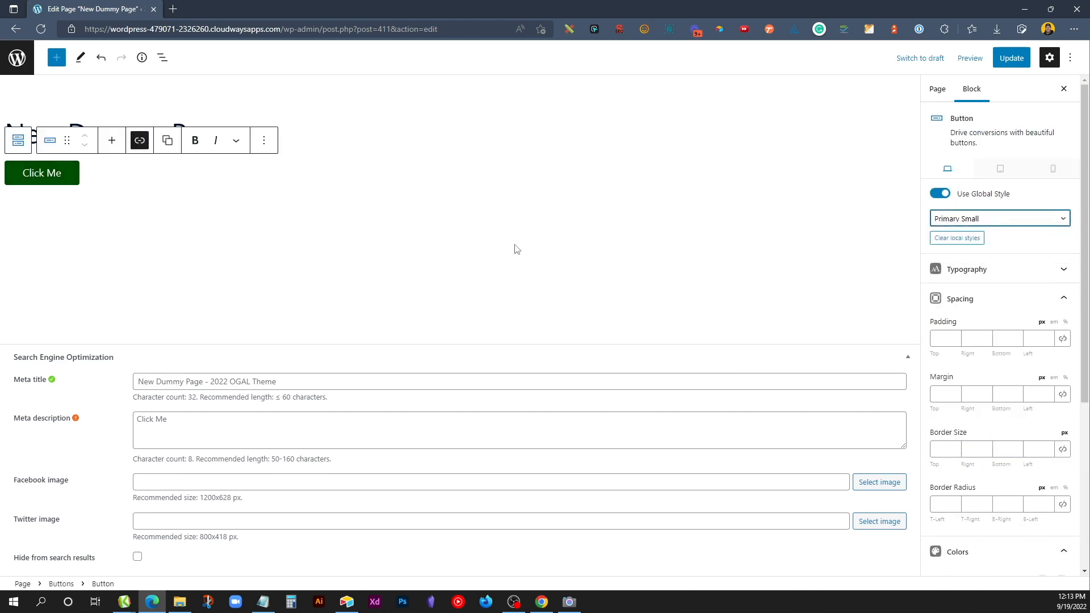
left_click(999, 218)
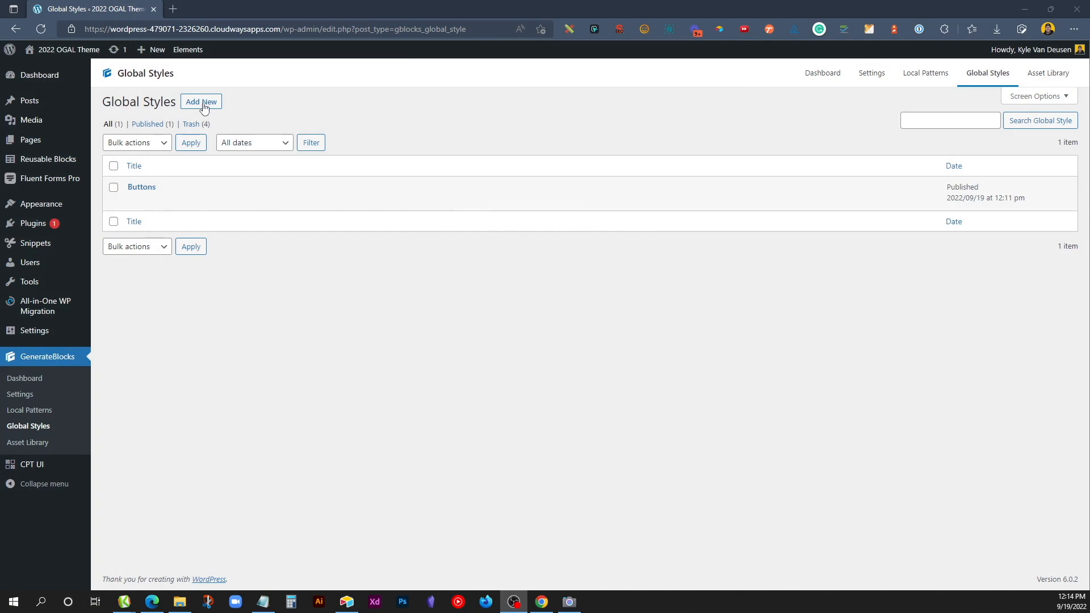
Start a new global style and insert a Headline block, choosing its heading level
left_click(201, 102)
type("Headings")
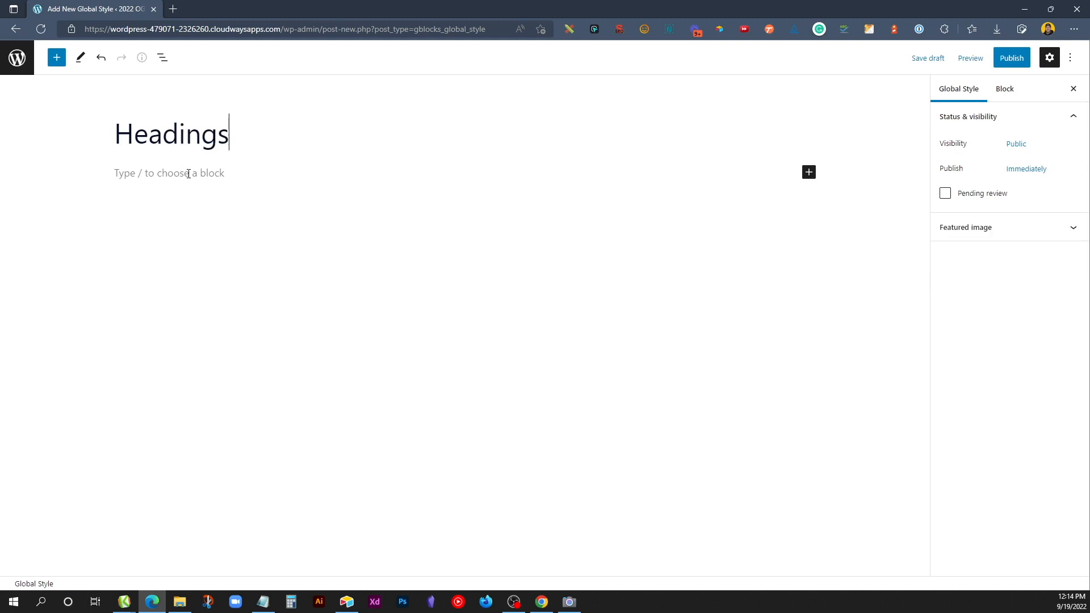
type("/heading")
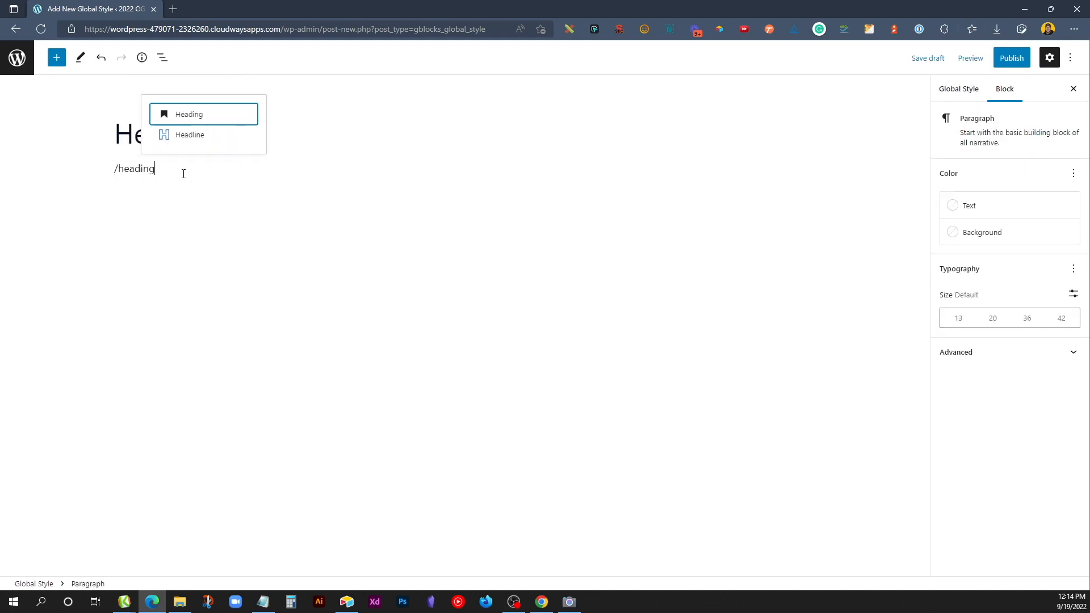
left_click(190, 134)
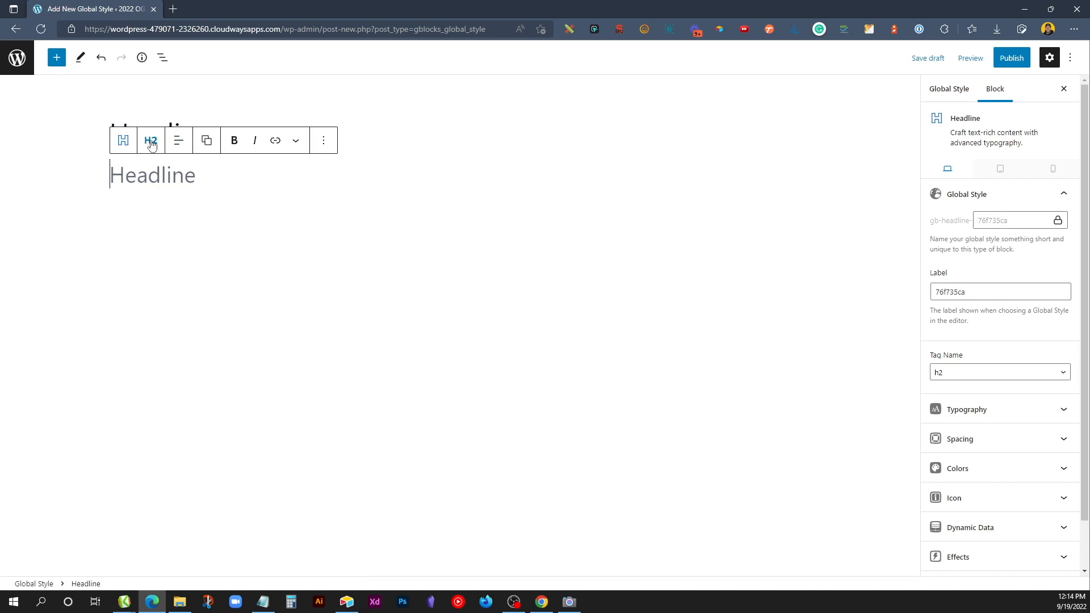
left_click(150, 140)
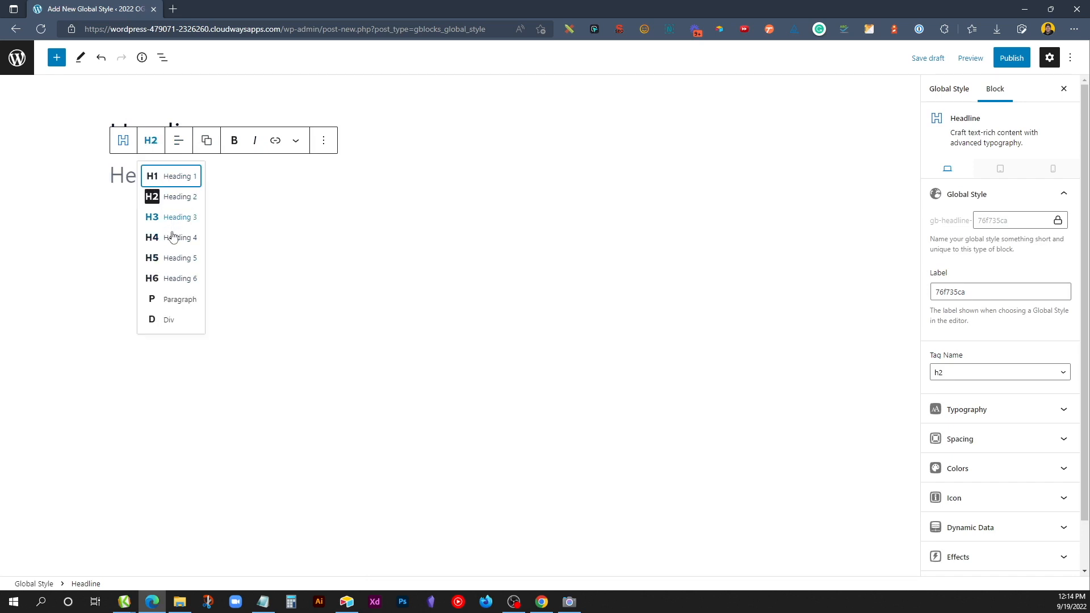
mouse_move(172, 237)
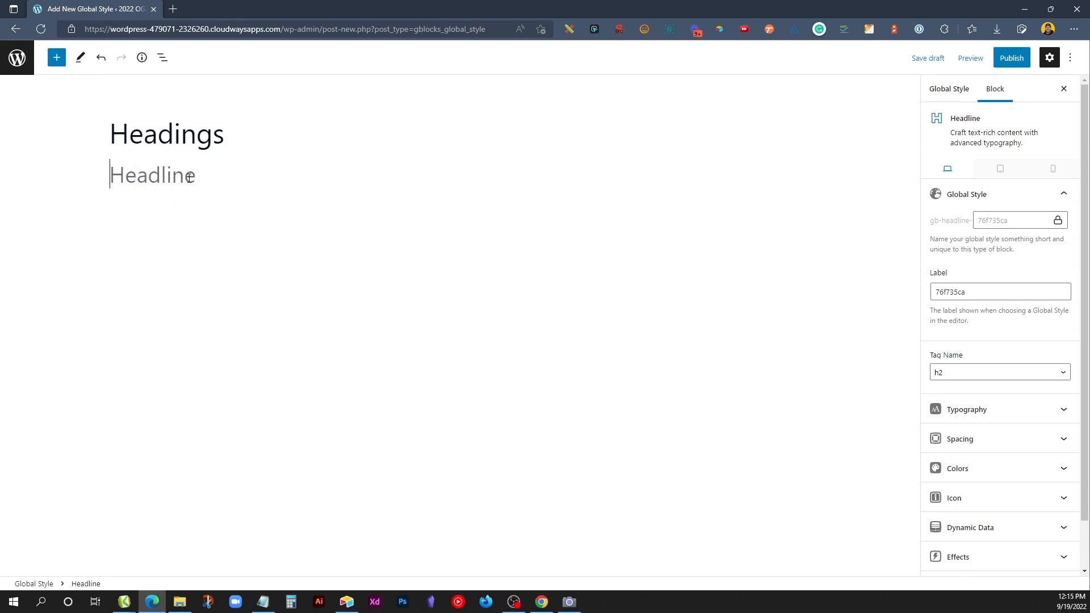
Type 'Preheading' as the headline text and set the style label to Preheading
type("Prehea")
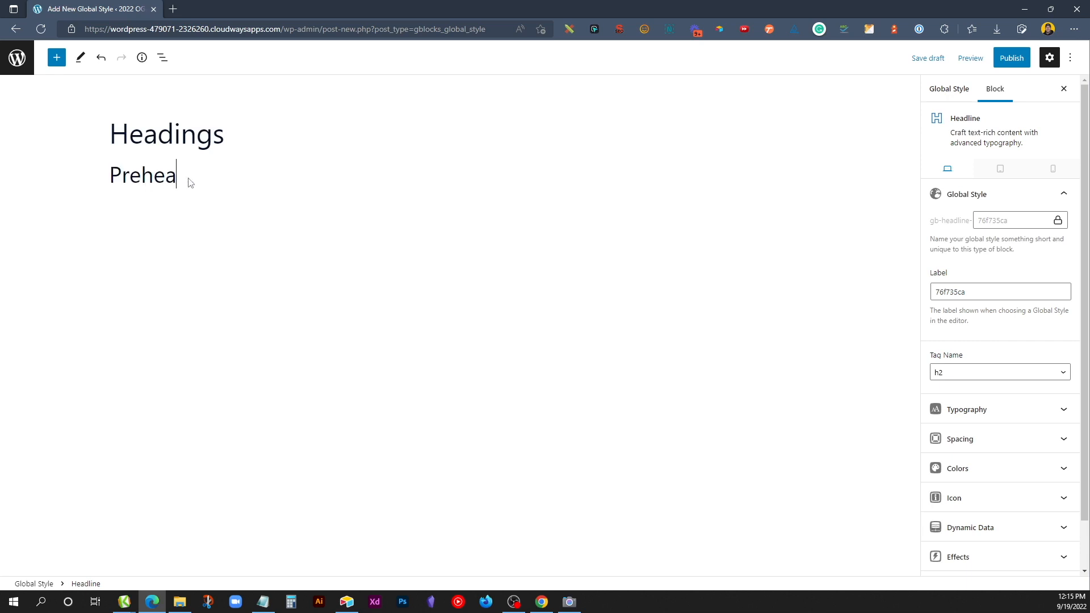
type("ding")
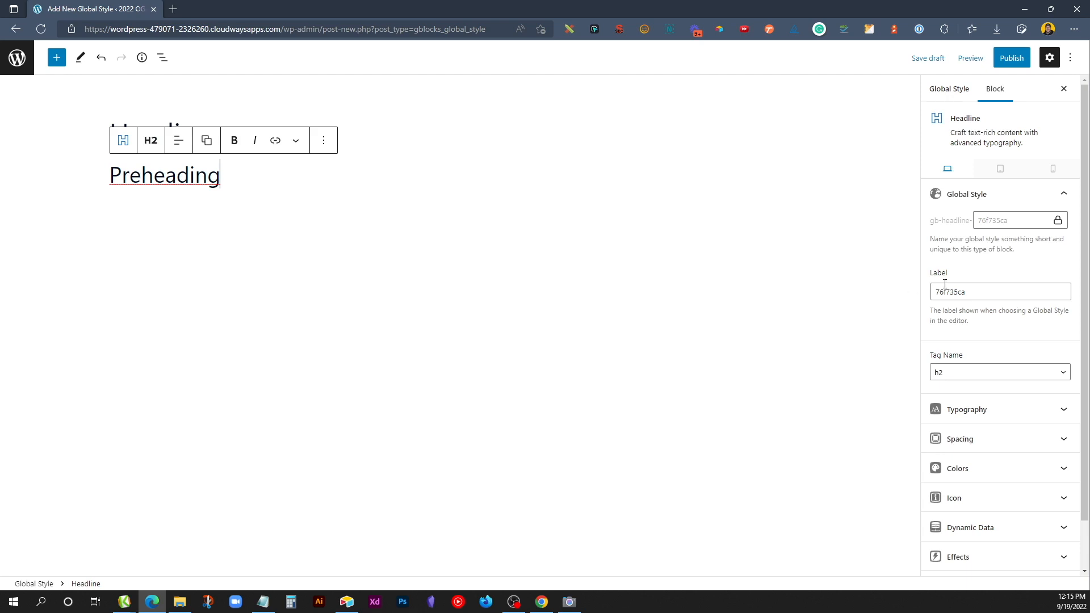
type("Preheading")
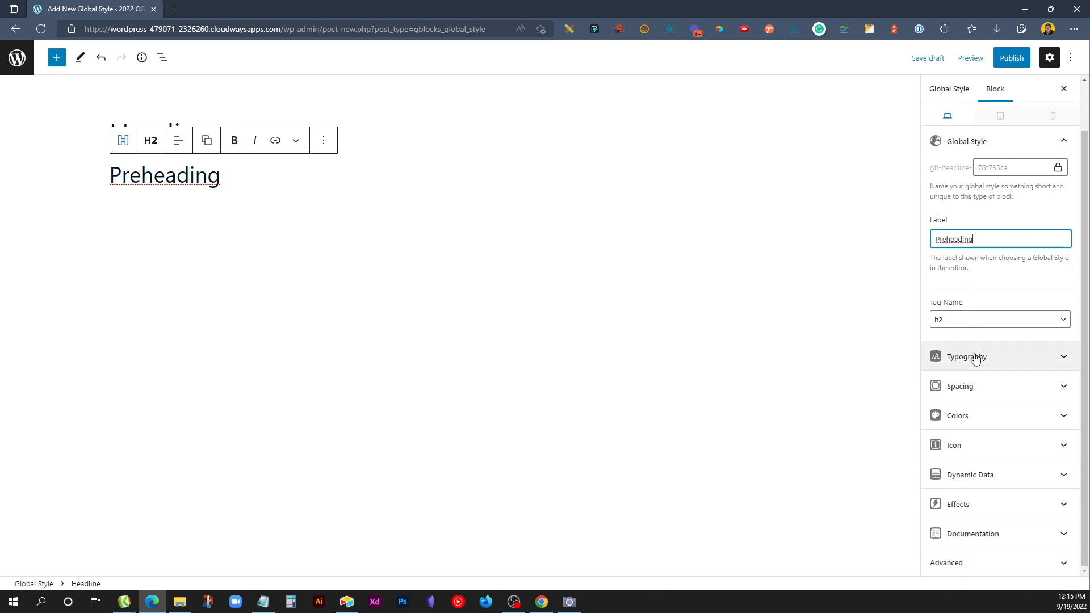
Set the Preheading headline's font size to 14 and its text transform to Uppercase
left_click(966, 357)
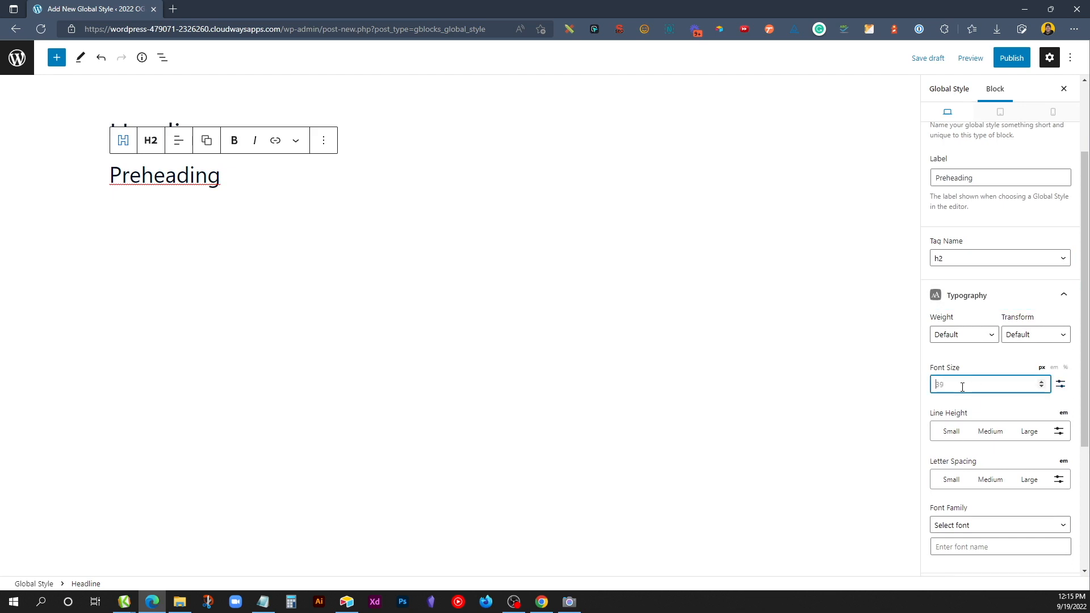
type("14")
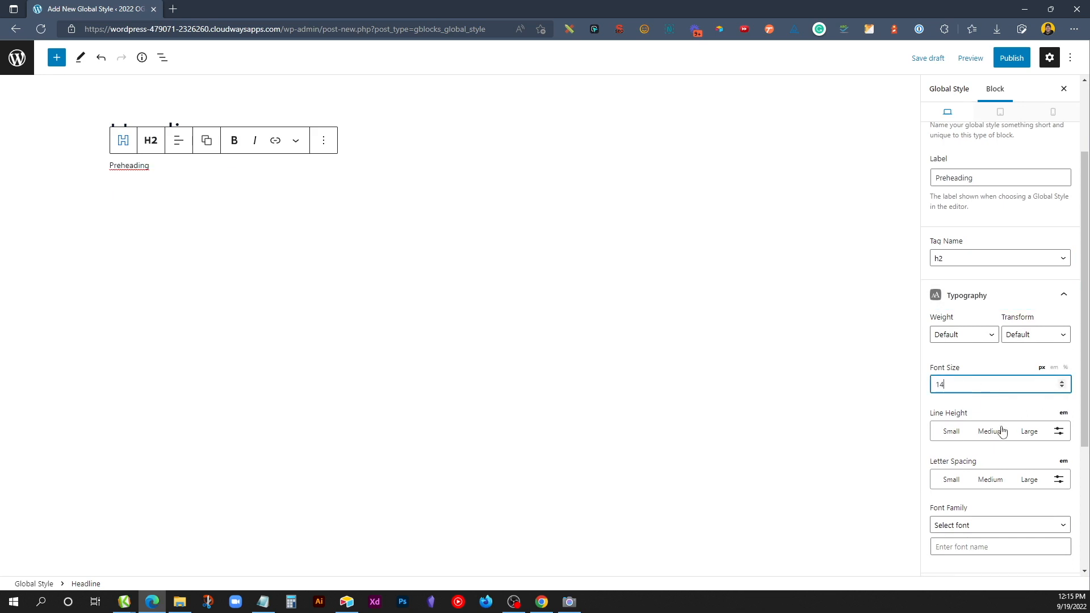
left_click(1034, 334)
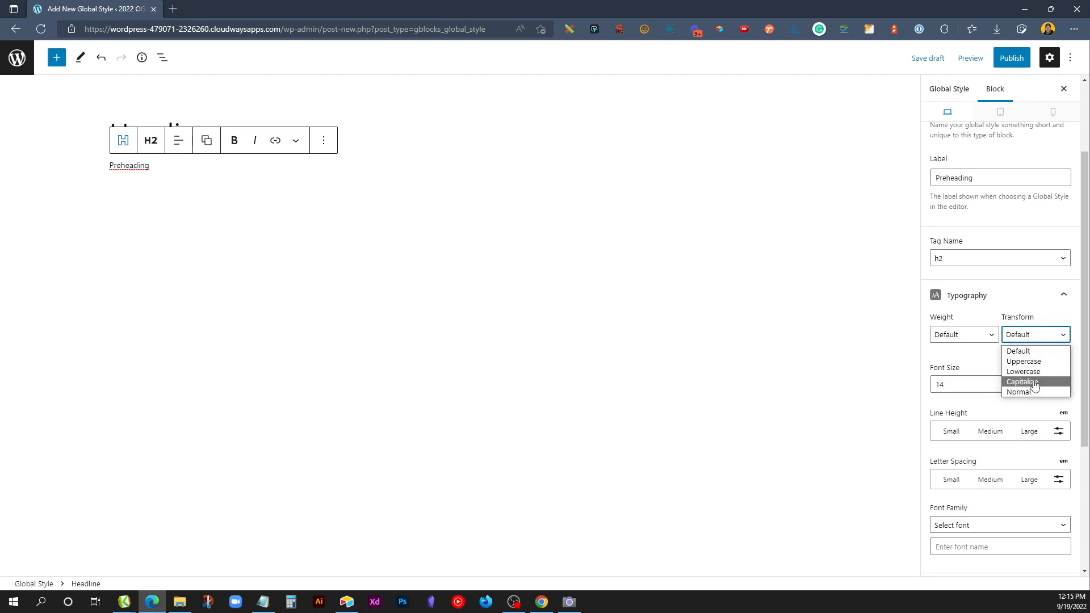
left_click(1023, 362)
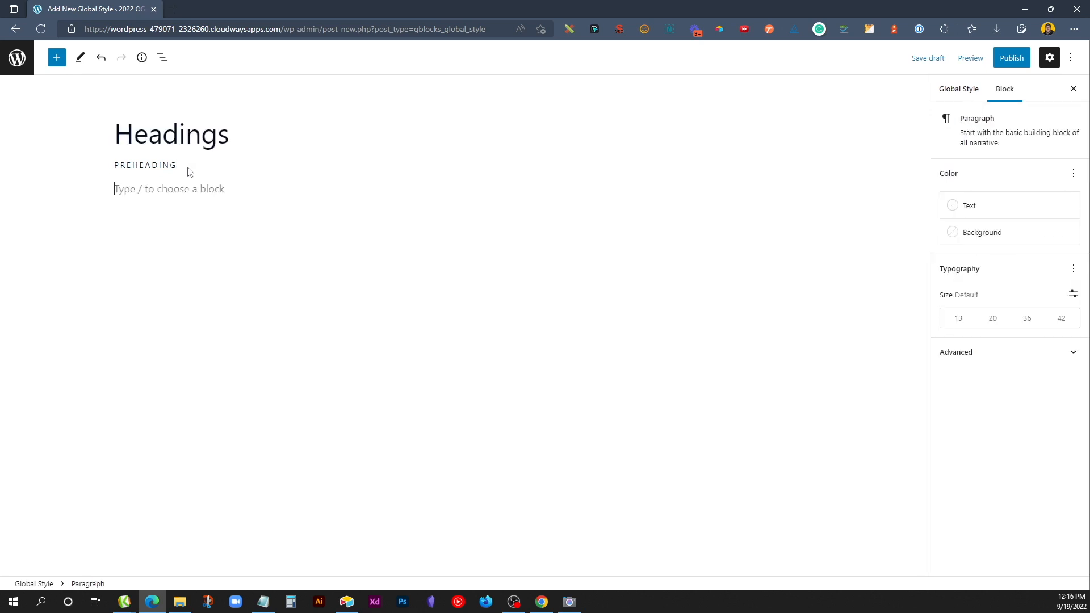
Insert a Headline as a paragraph with 22 px font size, labelled Paragraph Large
type("/head")
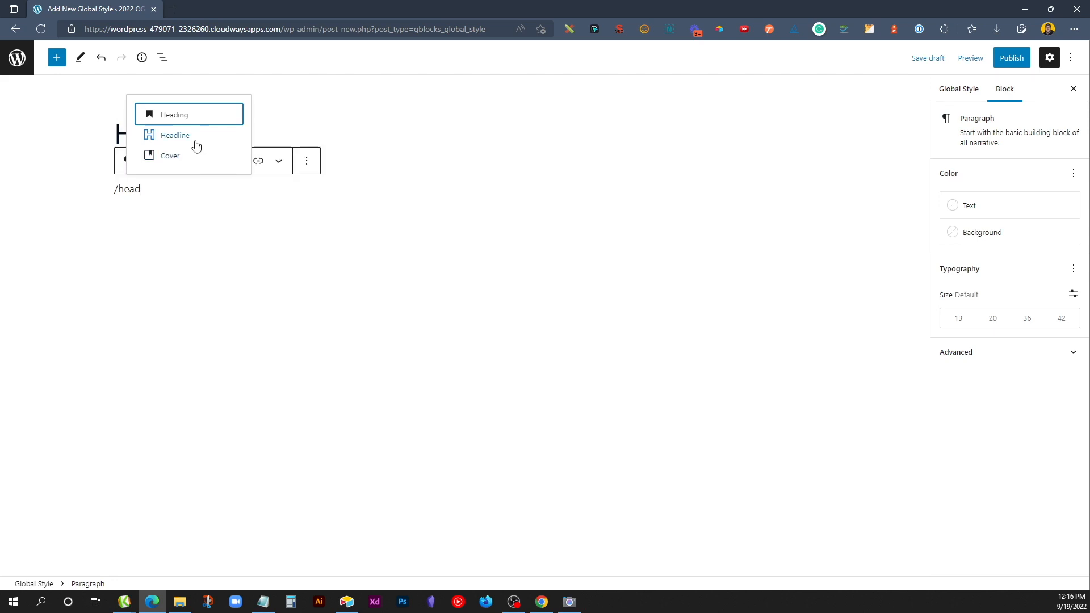
left_click(176, 136)
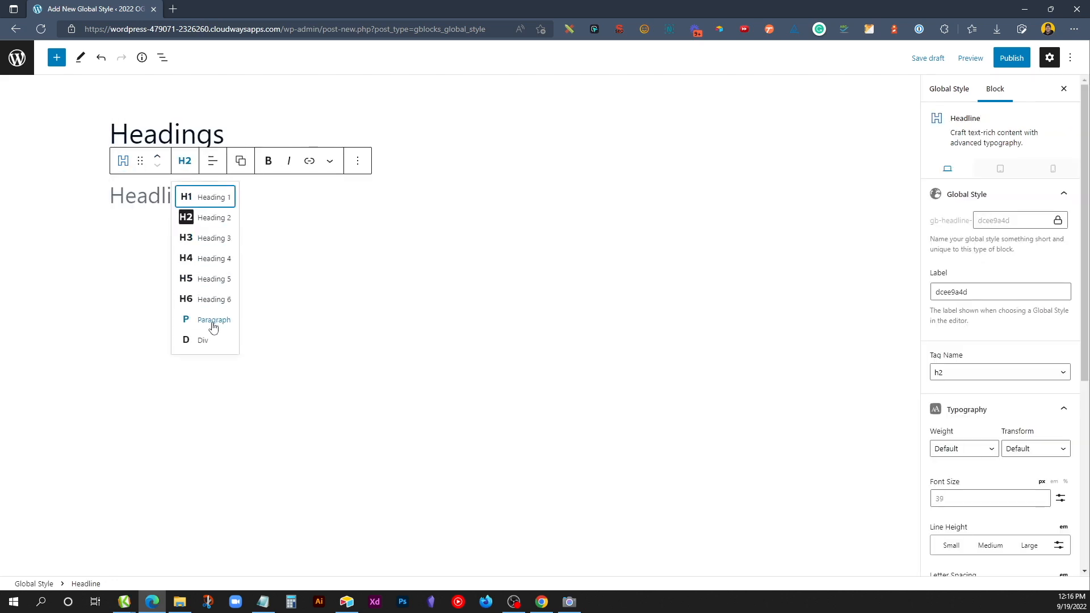
left_click(214, 318)
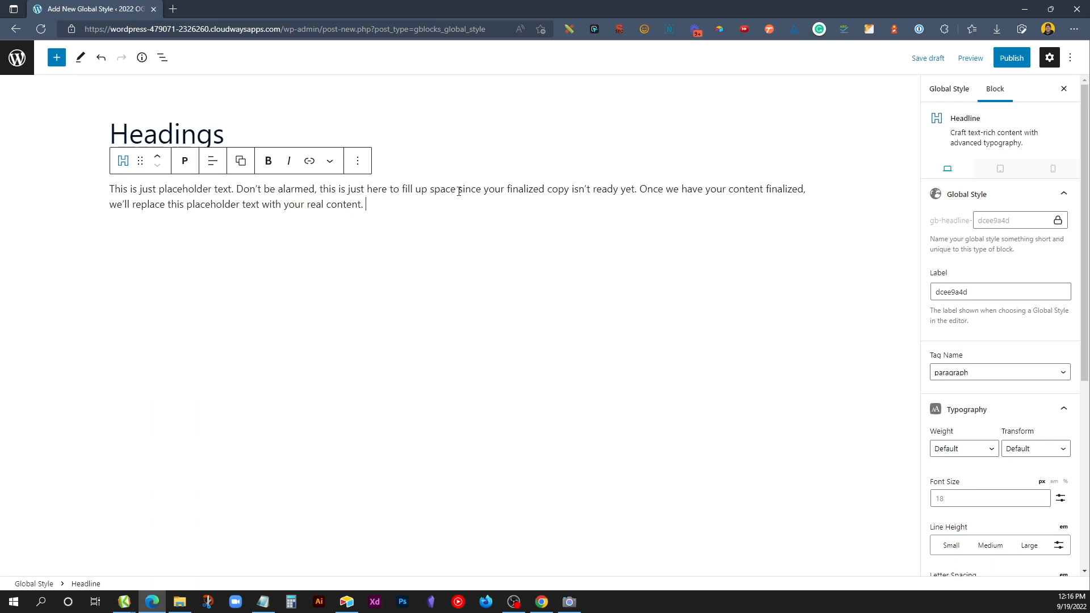
left_click(987, 498)
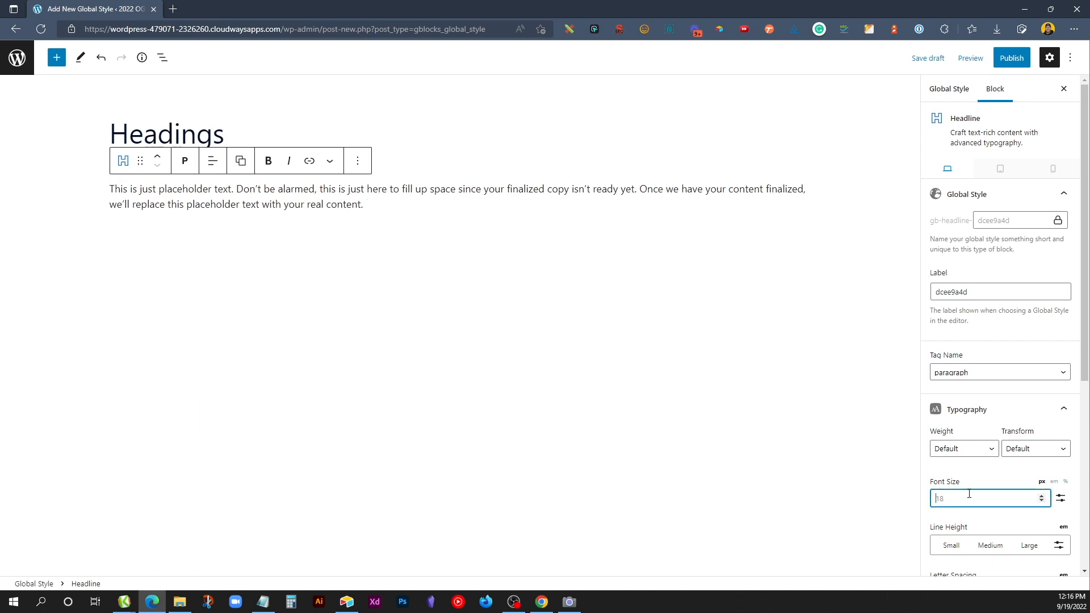
type("22")
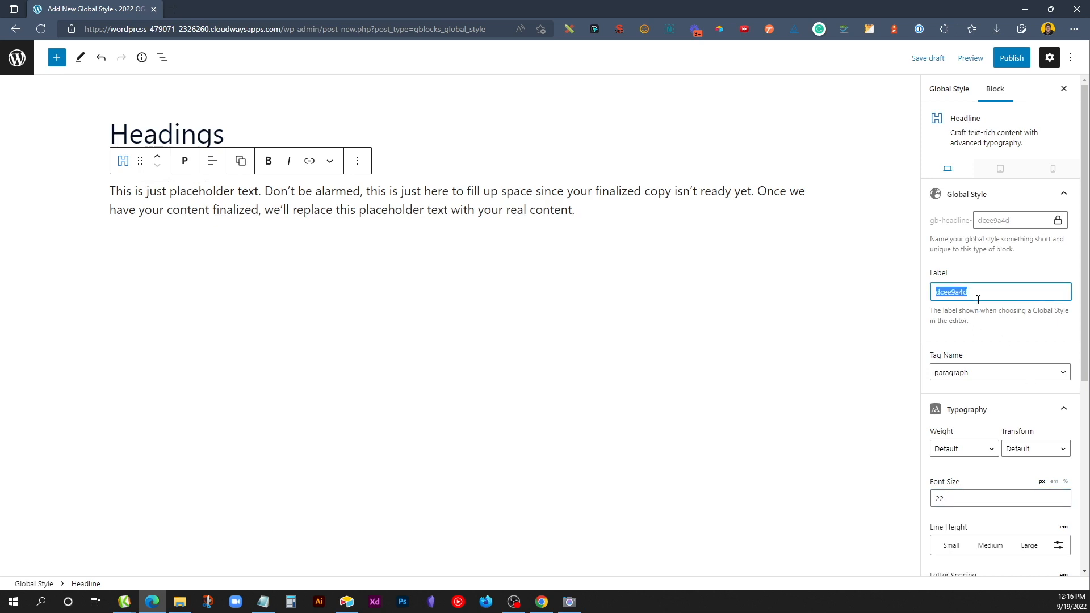
type("Pa")
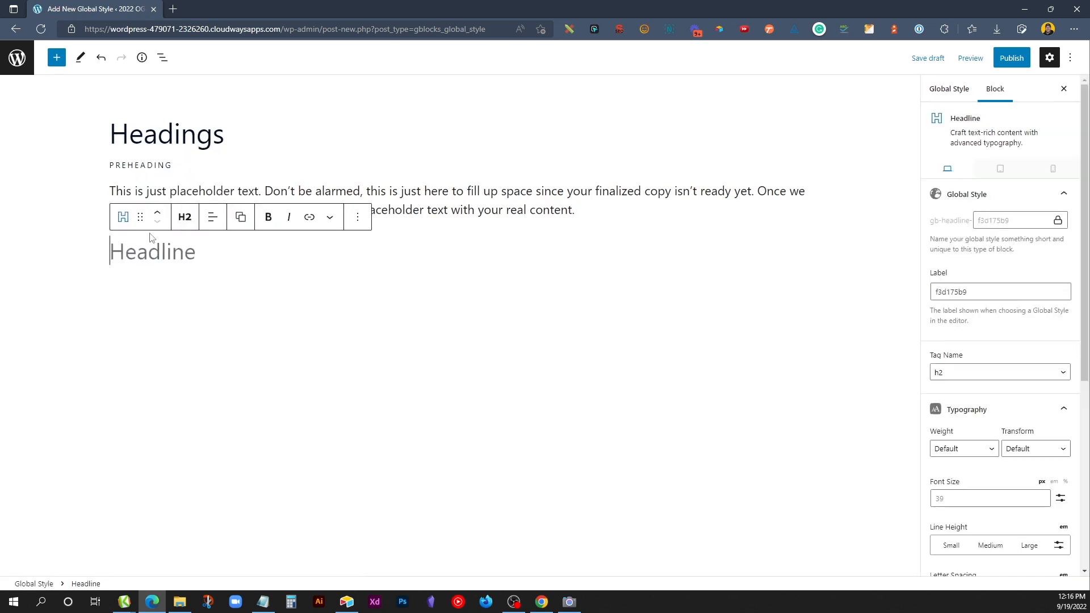
Add a second paragraph headline labelled Paragraph Small
left_click(185, 217)
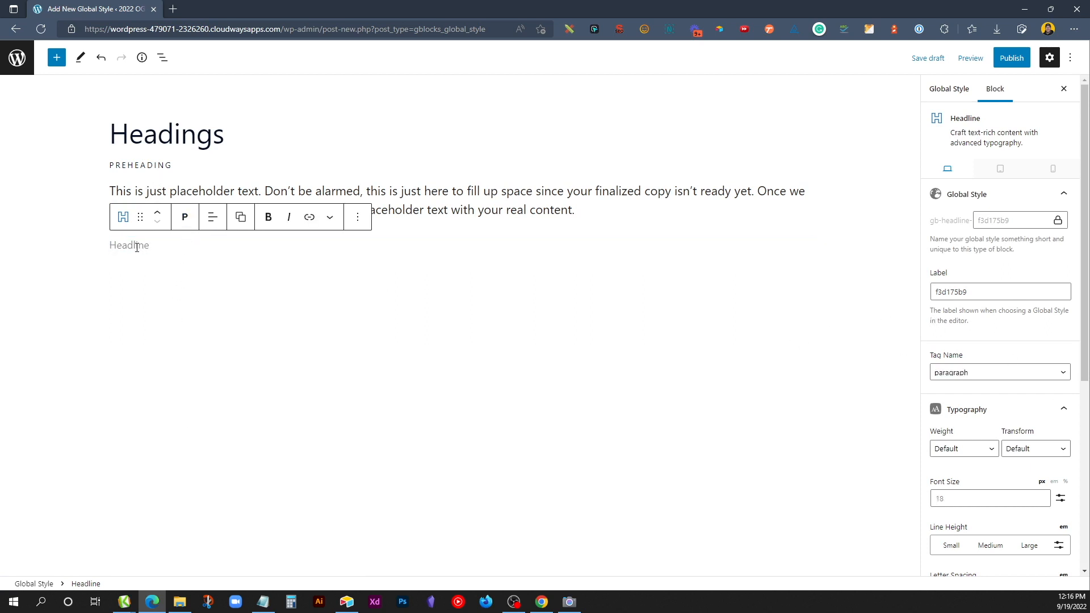
type(".wi1")
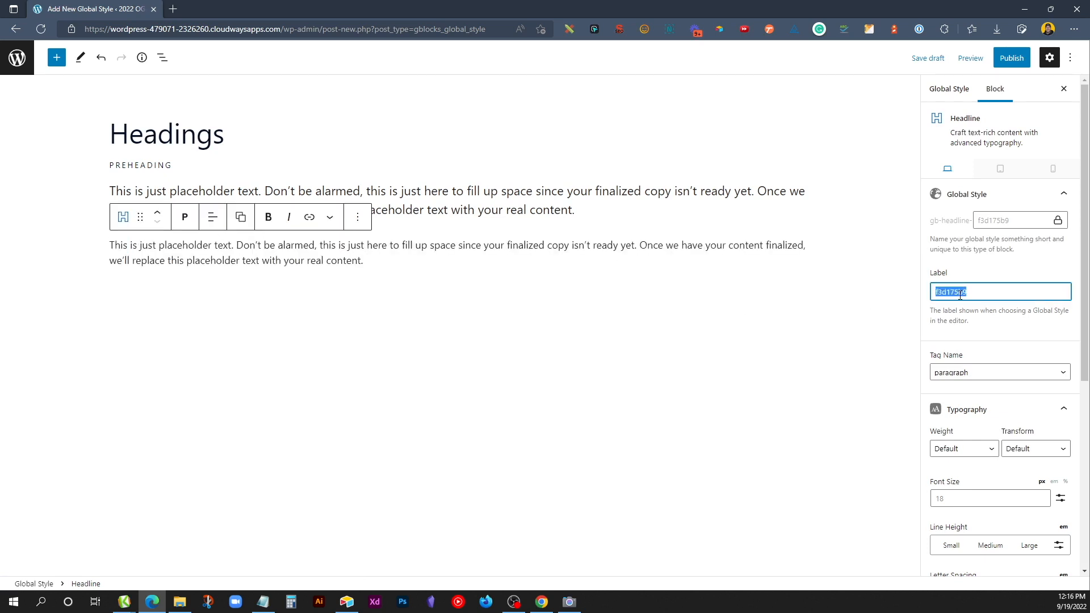
type("Paragraph")
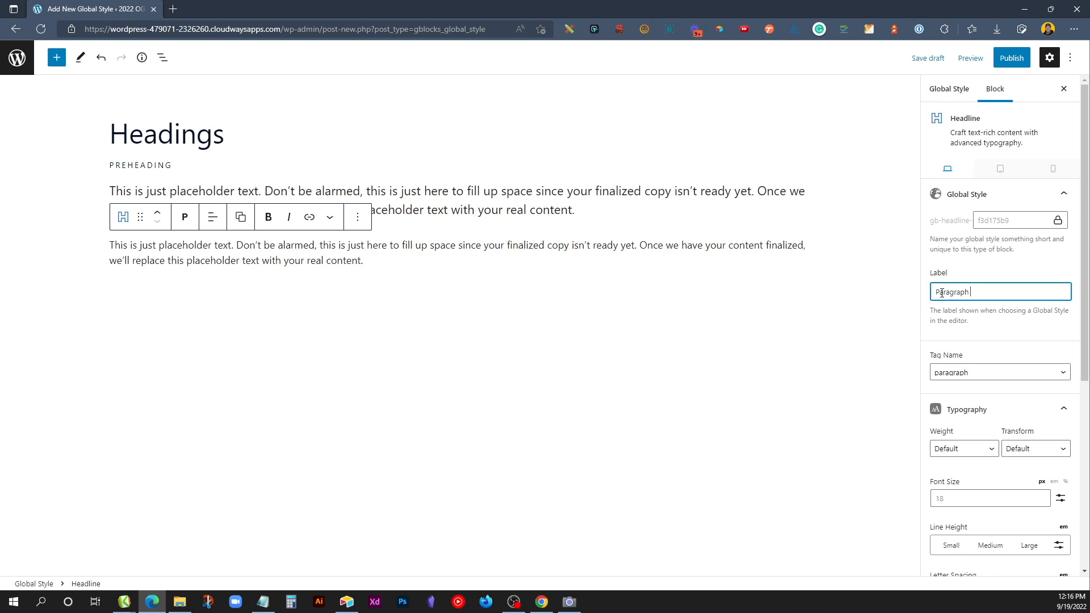
type("Small")
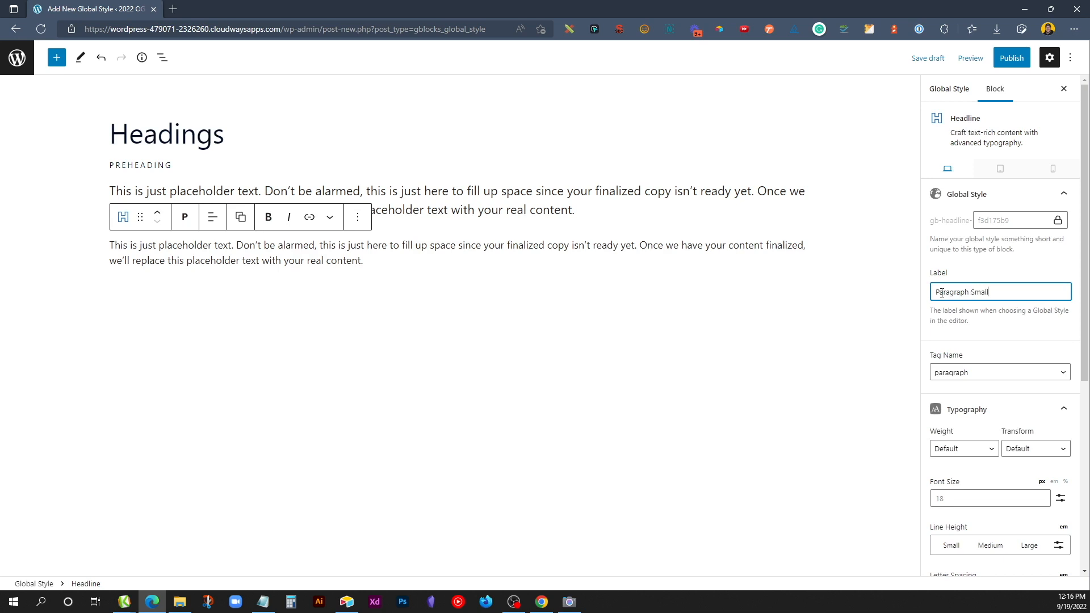
left_click(988, 498)
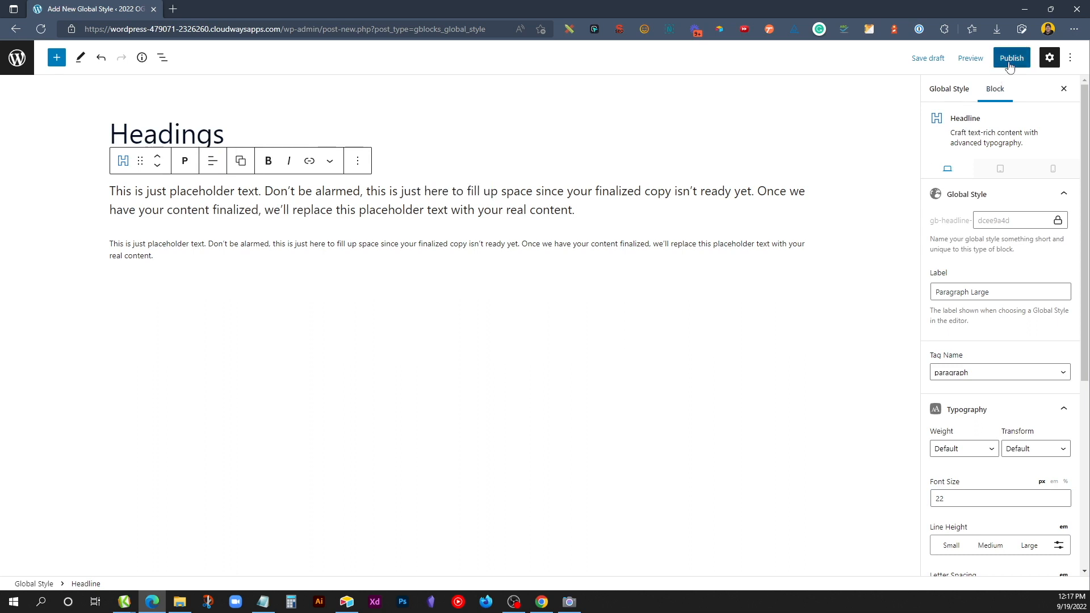
Publish the Headings global style and confirm the publish prompt
left_click(1010, 58)
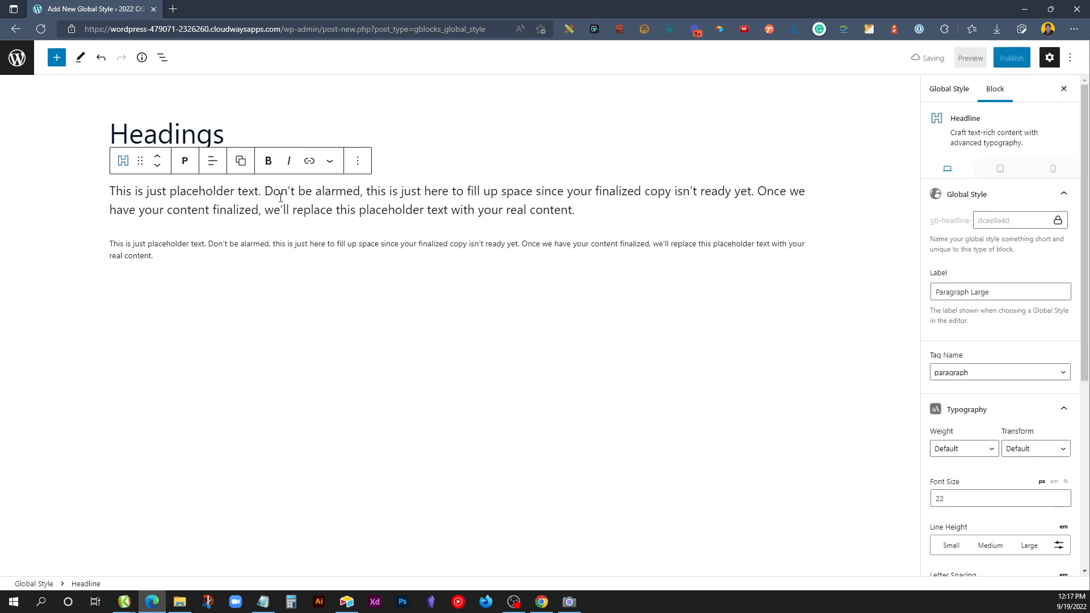
left_click(1011, 58)
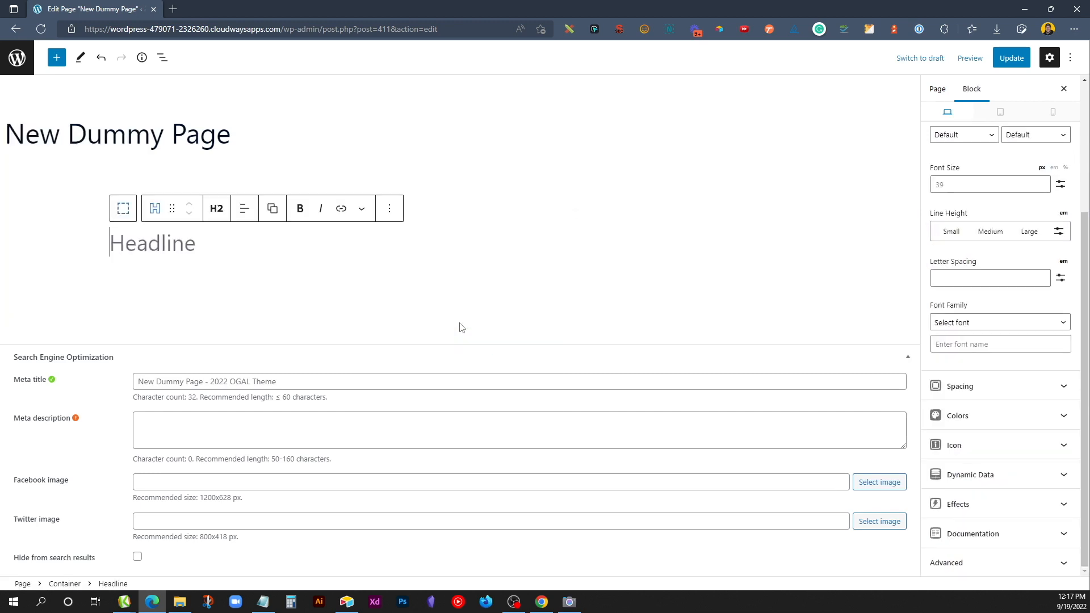
Type Big Headline Here and add placeholder paragraphs styled Paragraph Large
type("Big Headline Here")
type("/")
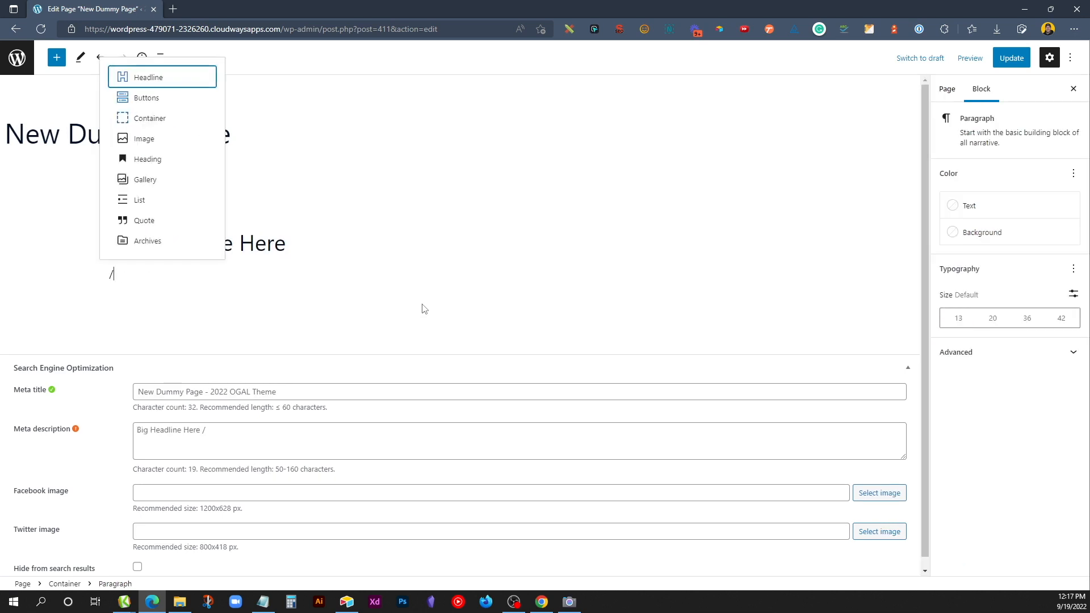
left_click(149, 77)
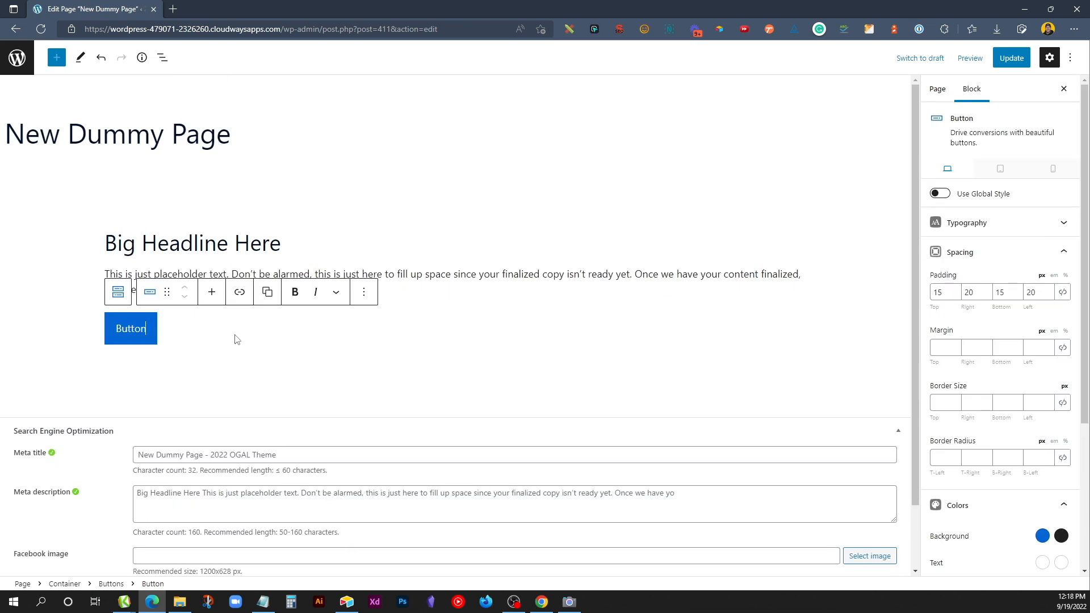
left_click(168, 273)
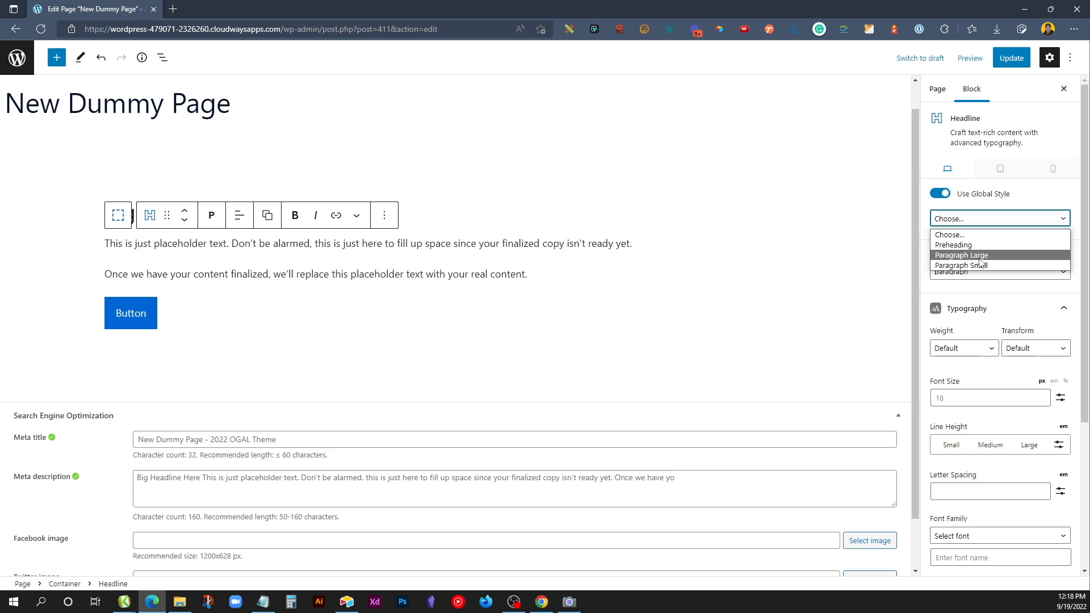
left_click(961, 255)
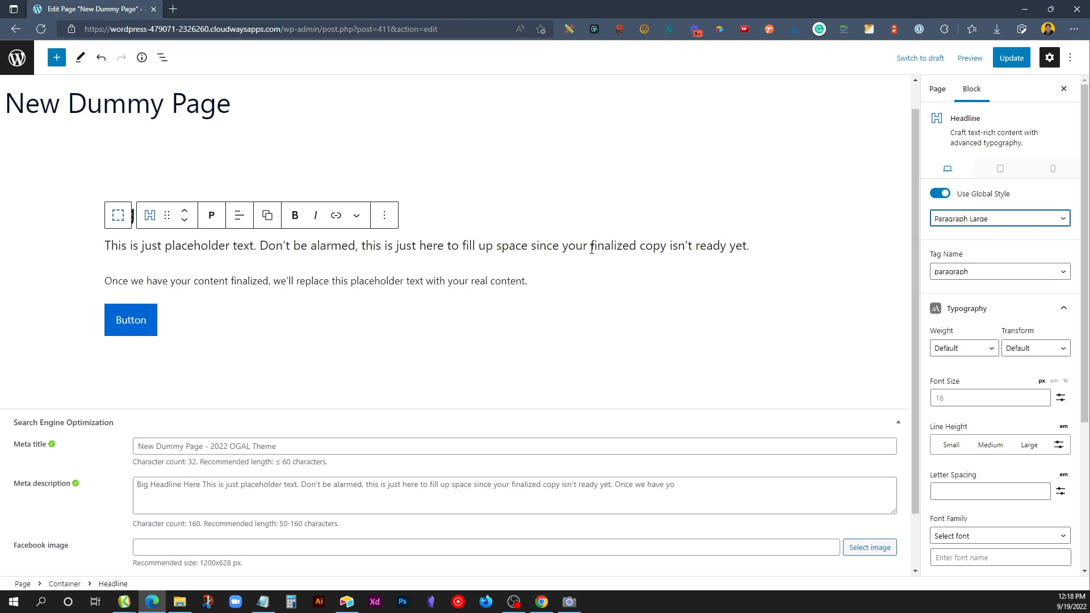
Apply the Primary Default global style to the button block
left_click(130, 320)
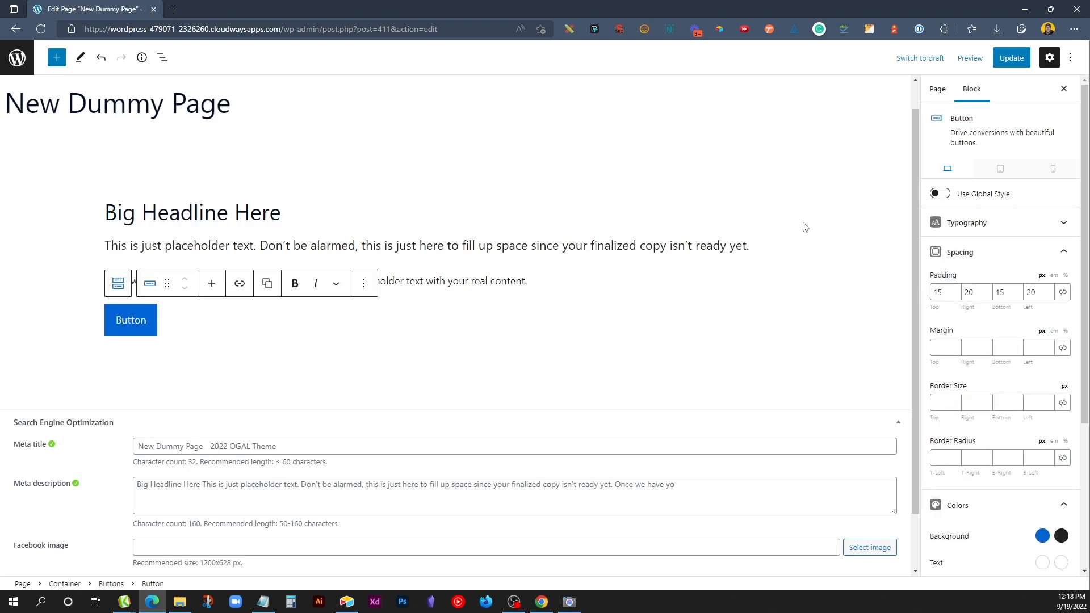
left_click(939, 193)
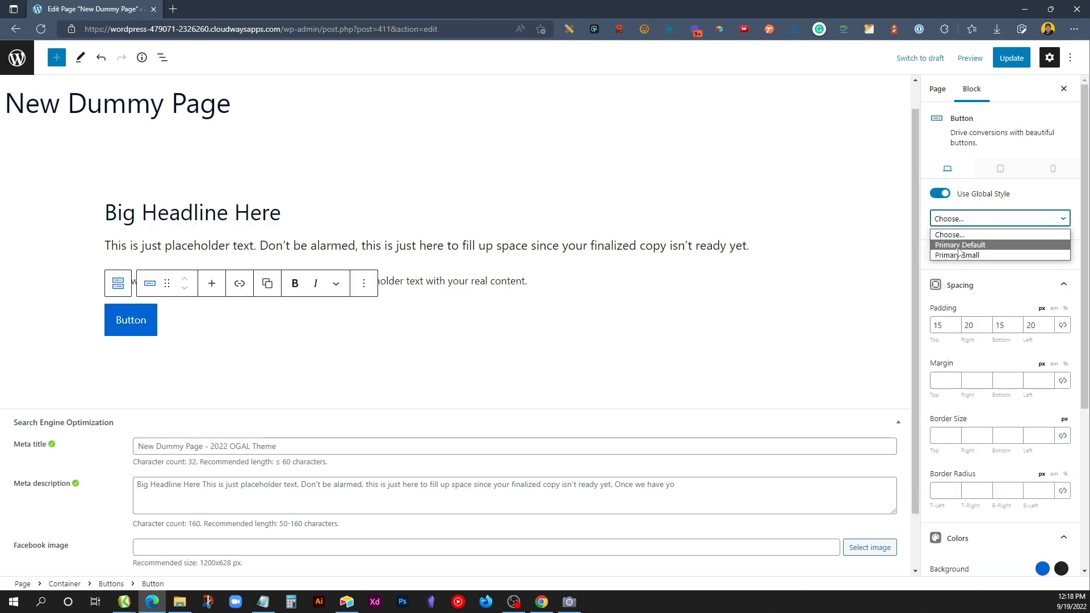
left_click(960, 245)
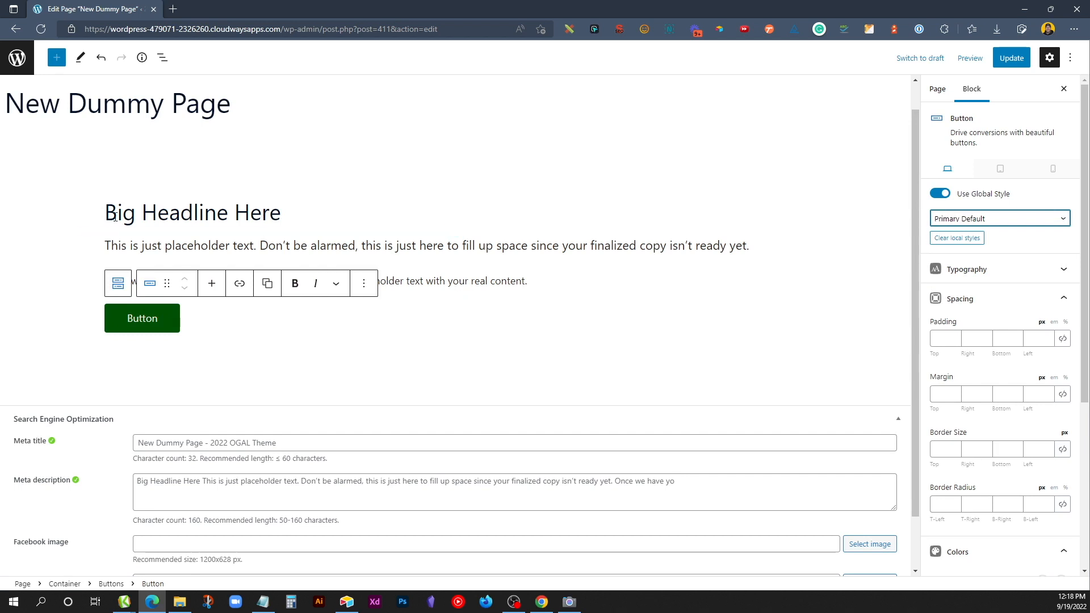
Add a BIG NEWS! headline above the big headline with a global style applied
left_click(192, 212)
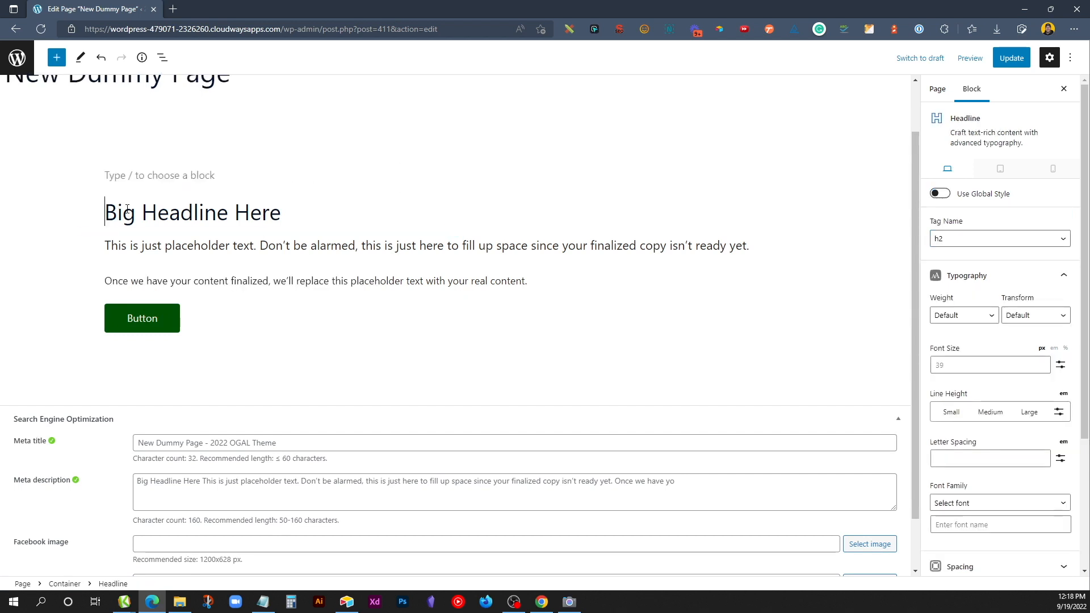
left_click(192, 212)
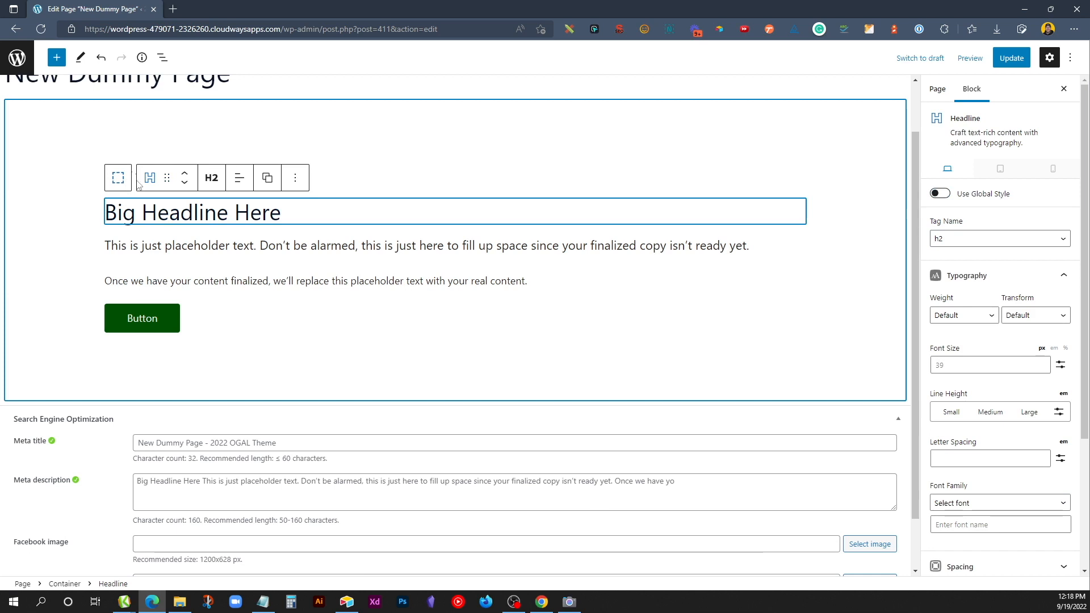
type("/hea")
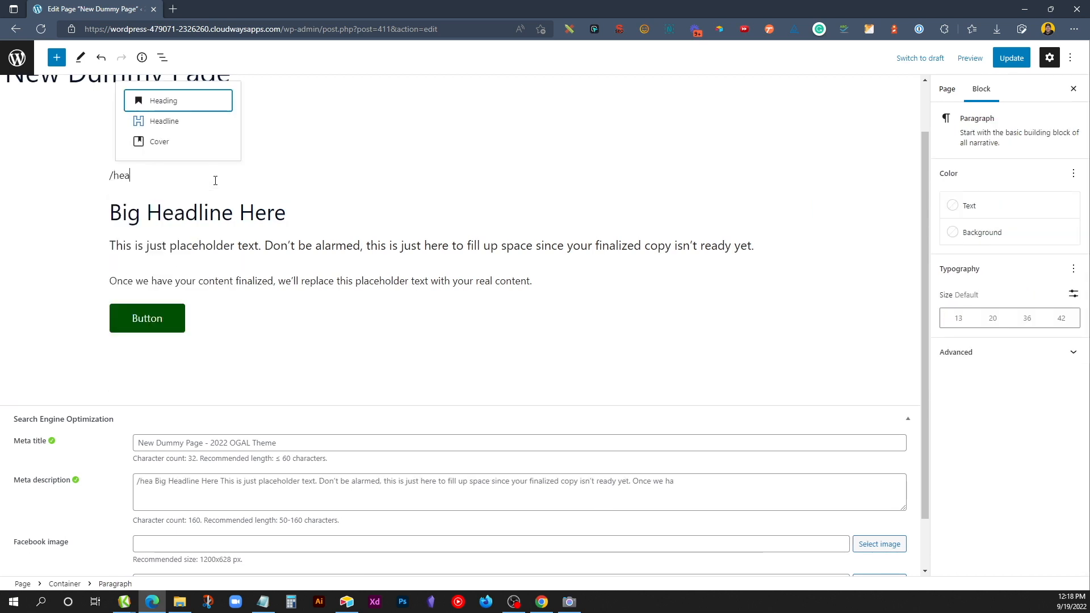
left_click(165, 121)
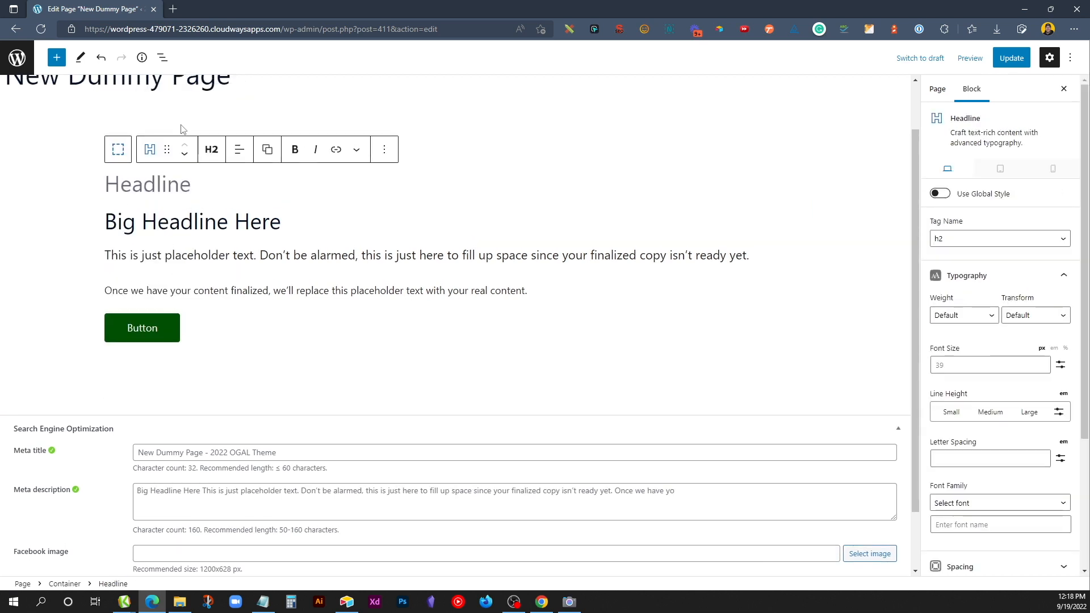
type("BIG NEWS!")
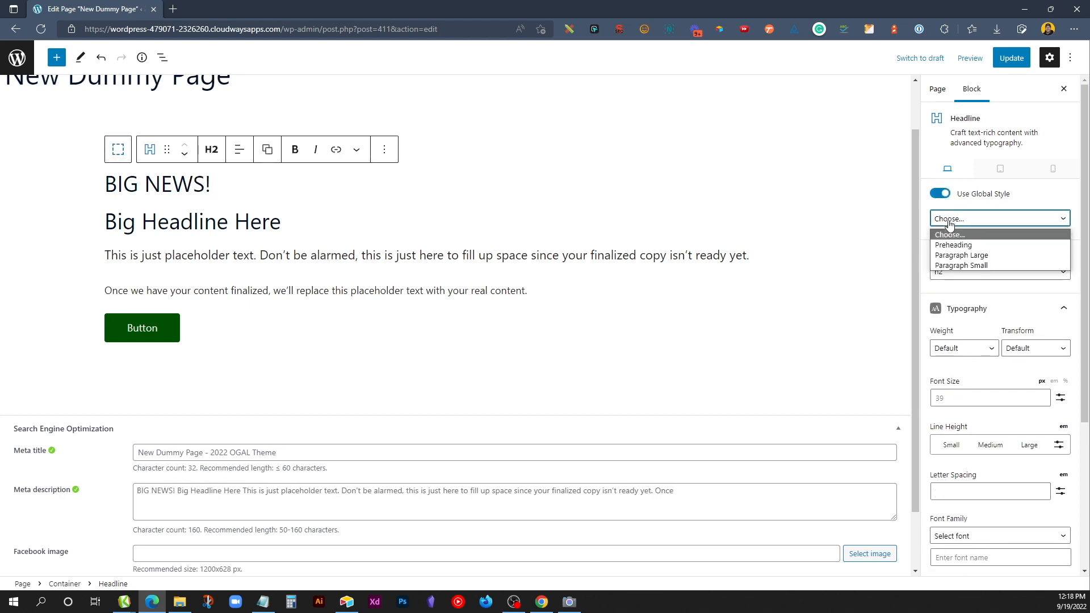
left_click(963, 255)
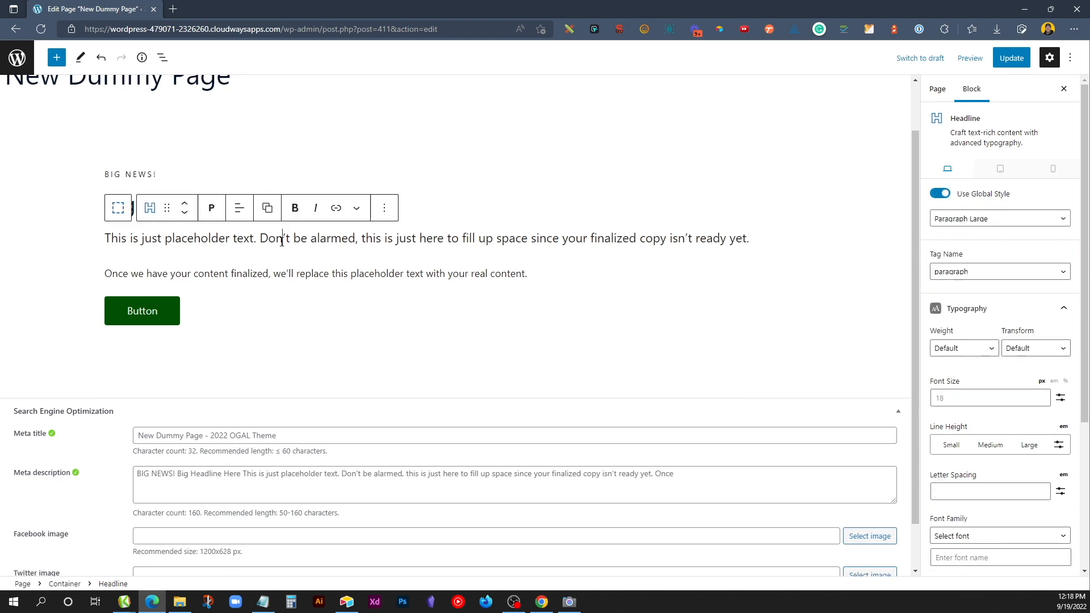
left_click(142, 311)
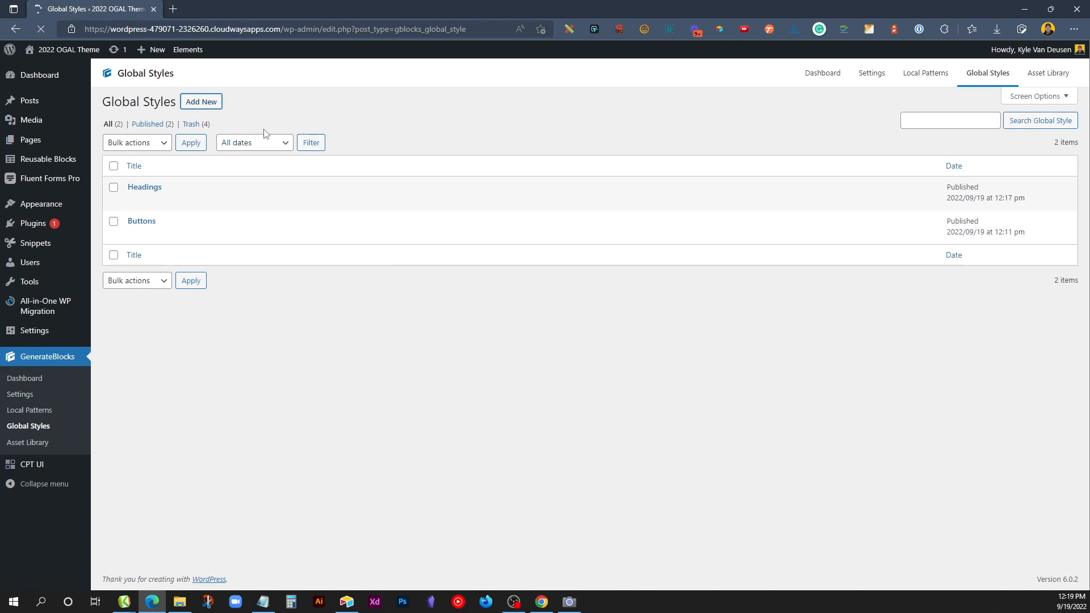
Add a new global style titled Containers holding an empty Container block
left_click(201, 102)
type("Contain")
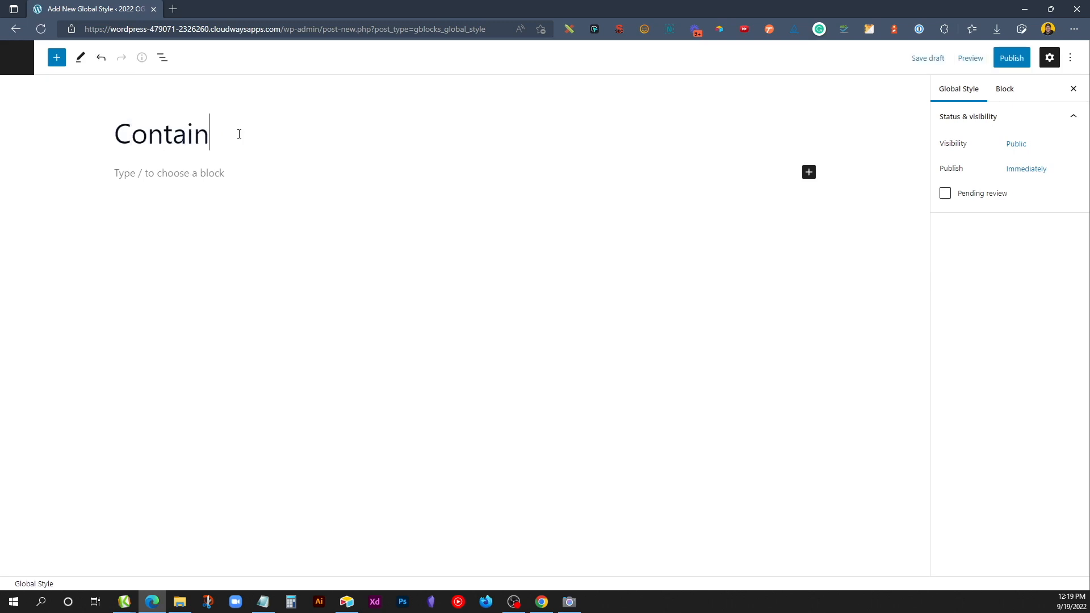
type("ers")
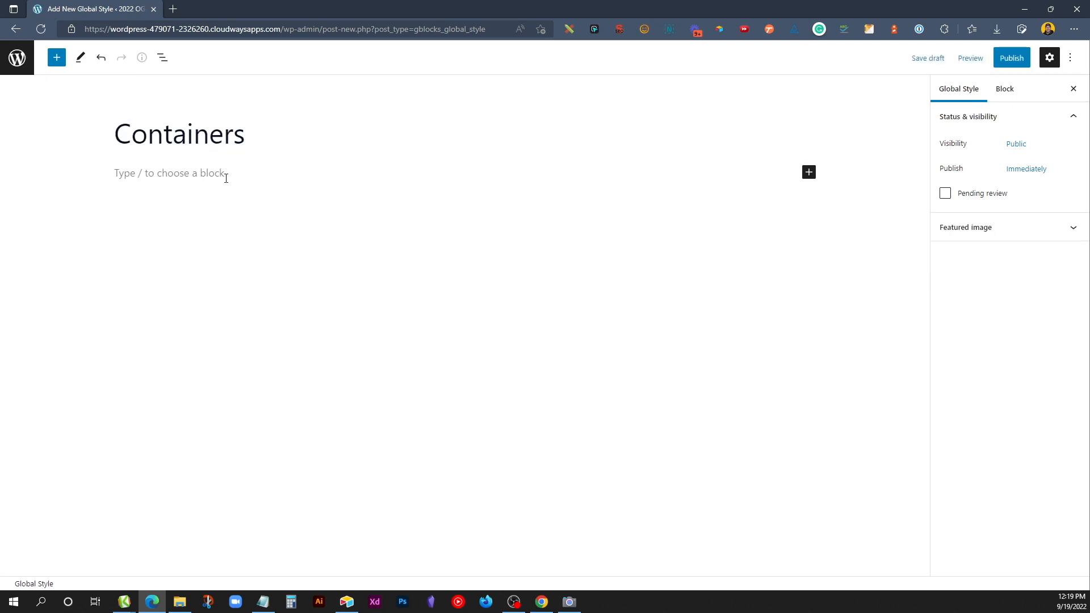
type("/con")
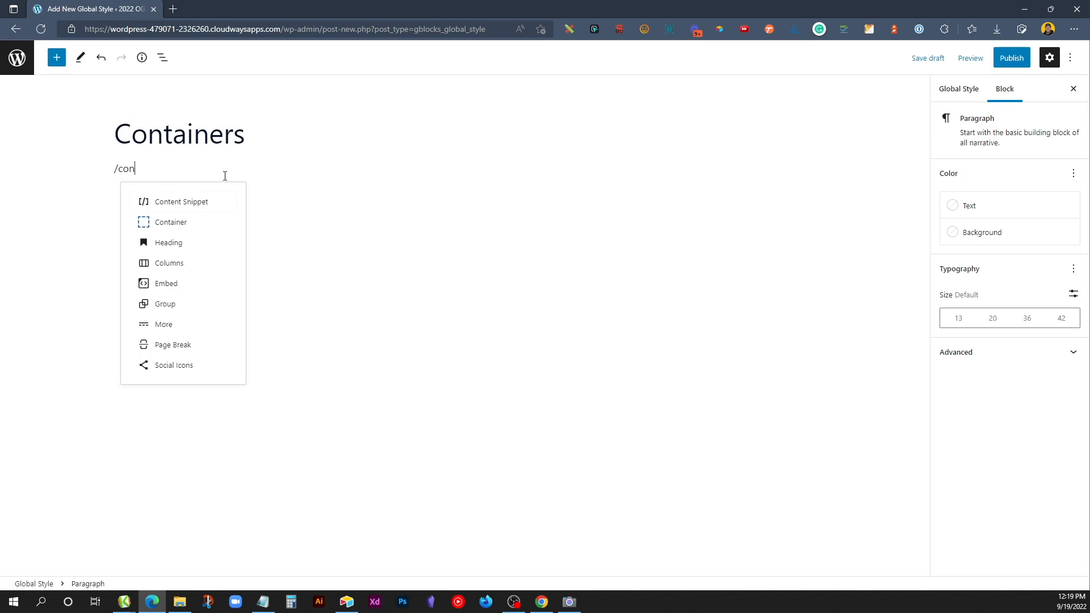
left_click(170, 222)
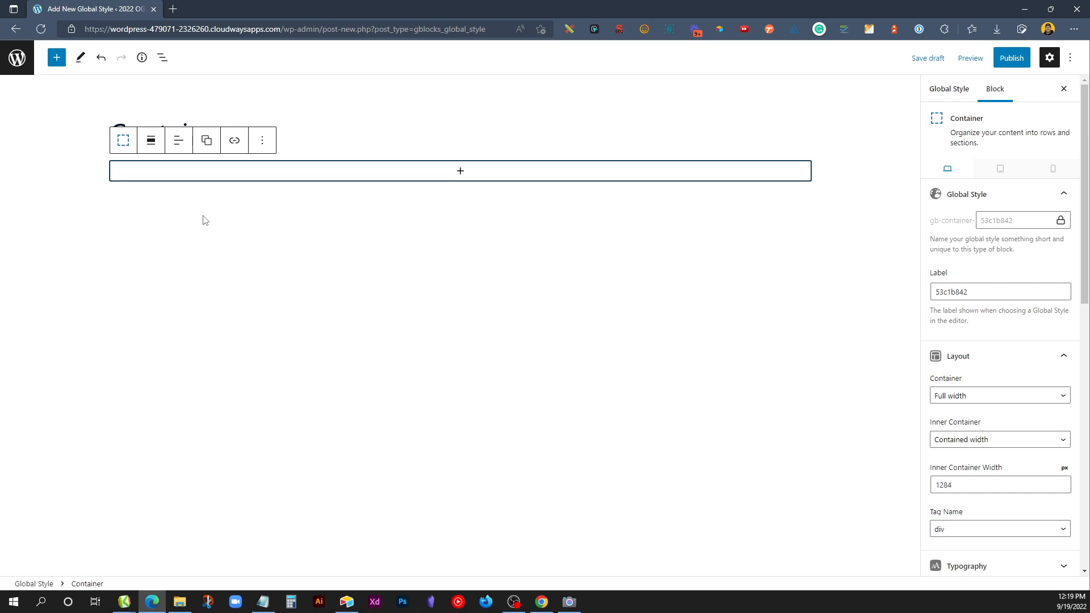
Label the first container Default and enter padding values 80 and 60 for desktop and tablet
triple_click(1000, 291)
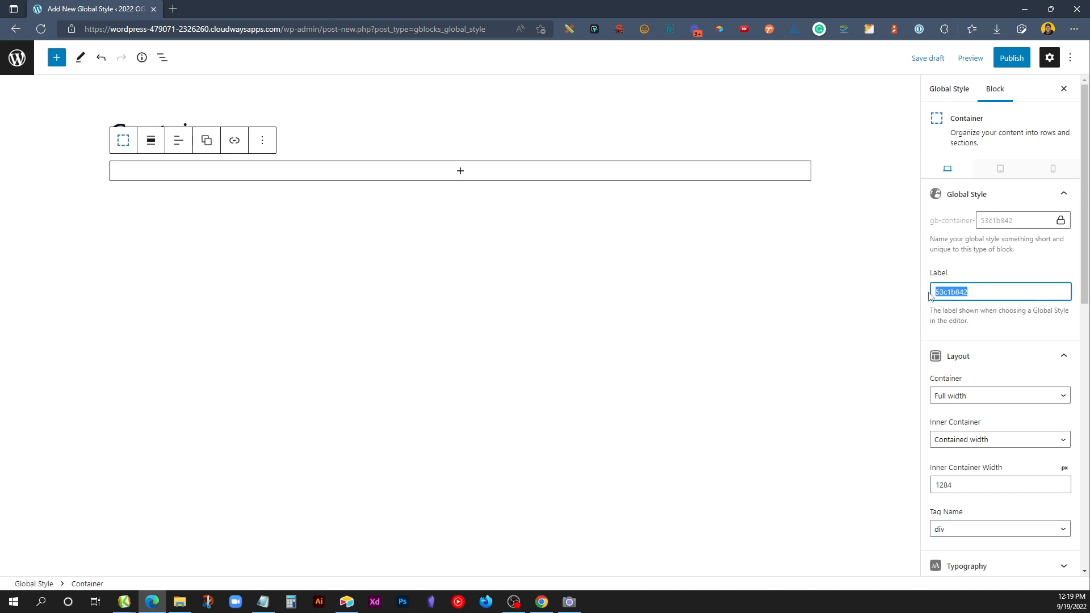
type("Default")
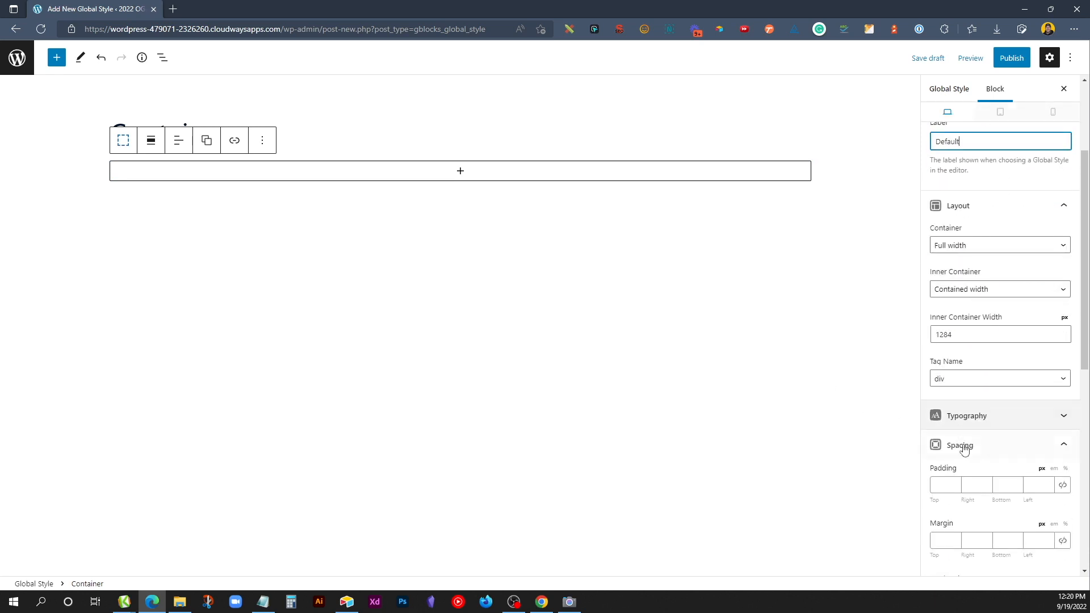
type("80")
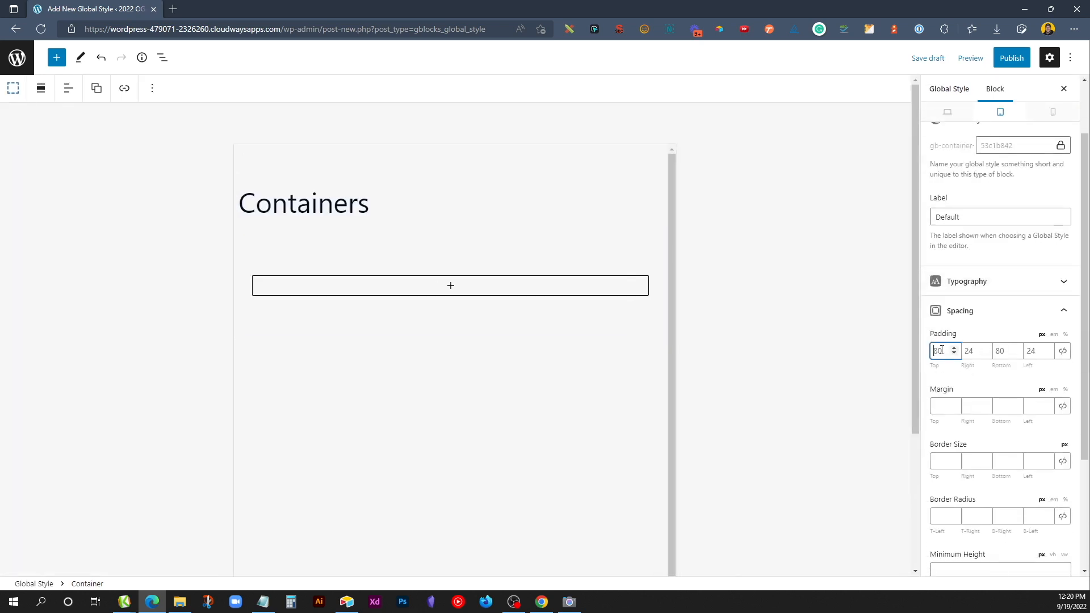
type("60")
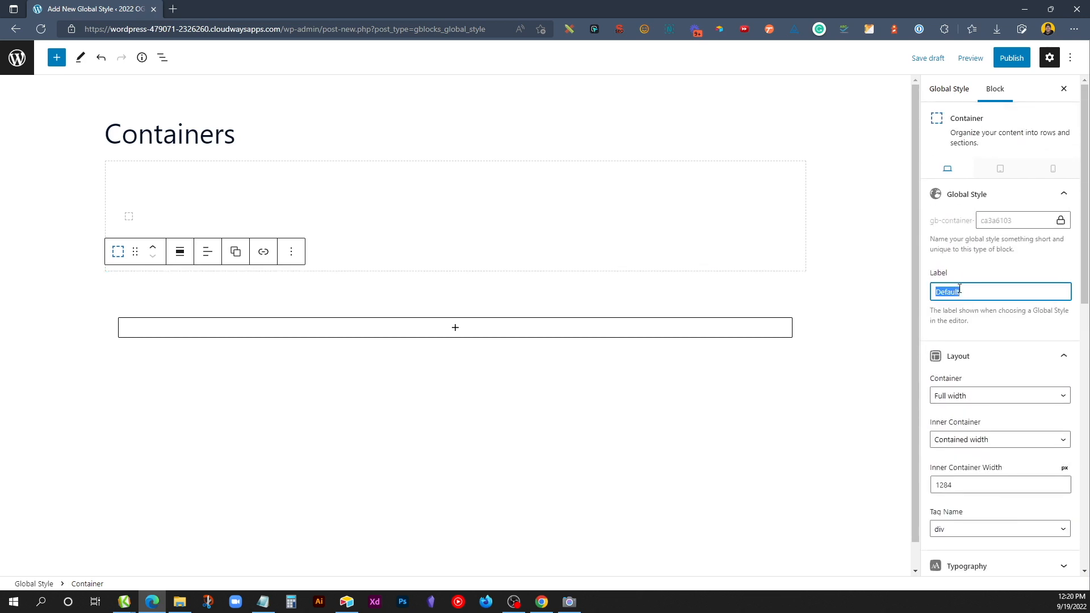
Label another container style Large and set its padding to 120
scroll("down", 3)
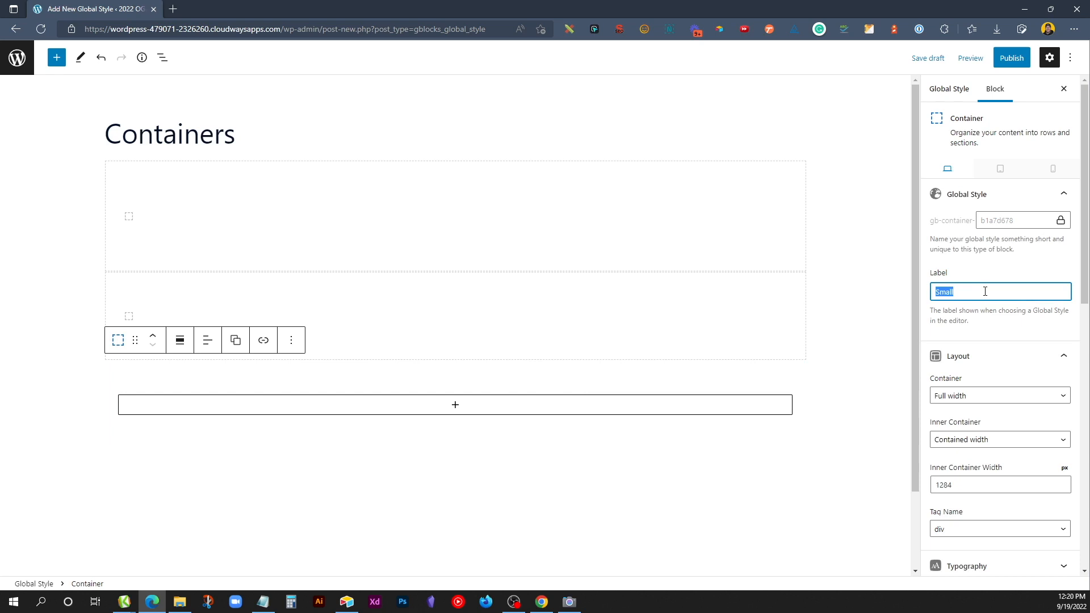
type("Large")
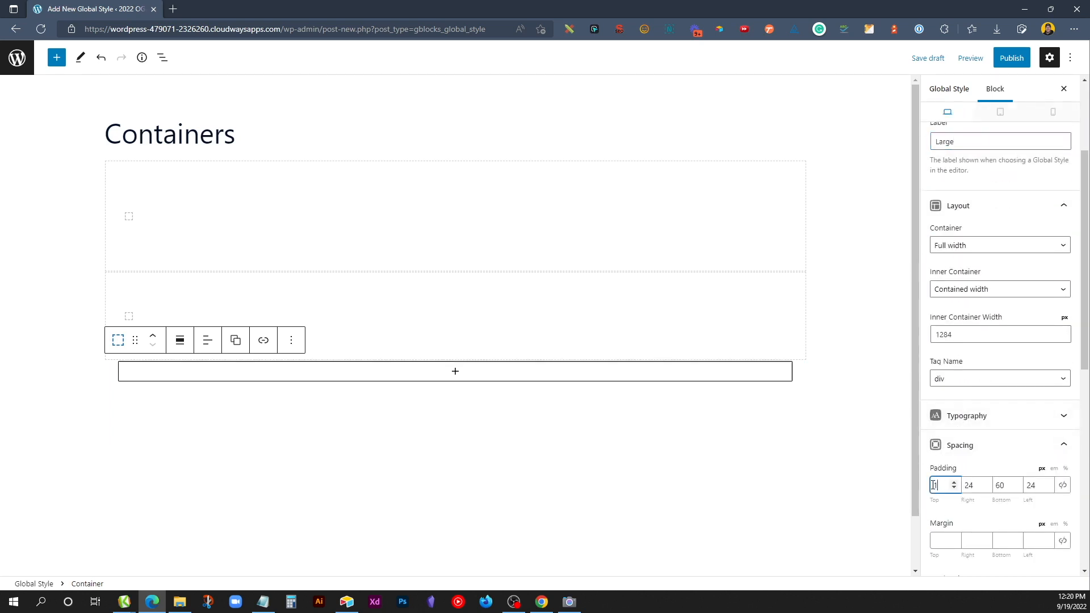
type("120")
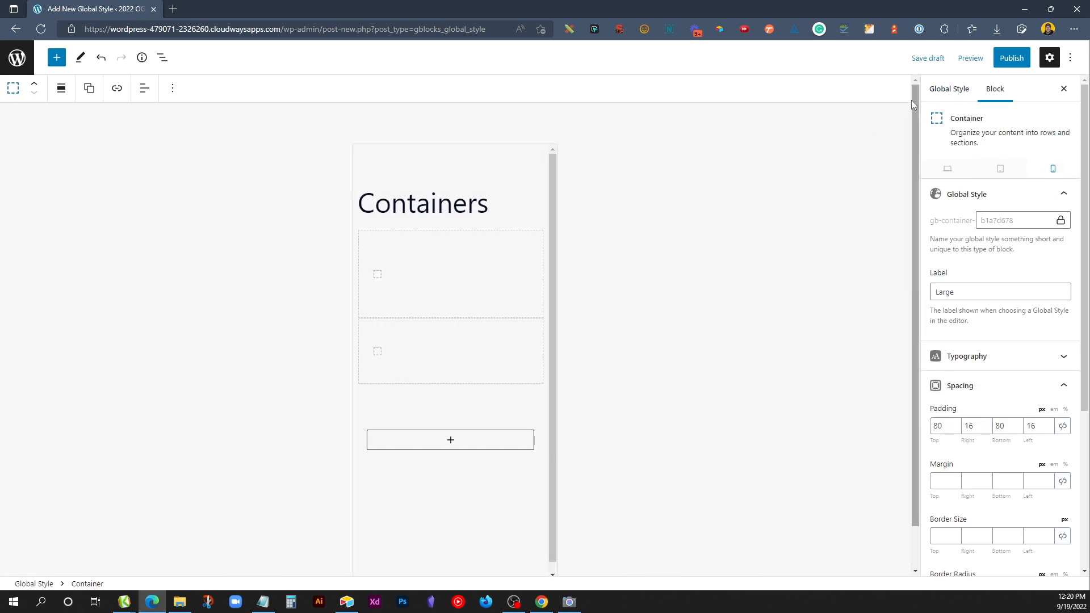
Publish and confirm the Containers style, then edit New Dummy Page from the pages list
left_click(928, 58)
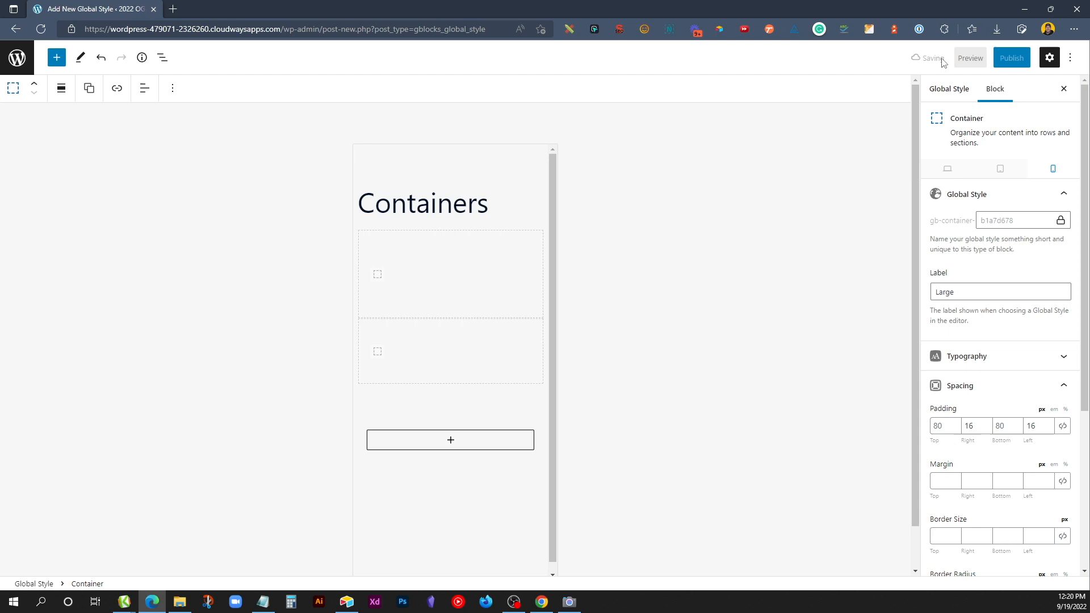
left_click(1010, 58)
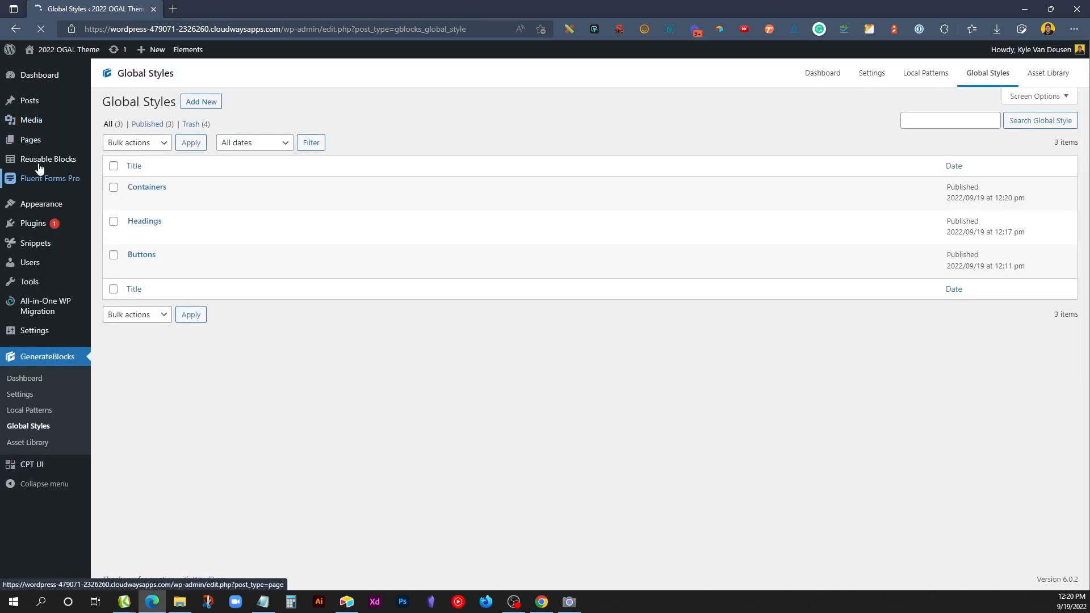
left_click(30, 140)
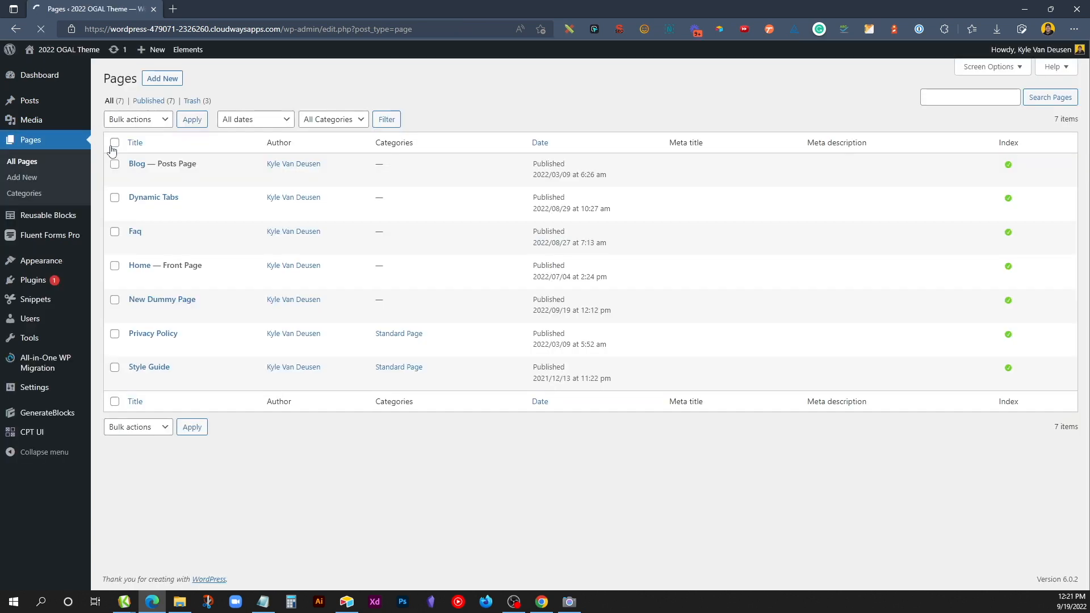
mouse_move(162, 299)
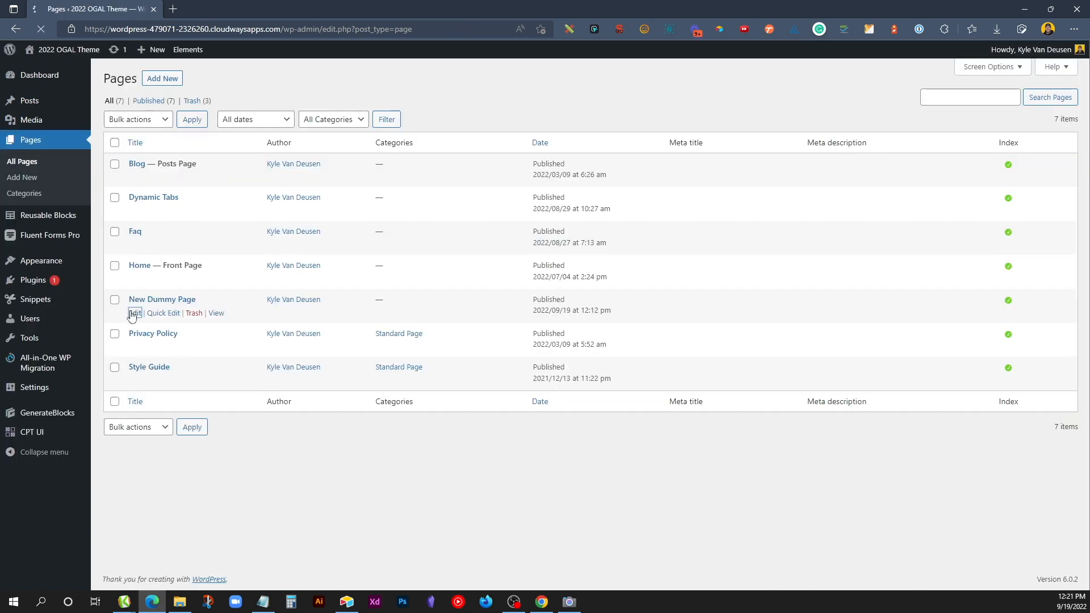
left_click(135, 299)
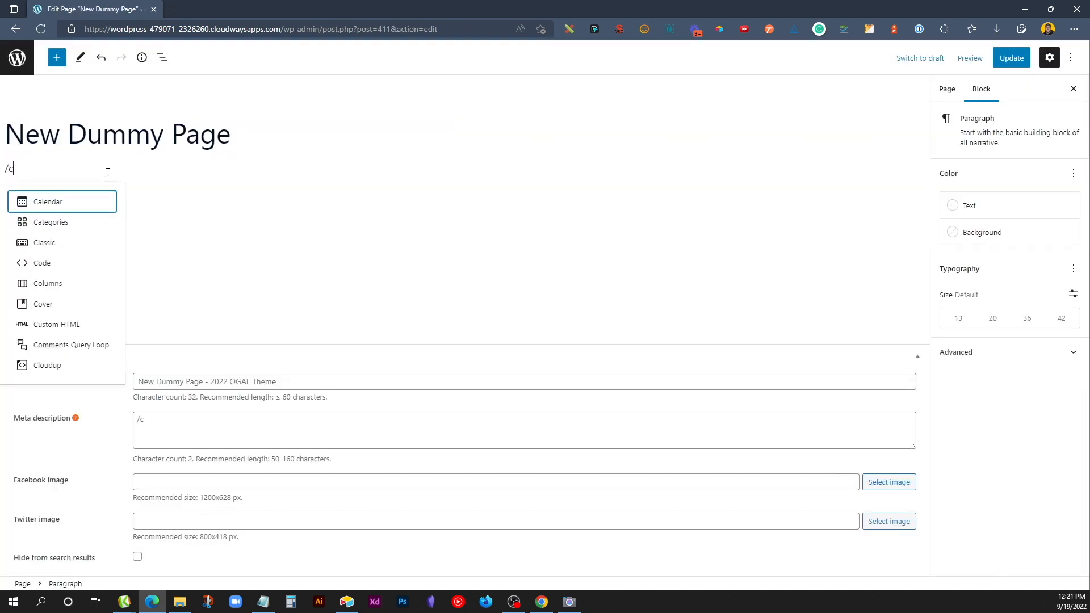
Insert a Container on New Dummy Page and apply the Default container global style
type("on")
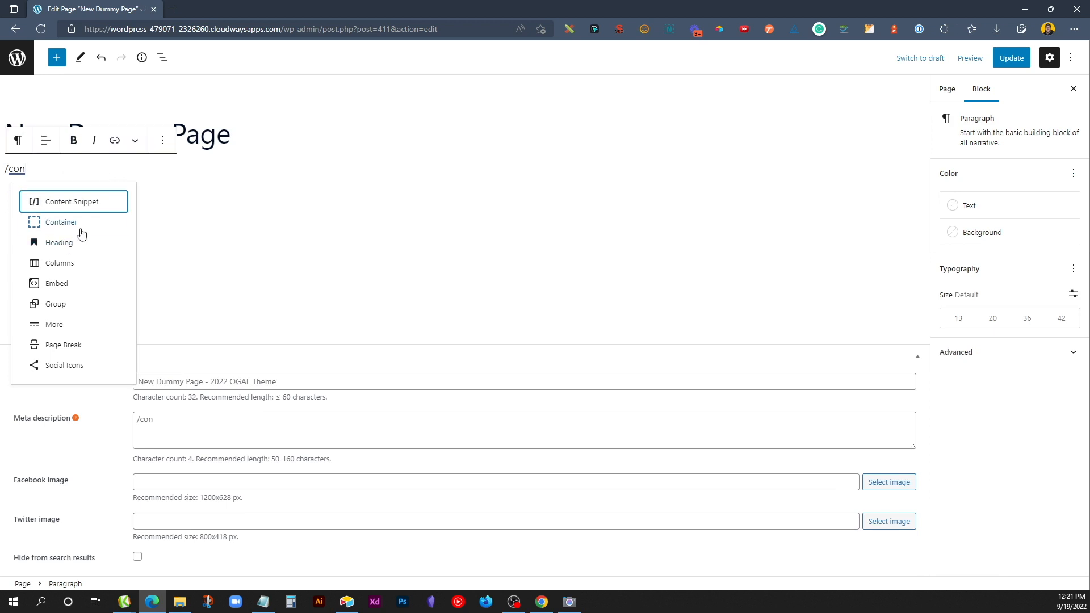
left_click(61, 222)
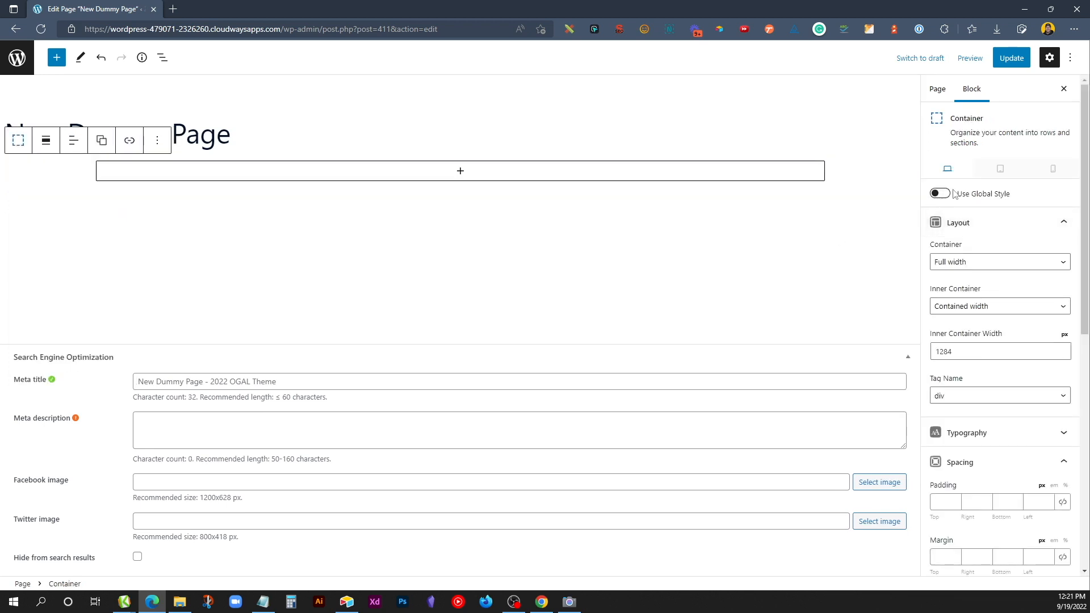
left_click(939, 193)
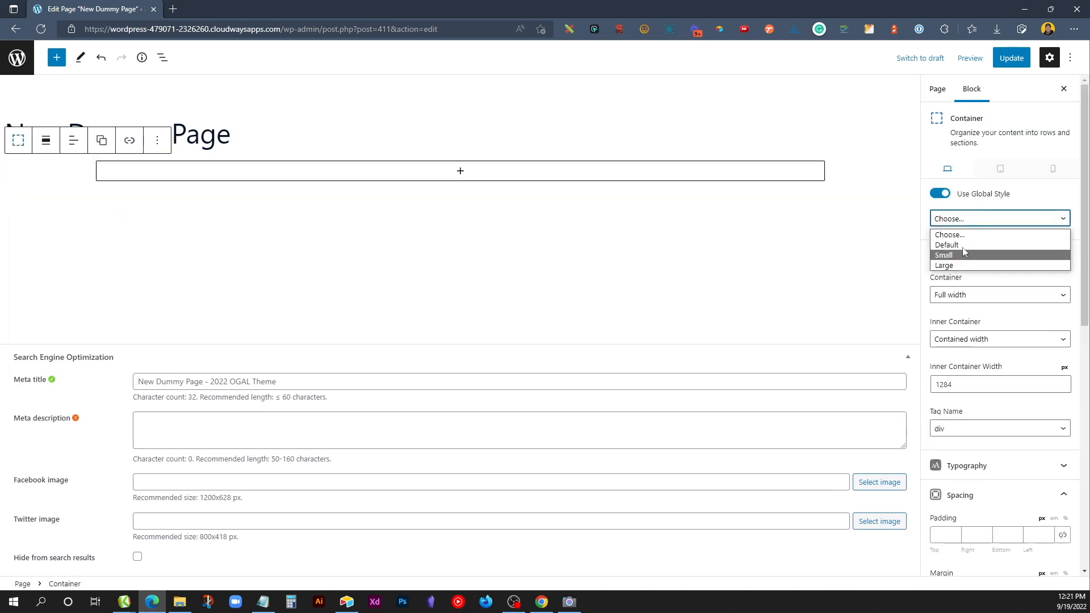
left_click(945, 244)
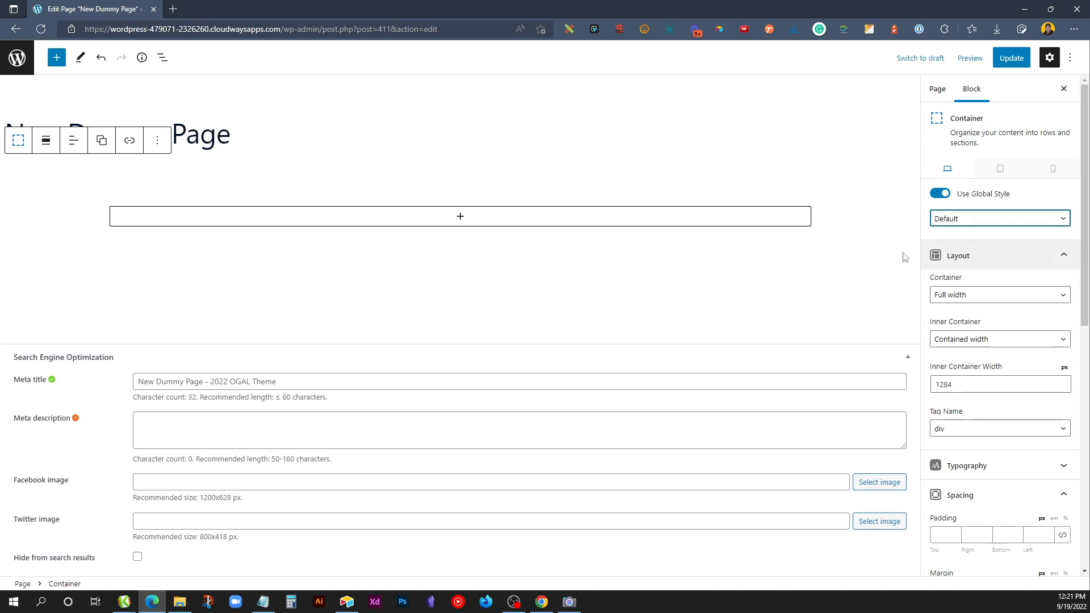
mouse_move(403, 259)
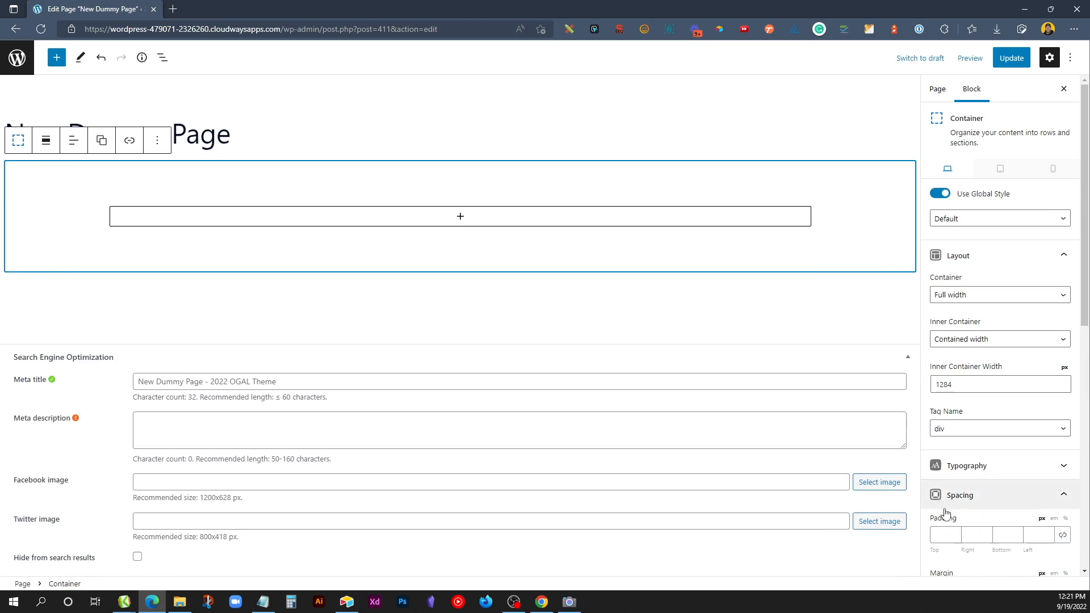
Enter 200 px top and bottom padding in the container's Spacing panel
scroll("down", 3)
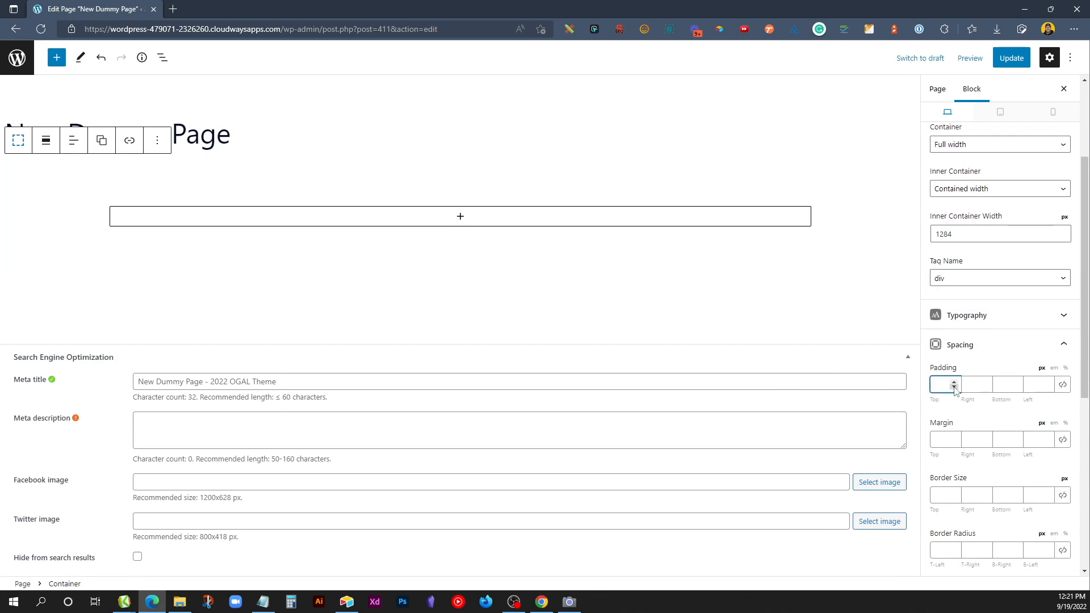
type("20")
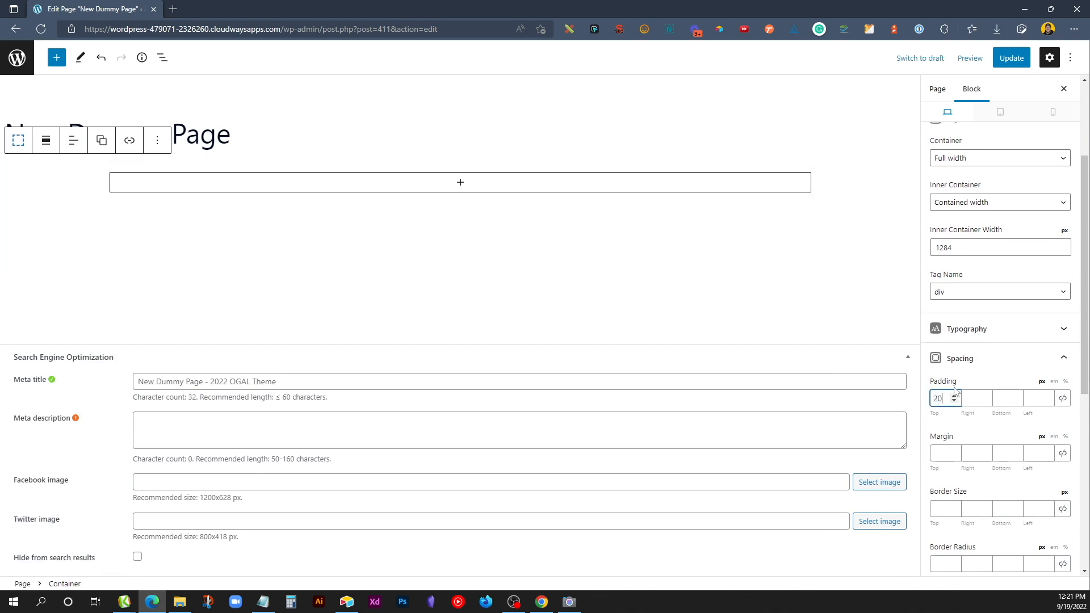
type("200")
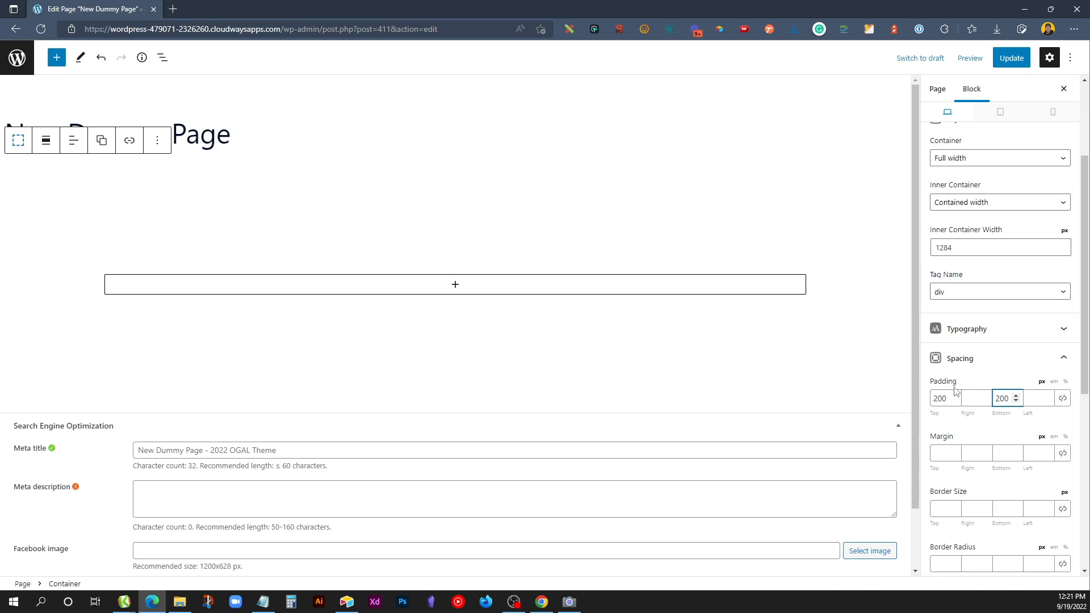